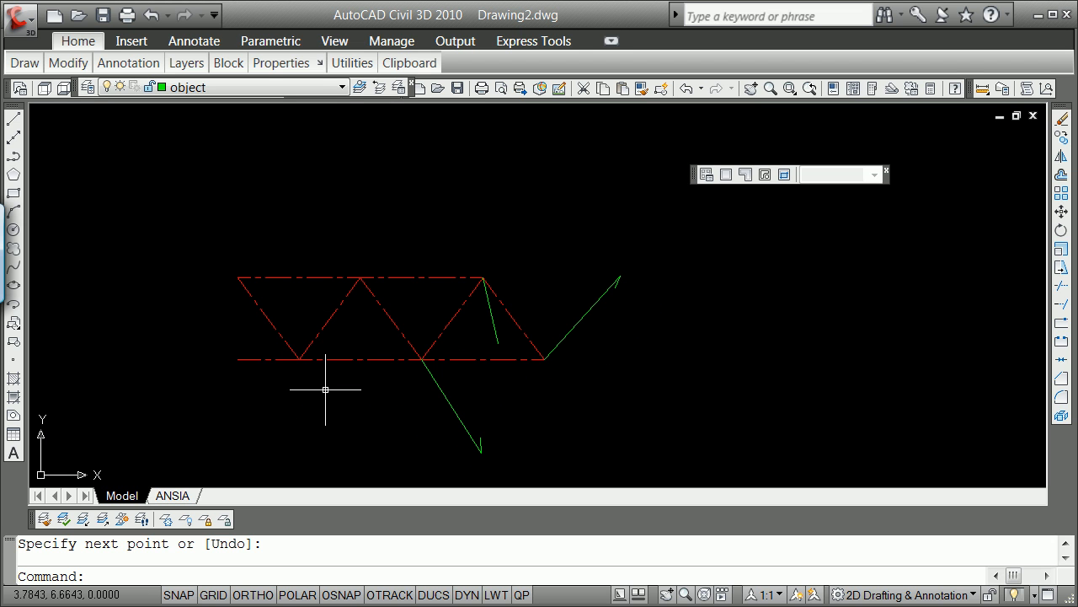
Draw a short line ending below the truss's top-right joint, then clear the grip selection.
text(line)
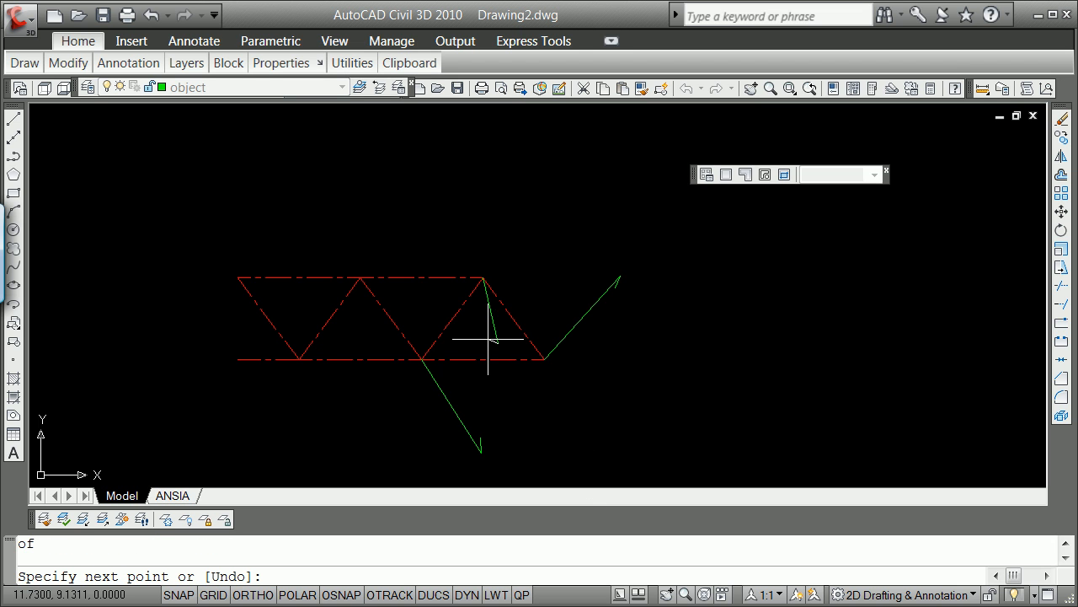
click(488, 341)
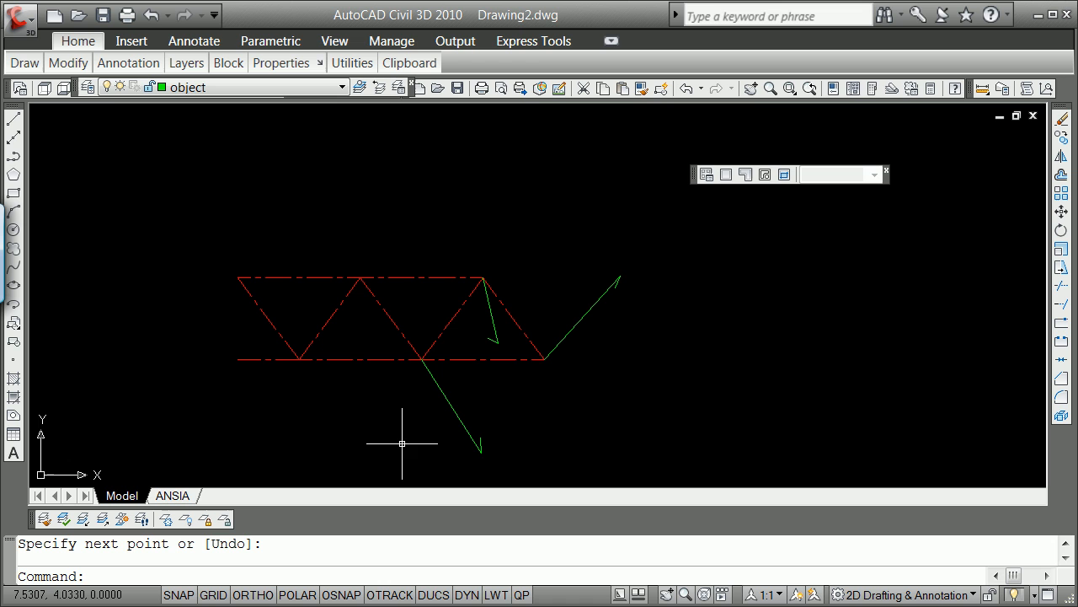
mouse_move(251, 394)
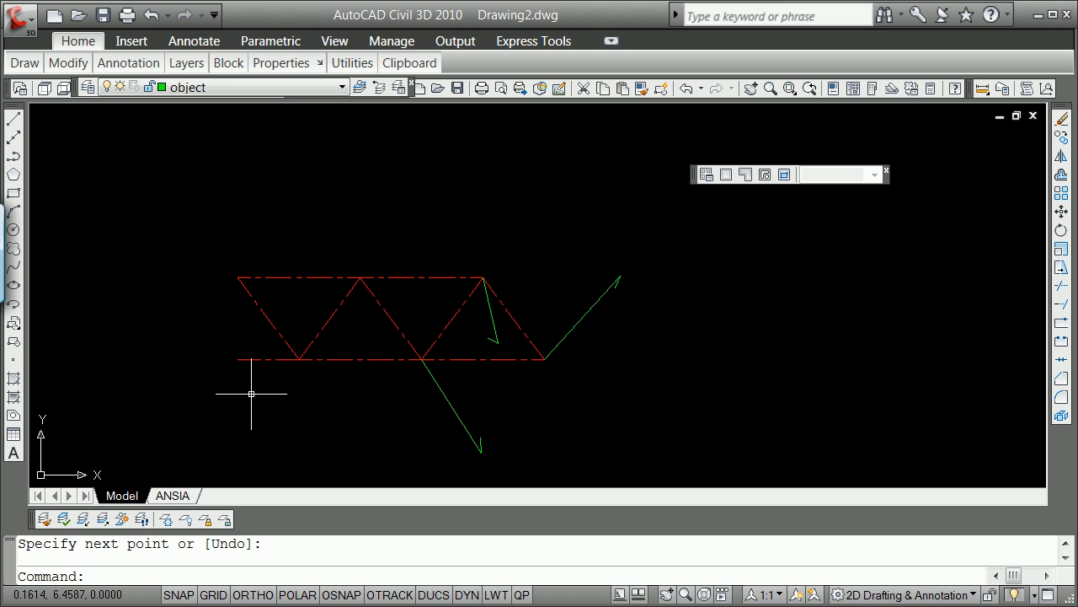
mouse_move(333, 321)
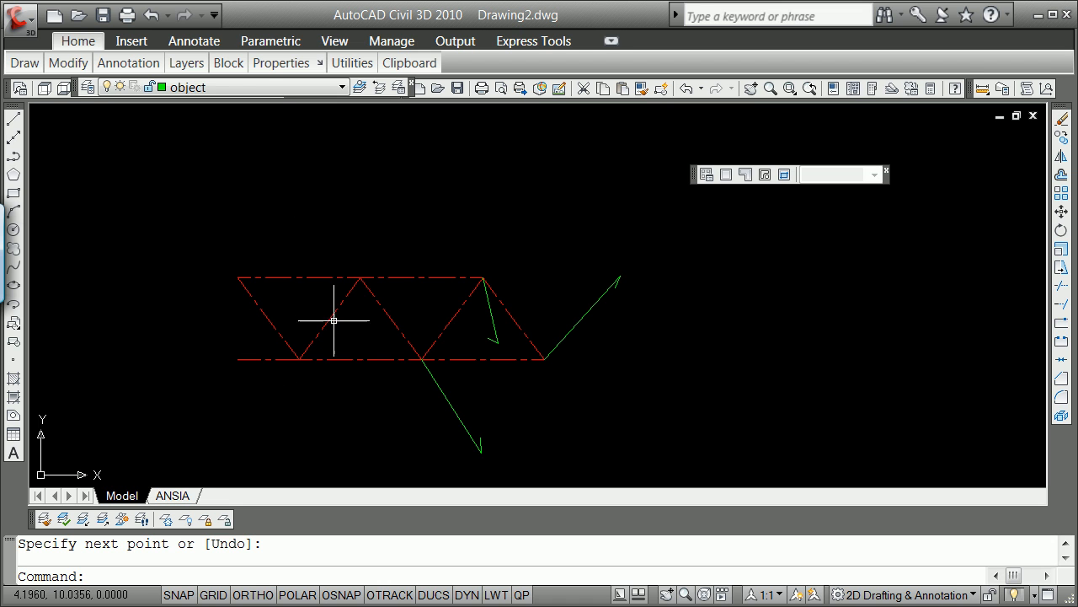
mouse_move(226, 344)
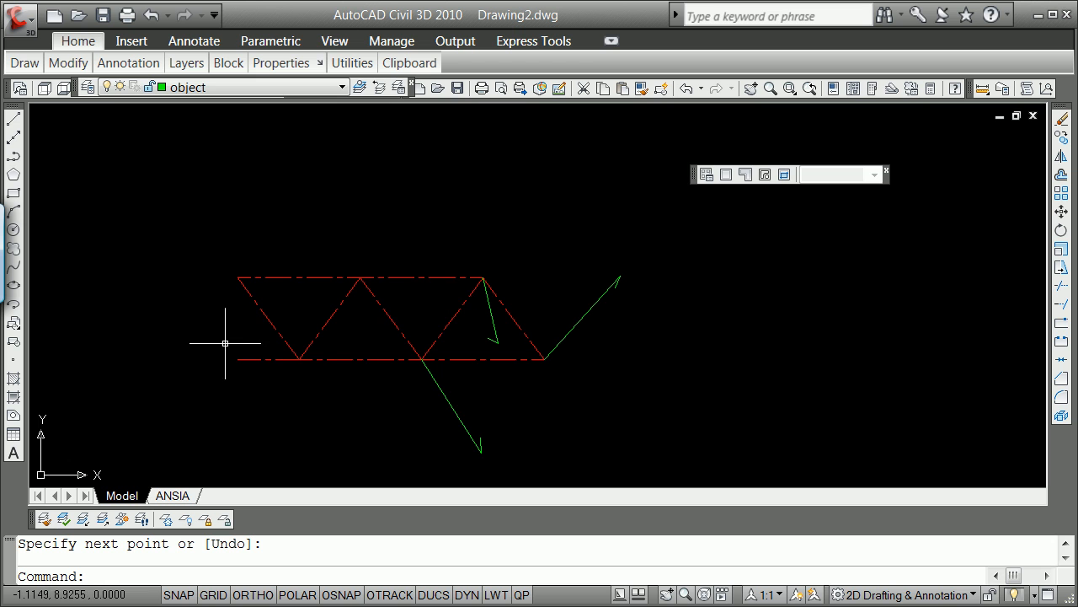
mouse_move(155, 331)
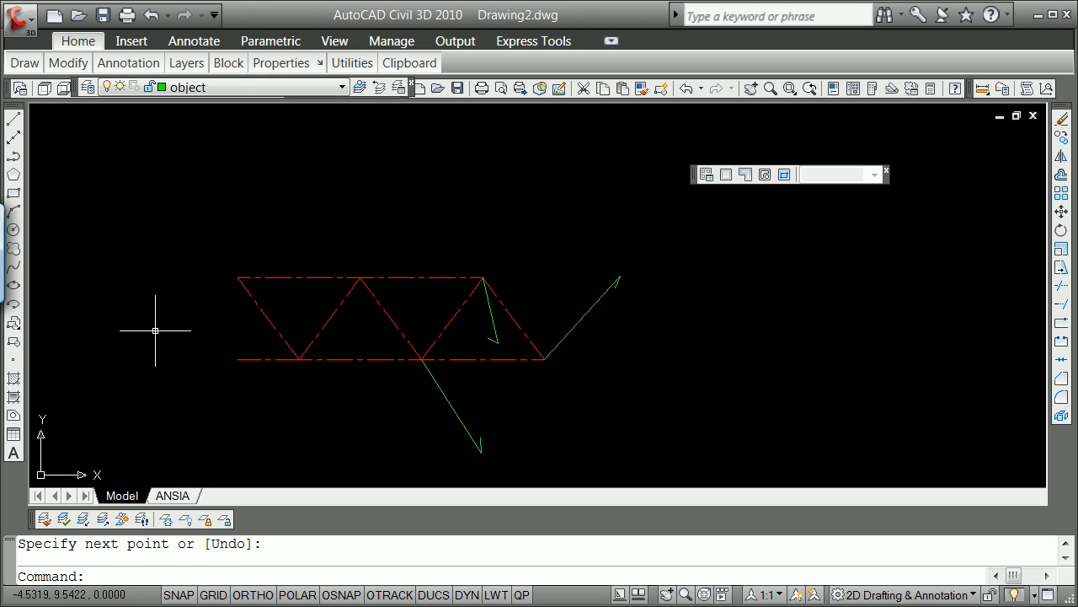
mouse_move(320, 260)
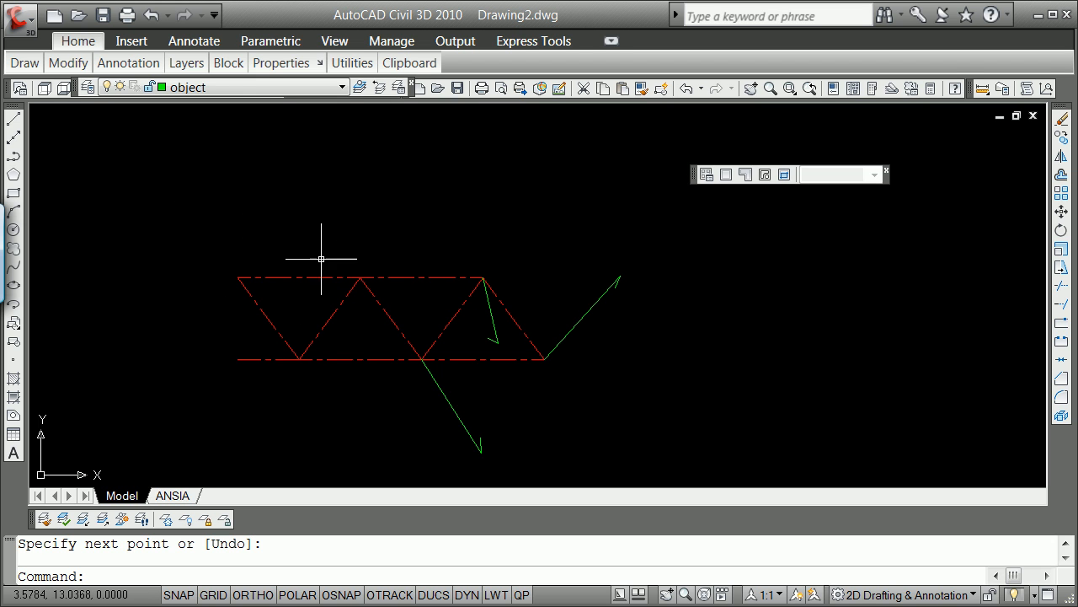
mouse_move(321, 271)
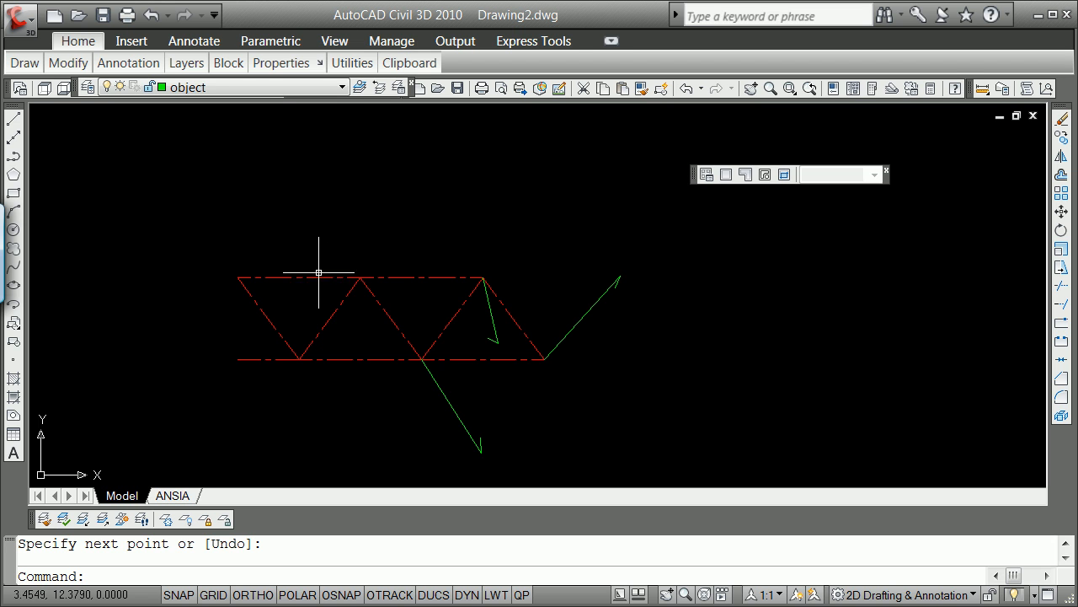
mouse_move(318, 278)
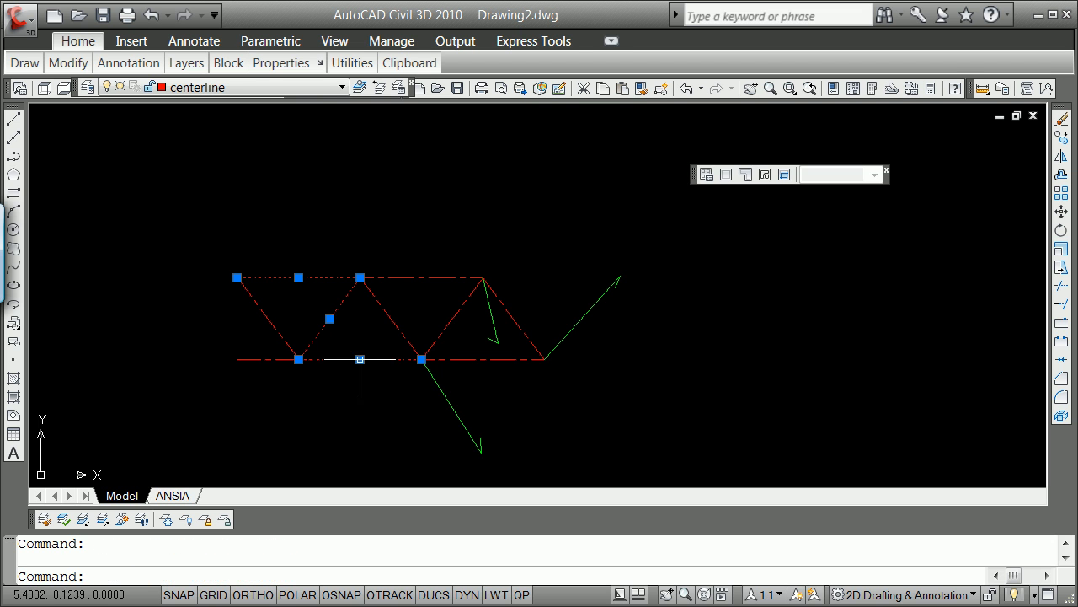
mouse_move(474, 363)
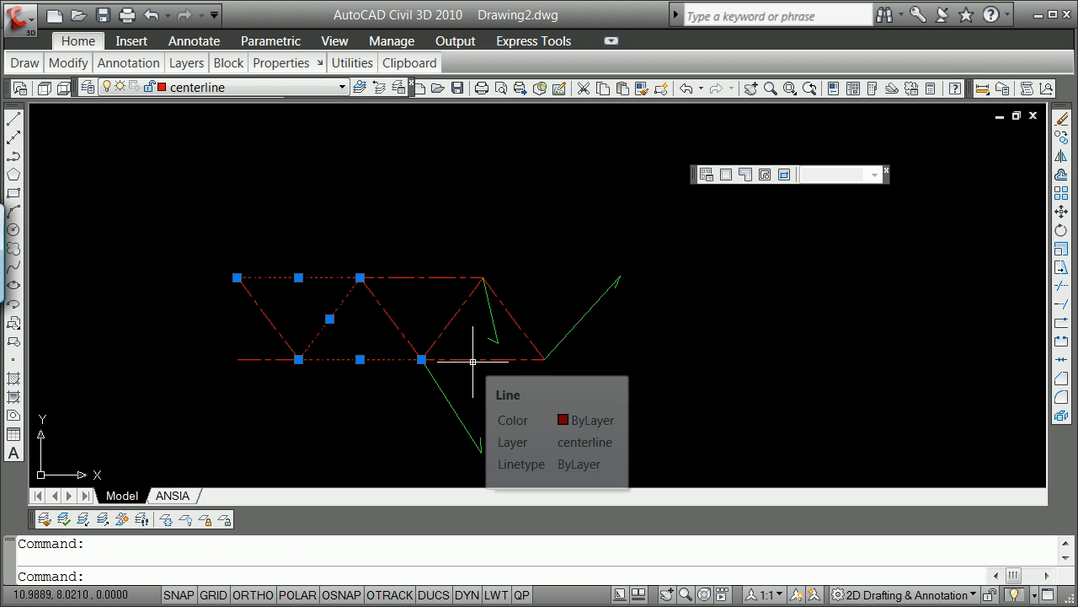
key(Escape)
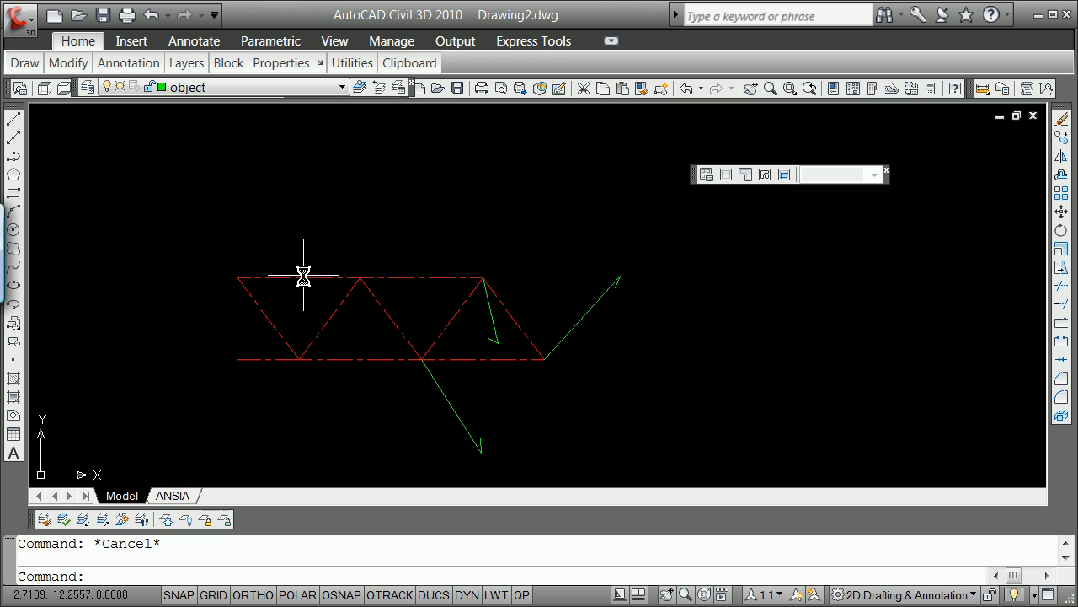
mouse_move(324, 269)
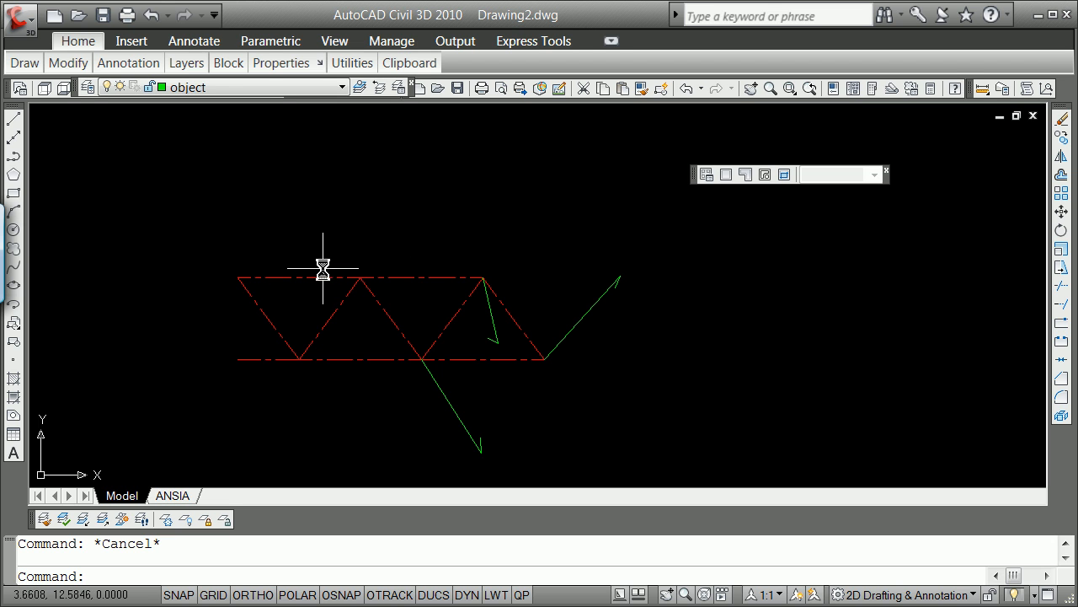
mouse_move(336, 271)
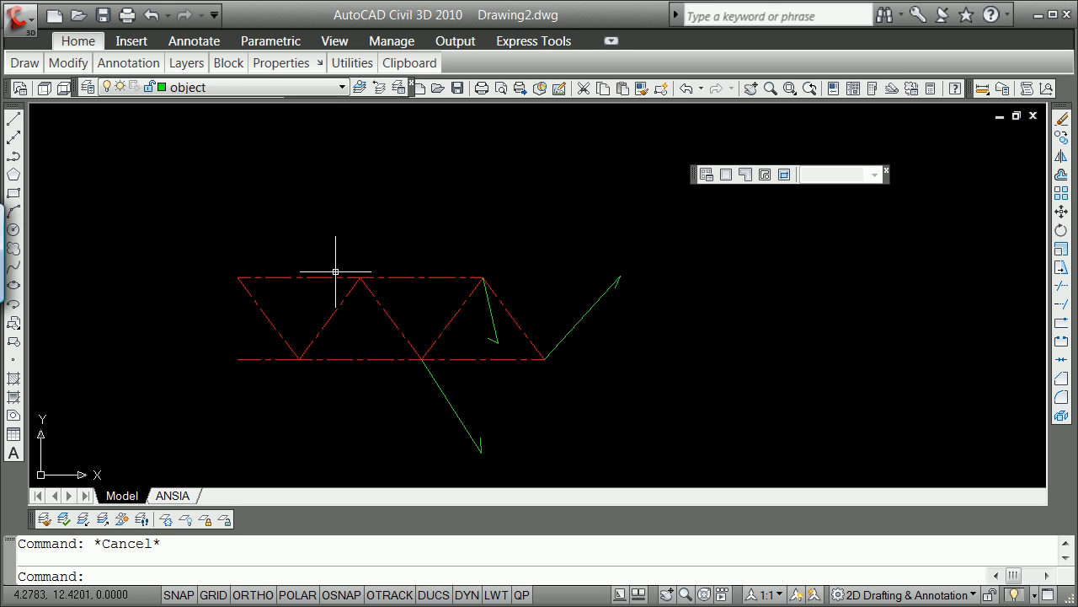
mouse_move(486, 296)
text(list)
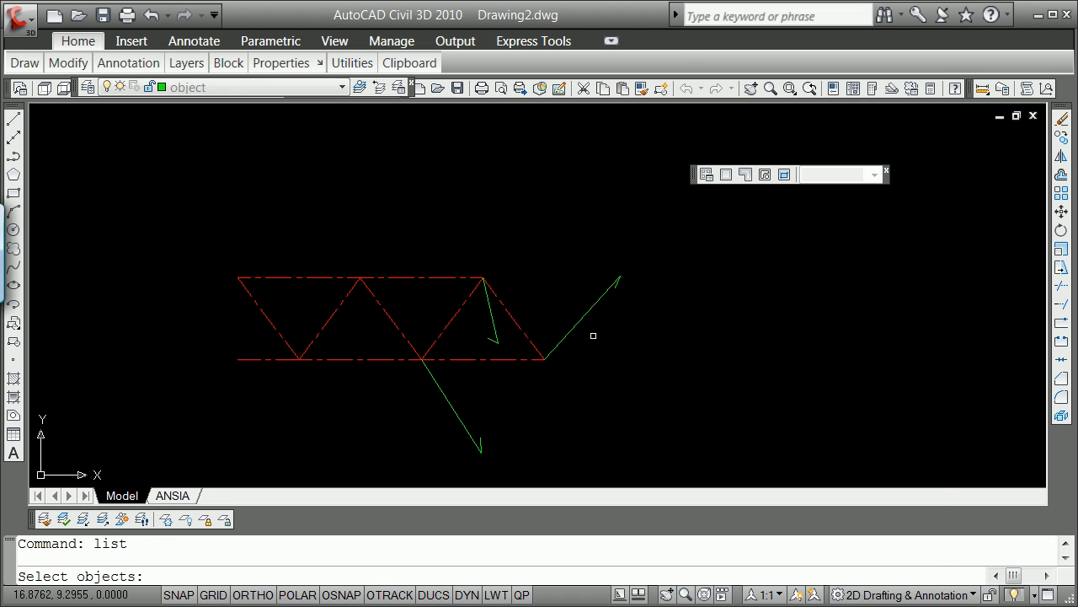
key(Return)
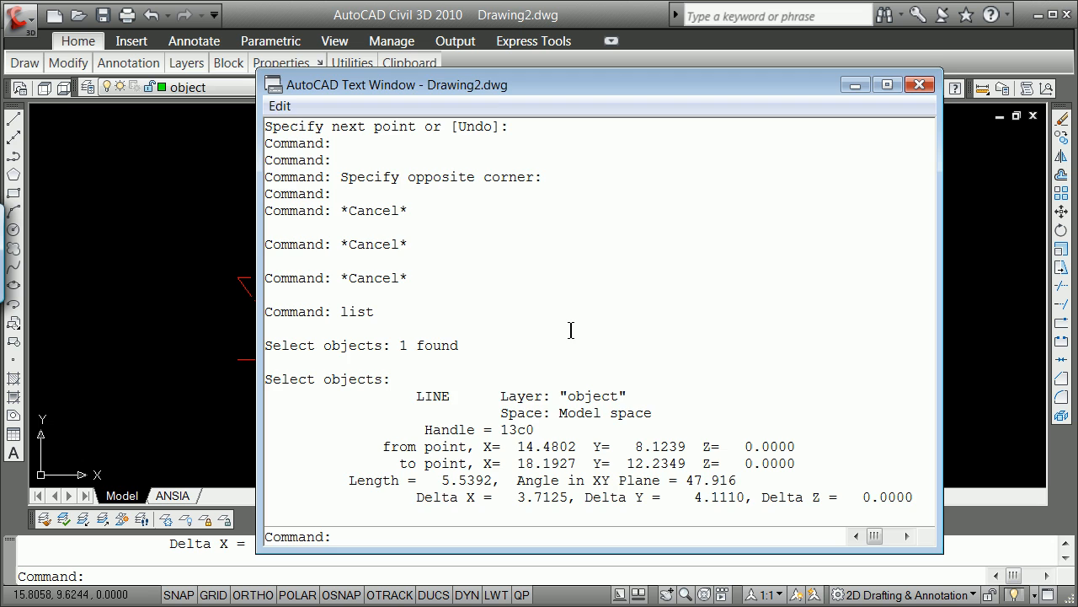
click(920, 85)
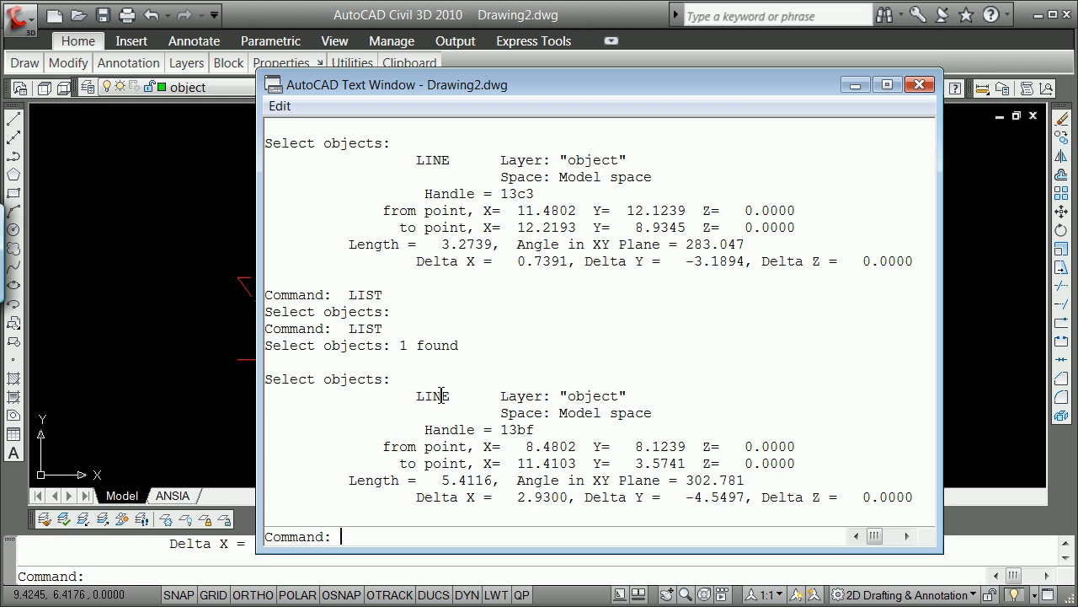
click(921, 85)
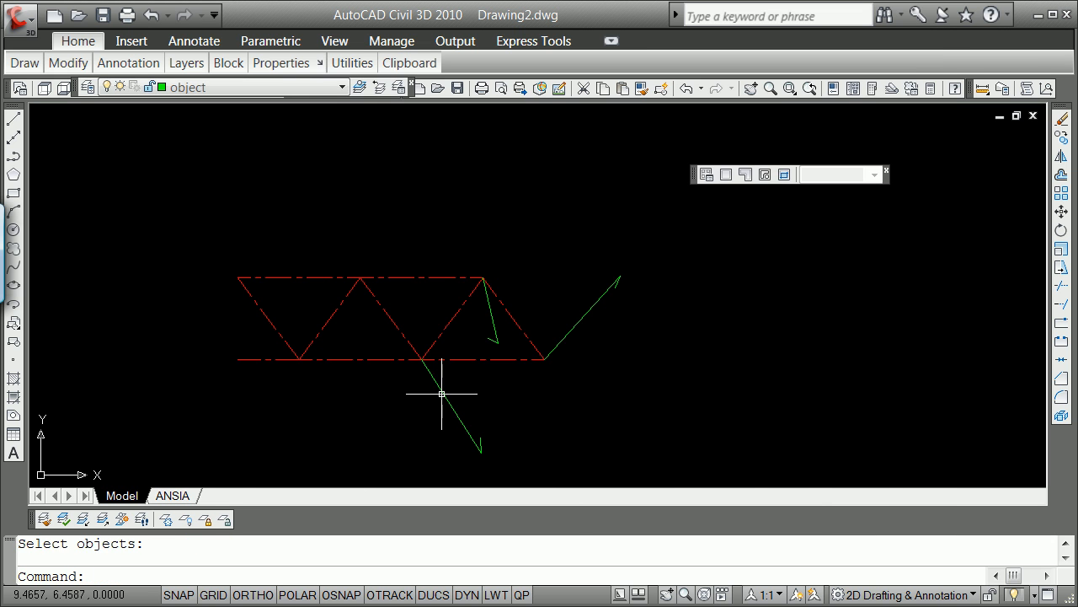
Cancel the pending object selection, leaving the drawing unchanged.
key(Escape)
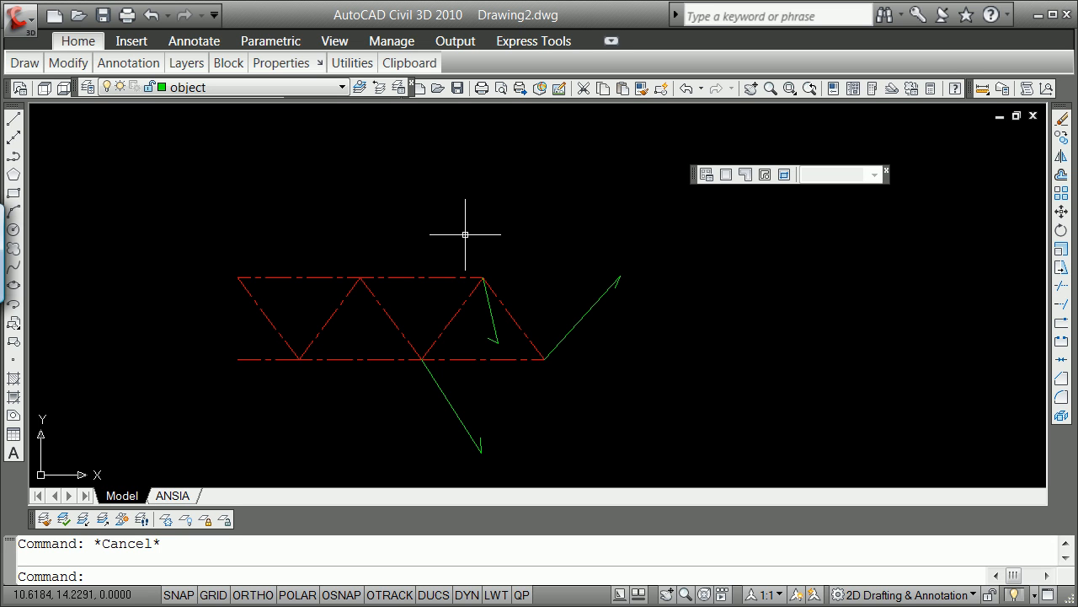
mouse_move(266, 249)
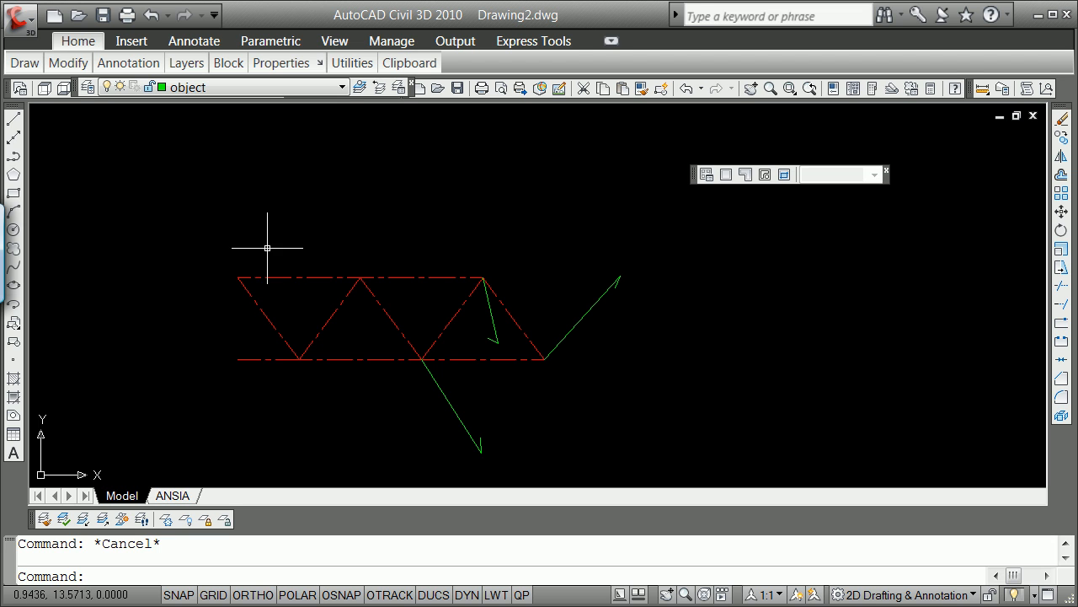
mouse_move(283, 241)
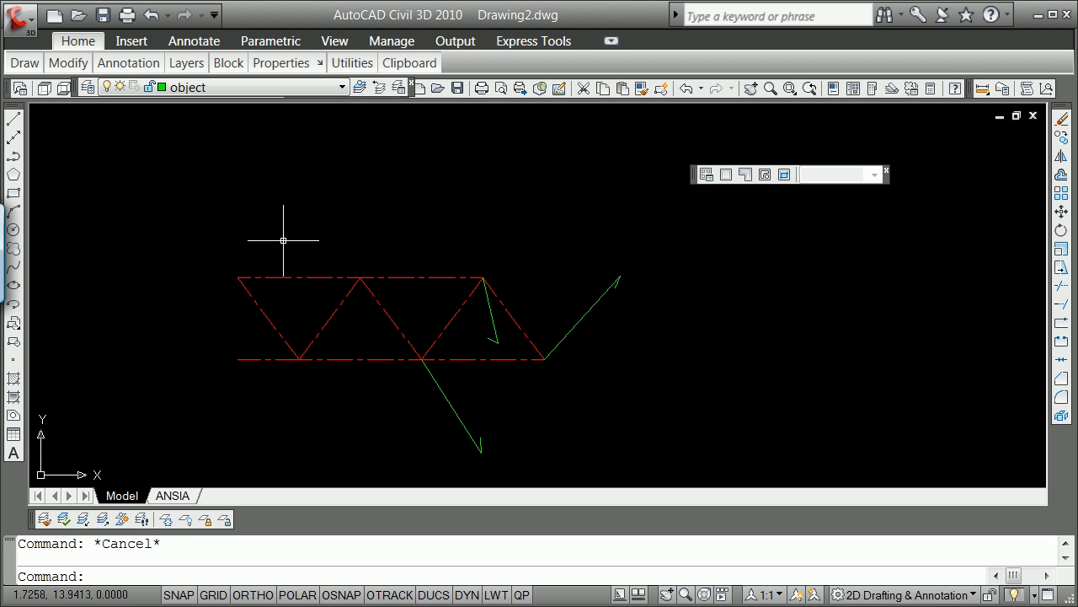
mouse_move(283, 258)
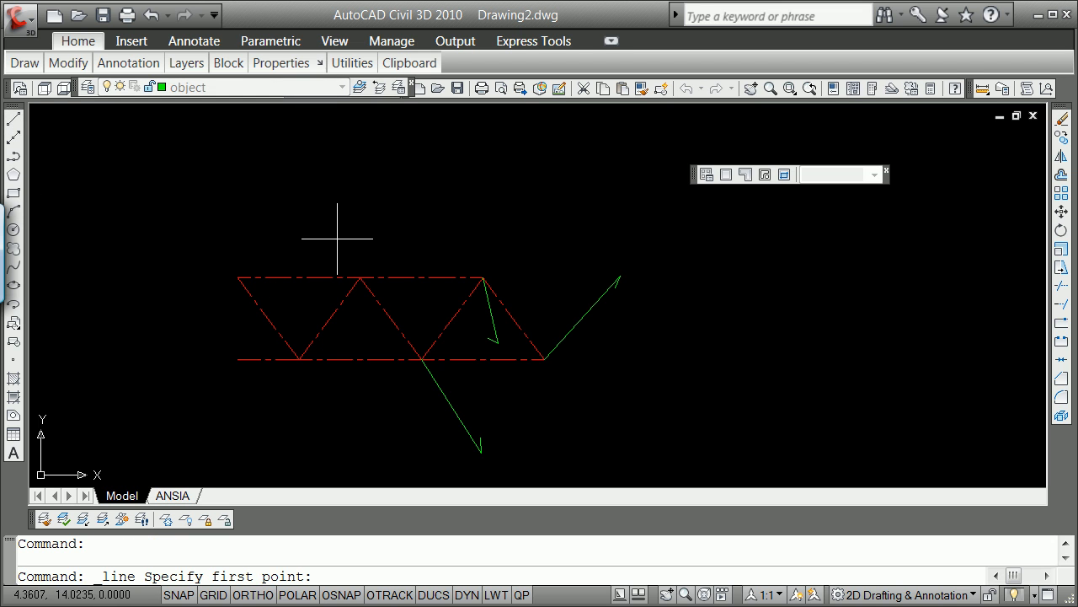
Draw a vertical bracket line through the truss's left portion using the Endpoint snap.
click(336, 245)
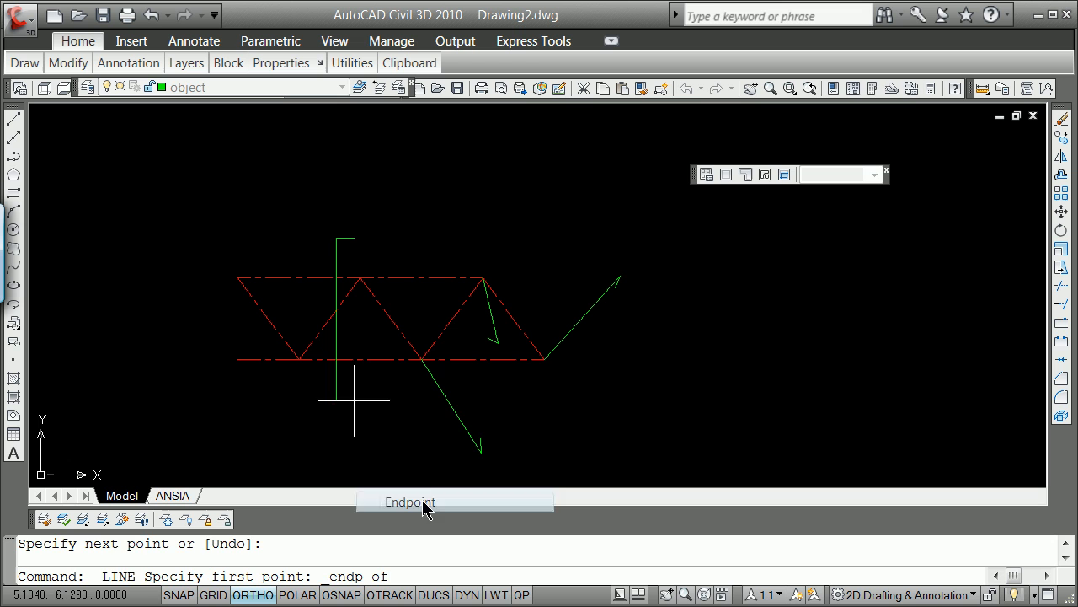
click(303, 287)
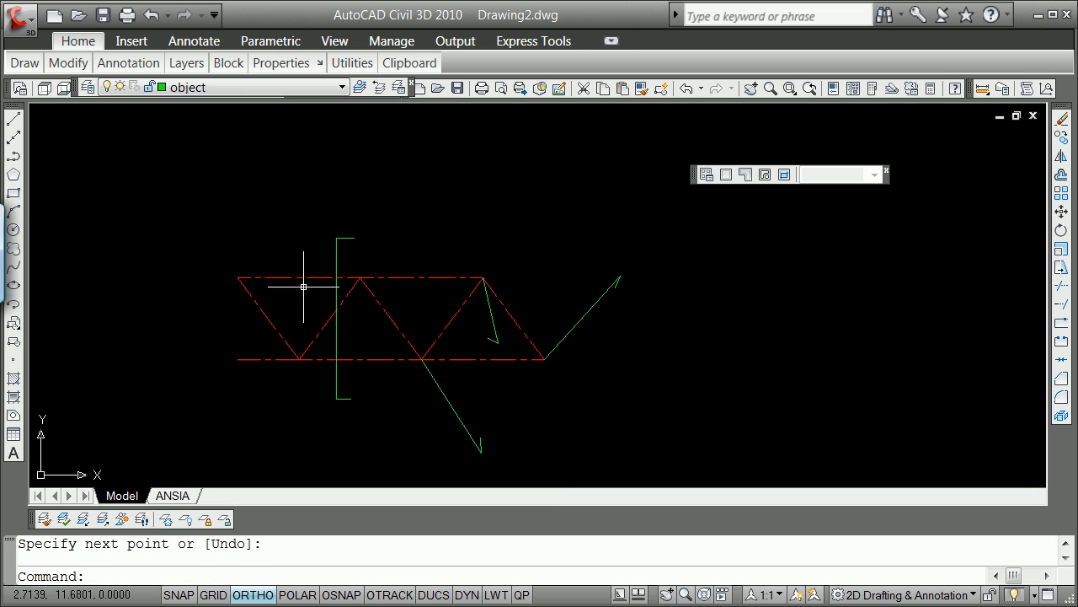
mouse_move(185, 278)
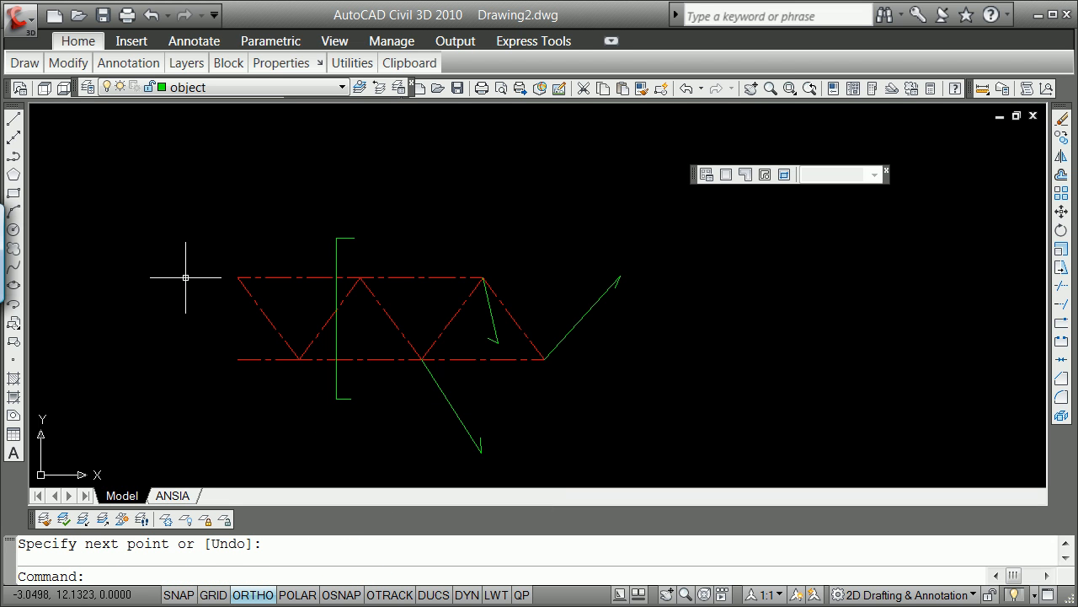
Create a rectangular wipeout masking the truss's left end up to the vertical green line.
text(wipeout)
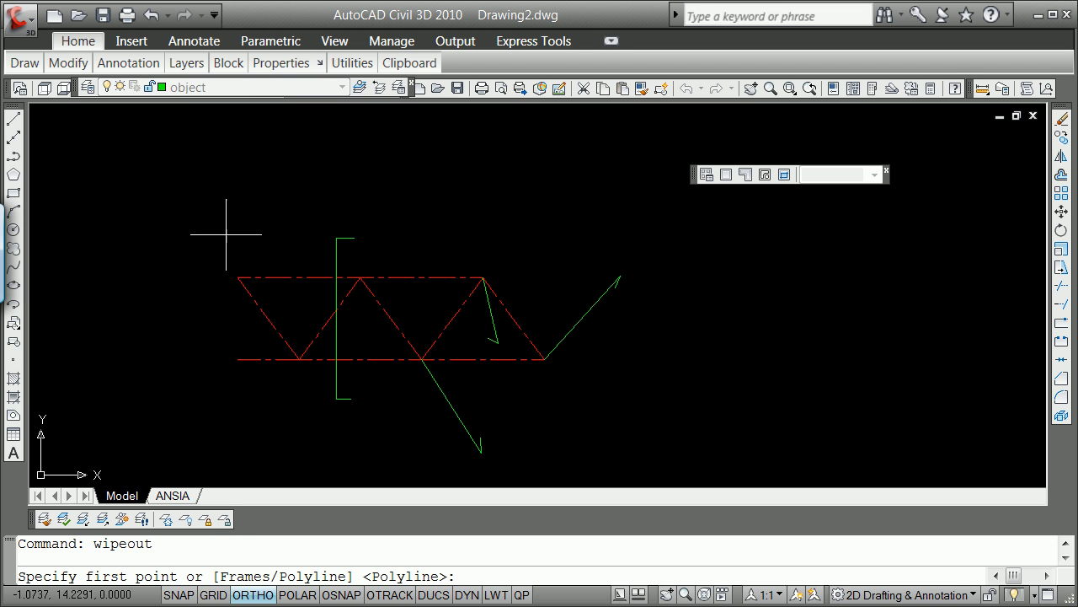
mouse_move(256, 220)
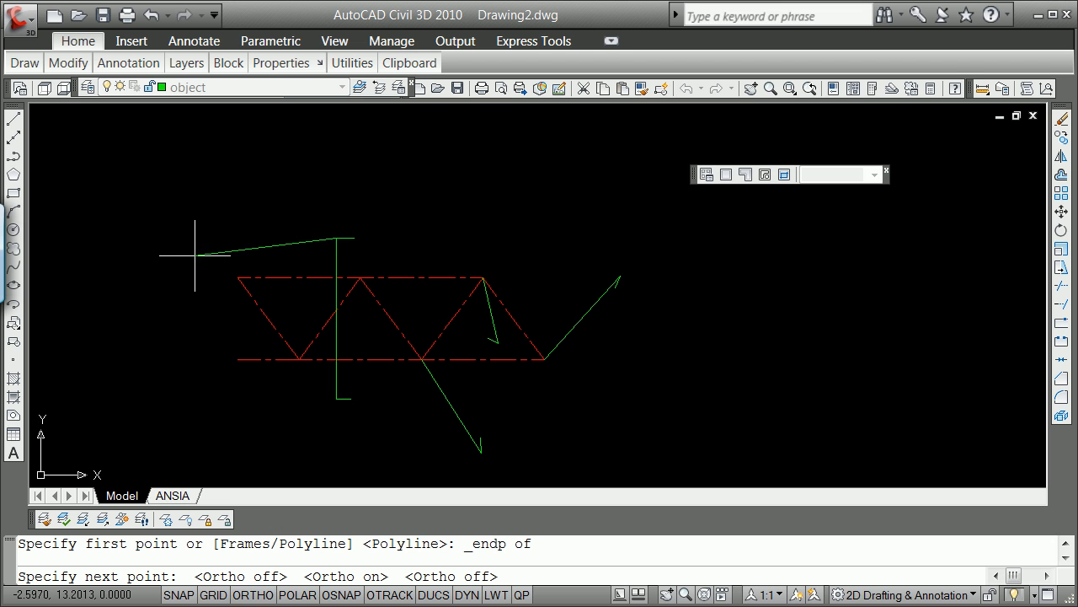
mouse_move(229, 236)
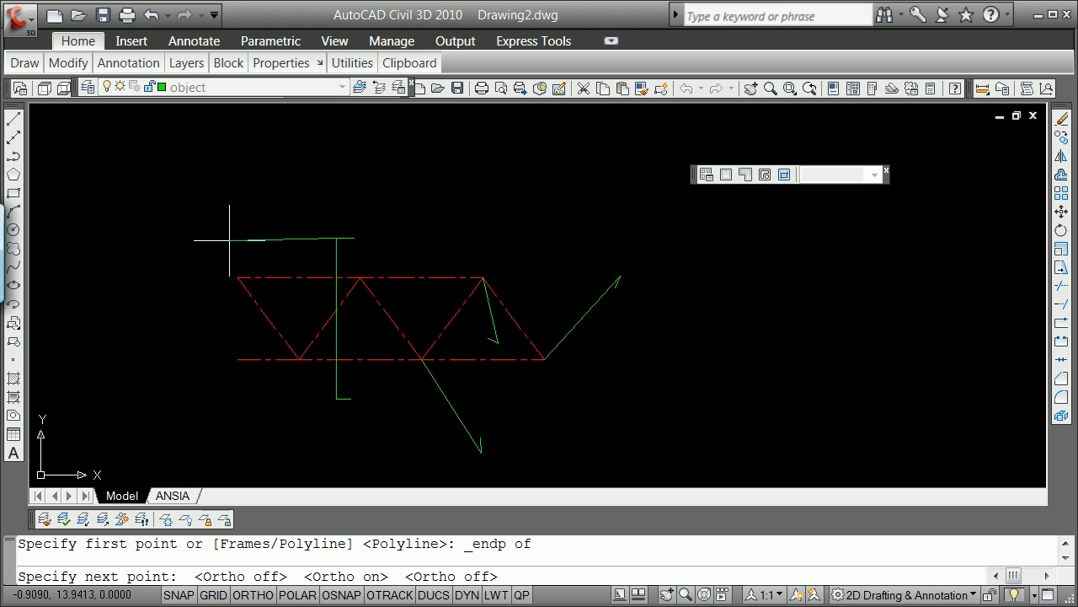
click(253, 593)
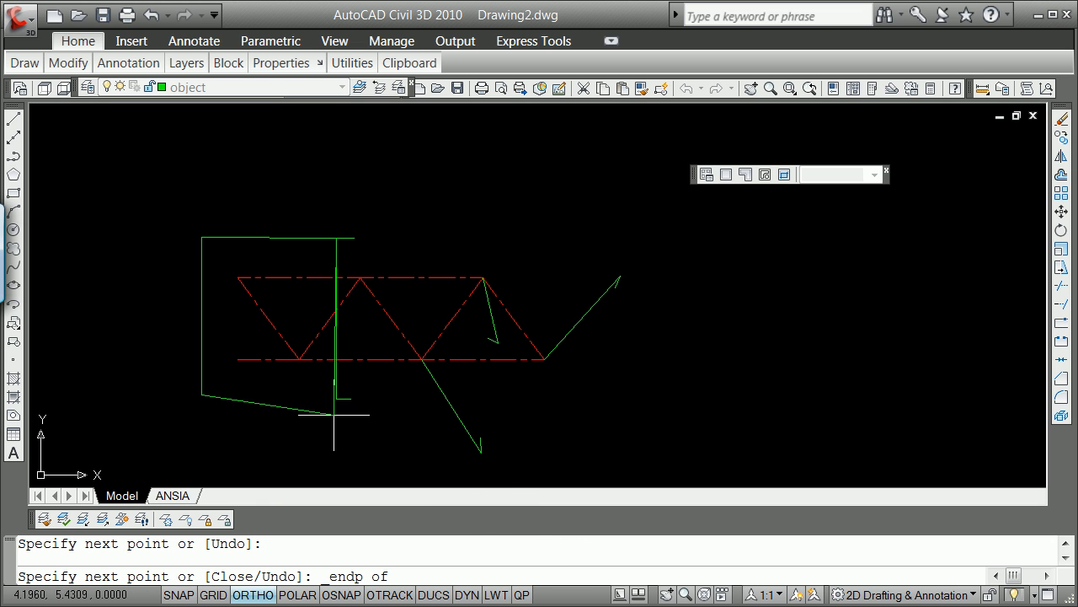
click(307, 249)
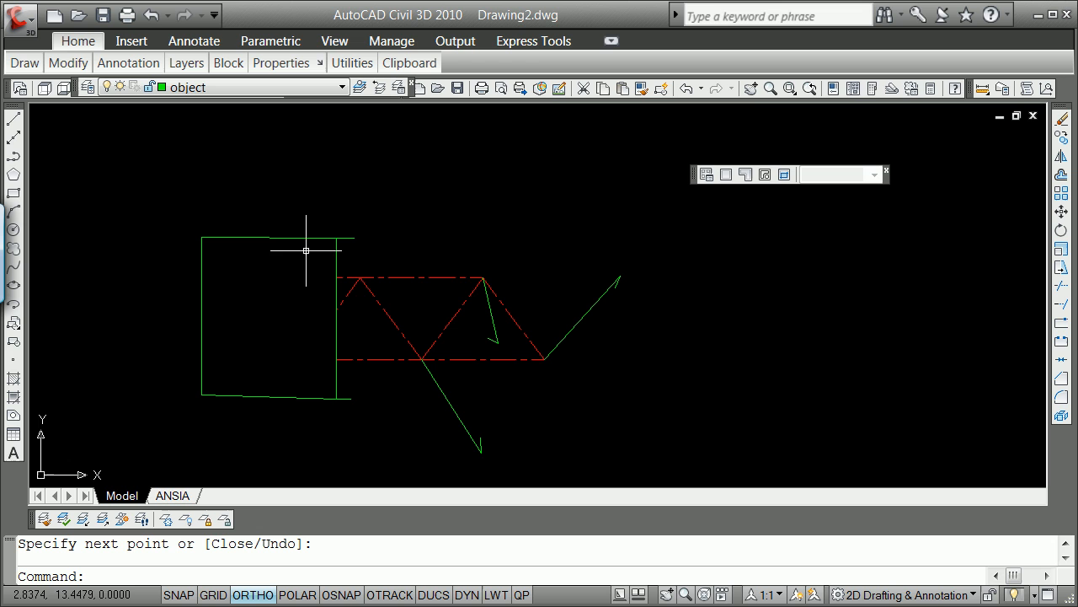
mouse_move(340, 233)
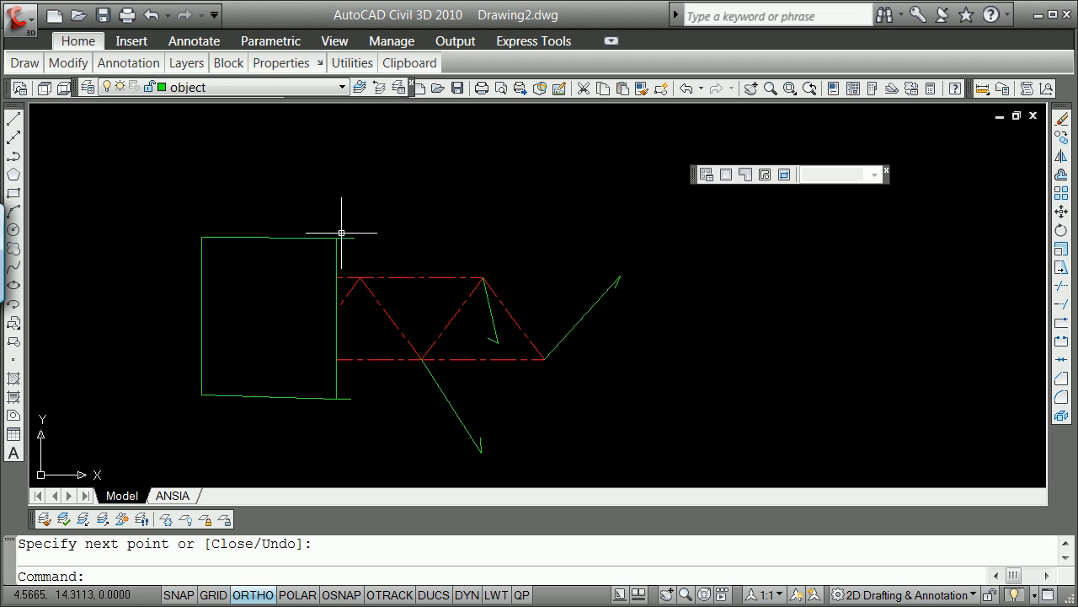
mouse_move(359, 246)
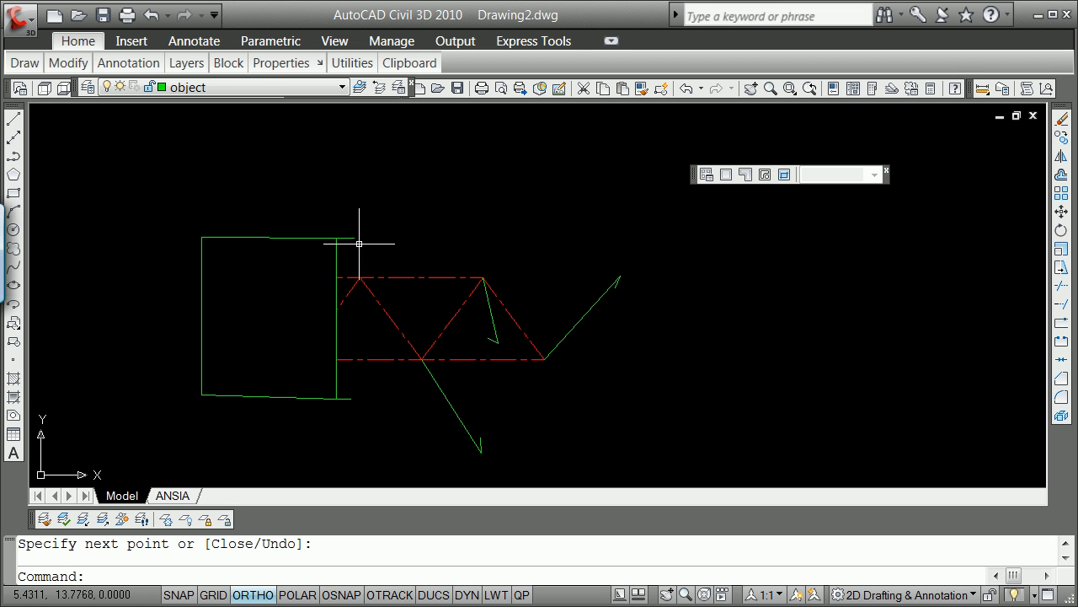
mouse_move(354, 239)
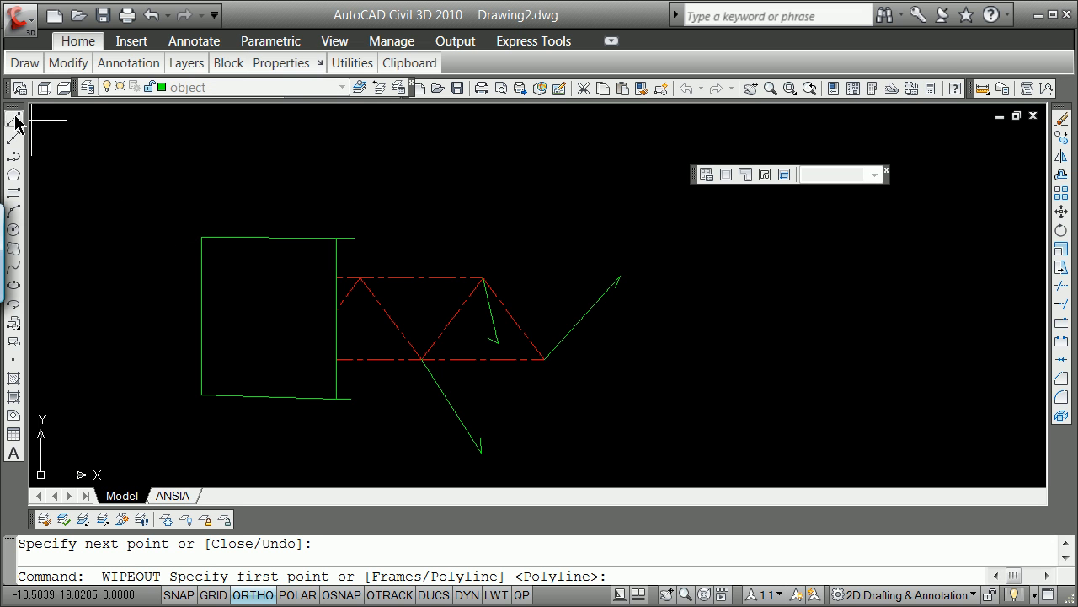
Abandon a new line and select the wipeout frame for editing.
click(12, 118)
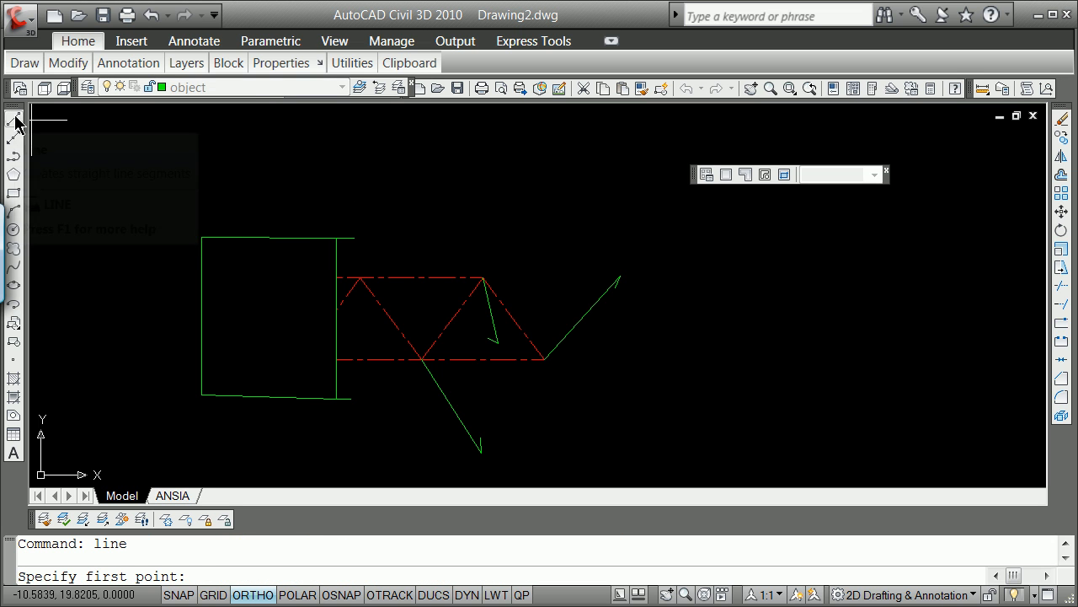
mouse_move(413, 256)
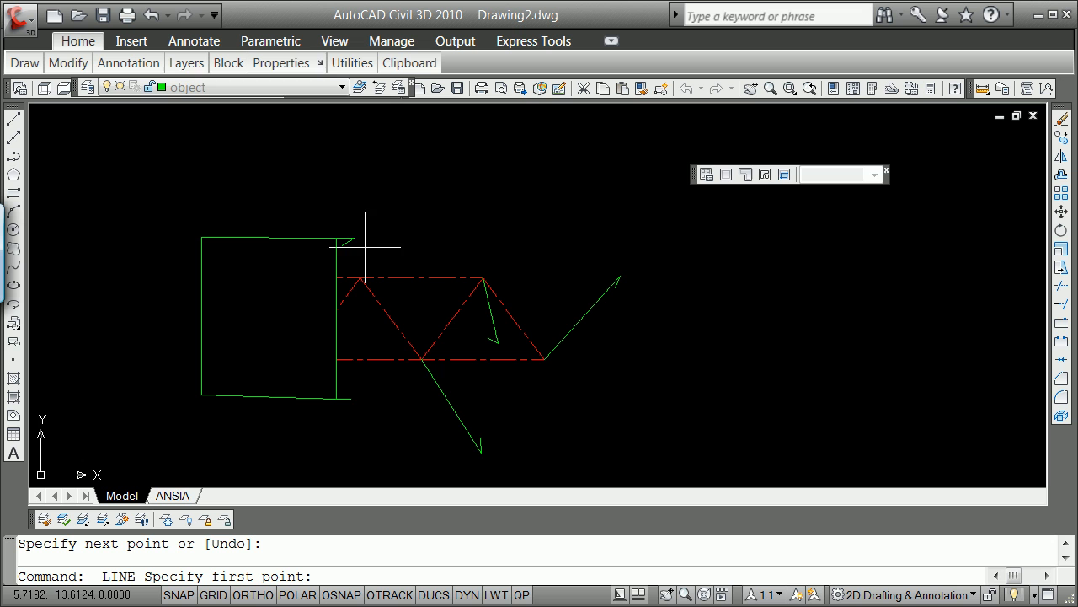
mouse_move(372, 401)
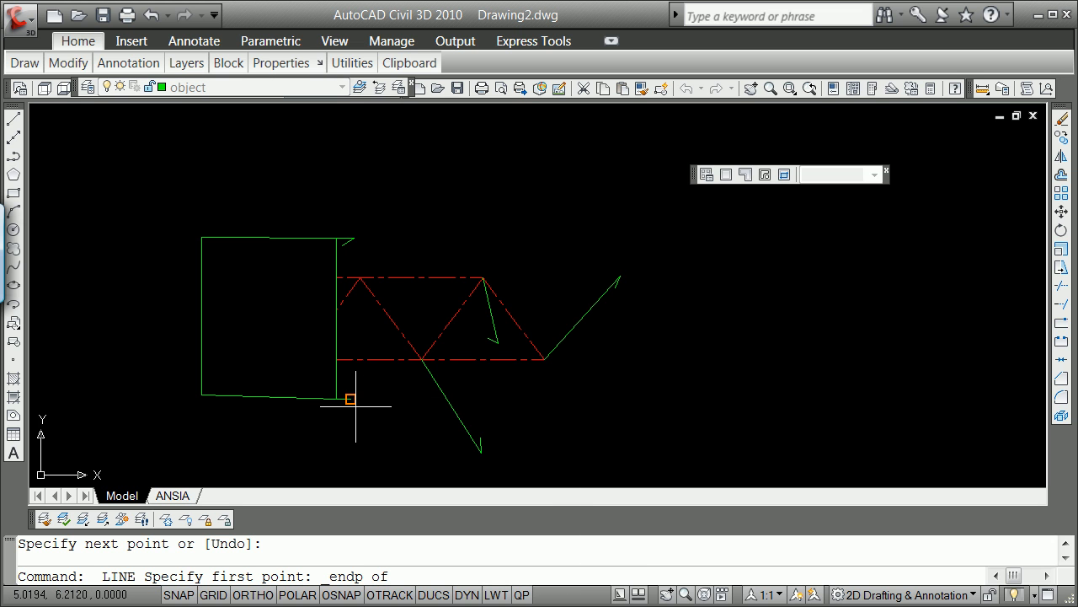
key(Escape)
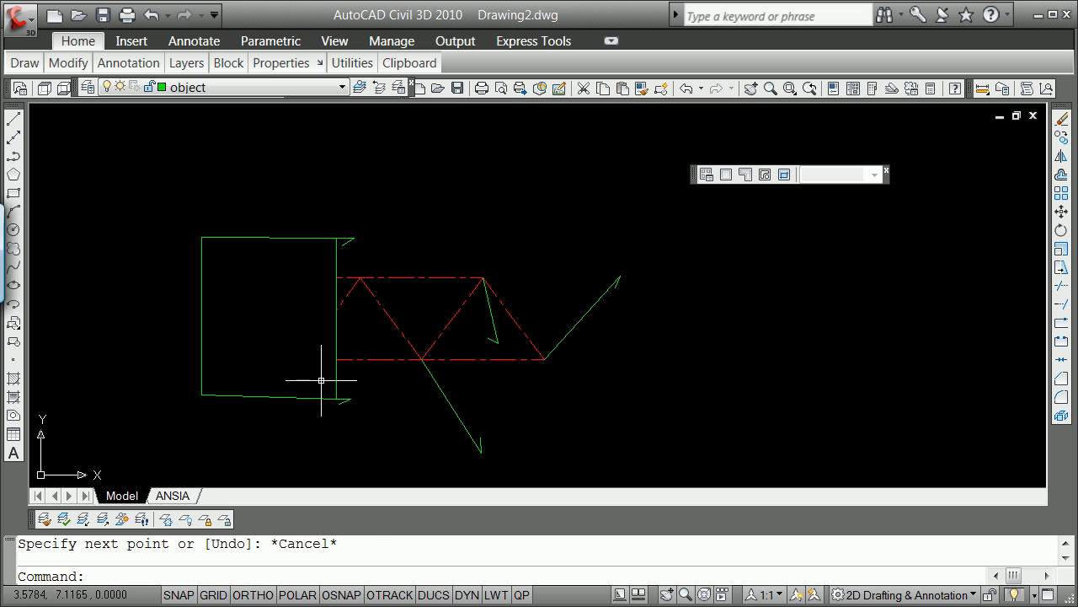
click(307, 238)
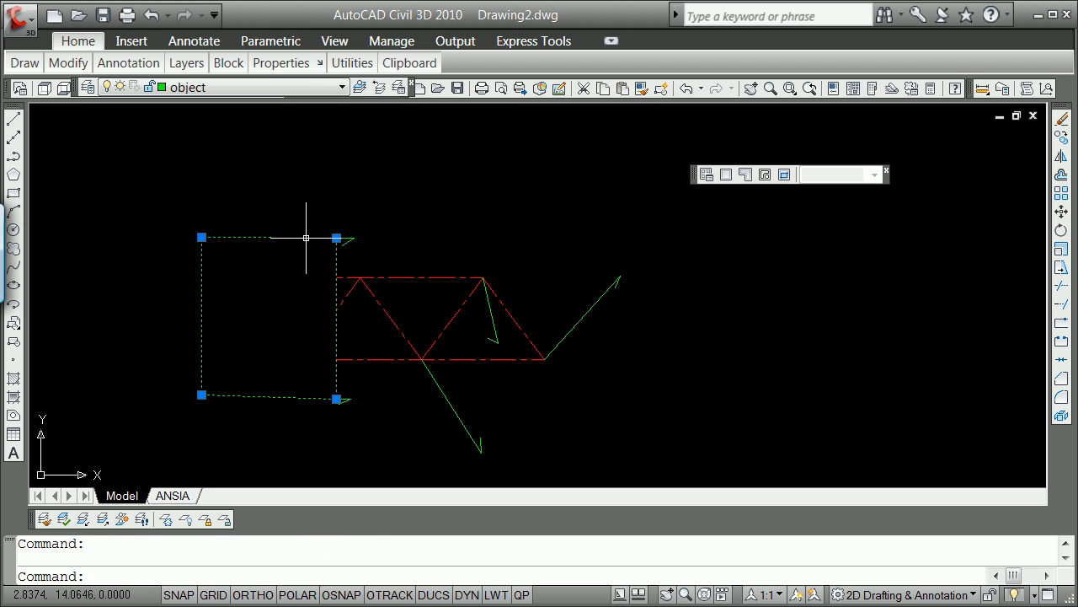
mouse_move(307, 236)
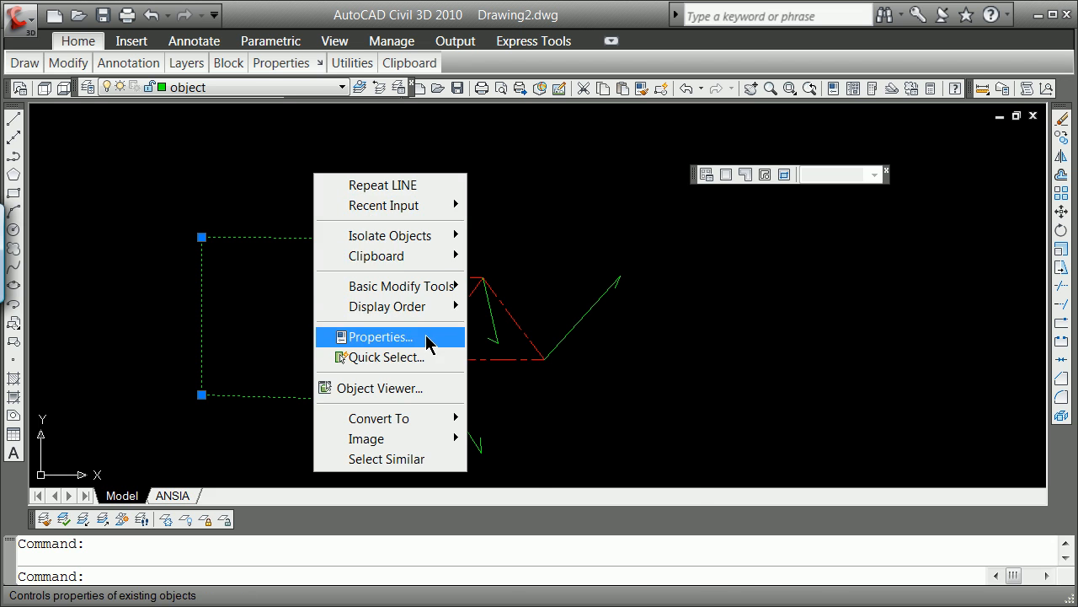
Set the wipeout's colour to index colour 98 (dark green) in its Properties.
click(380, 337)
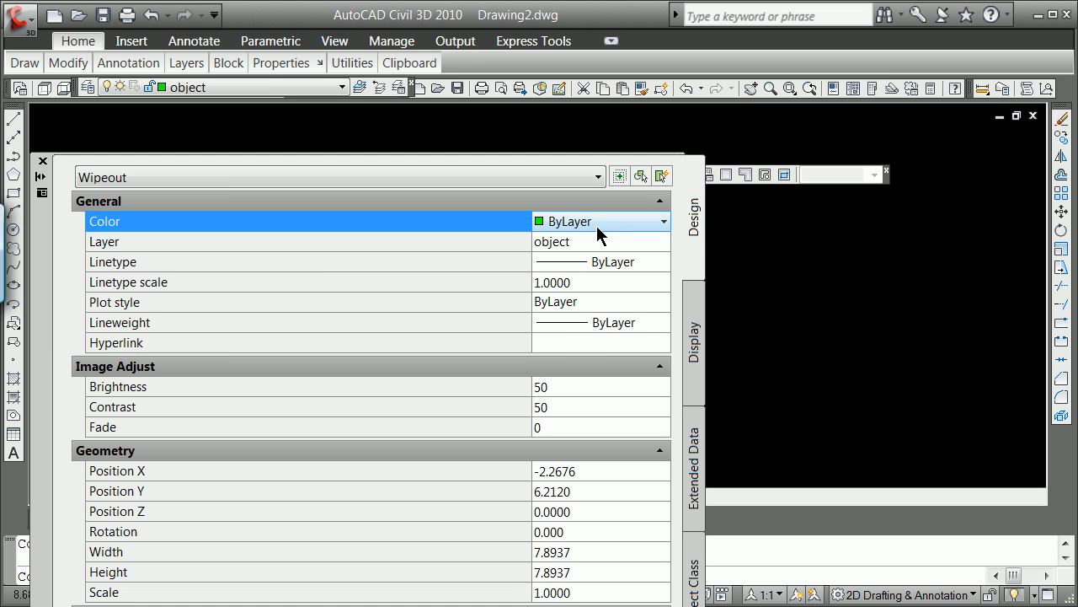
click(664, 220)
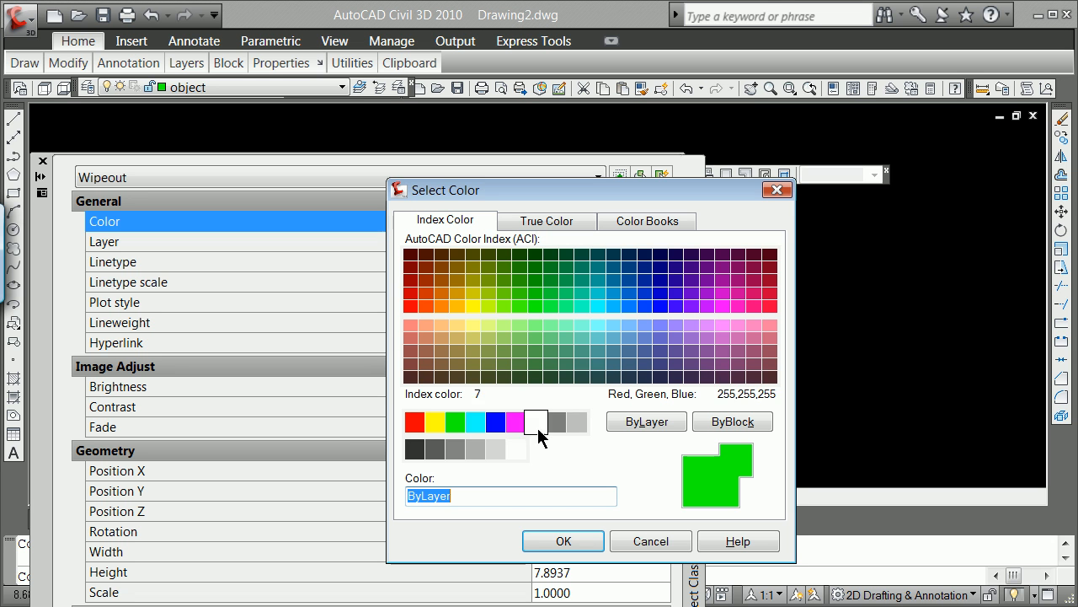
mouse_move(489, 293)
text(98)
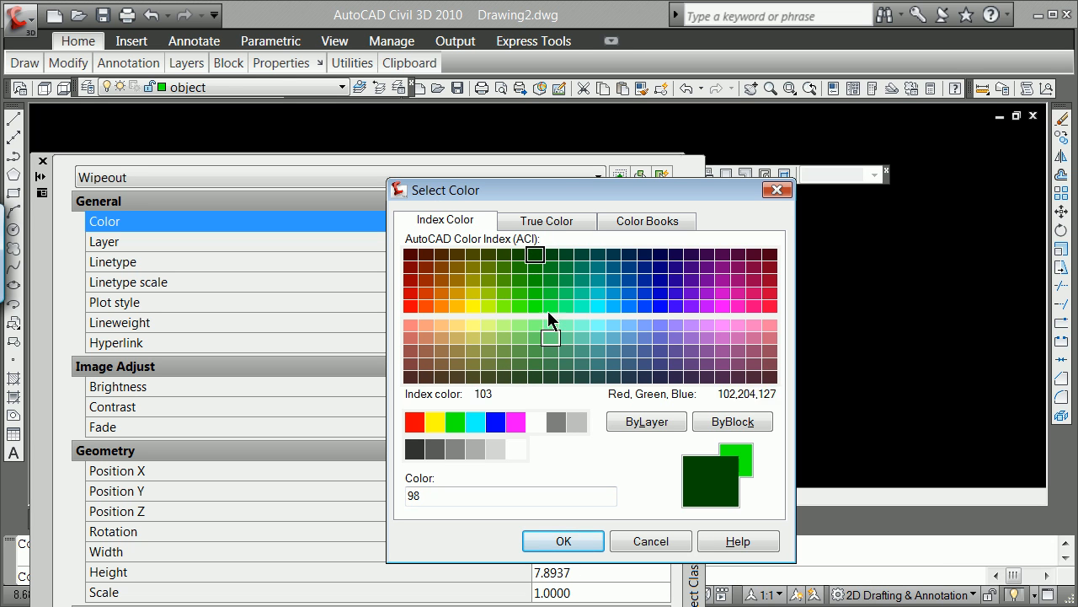
click(563, 539)
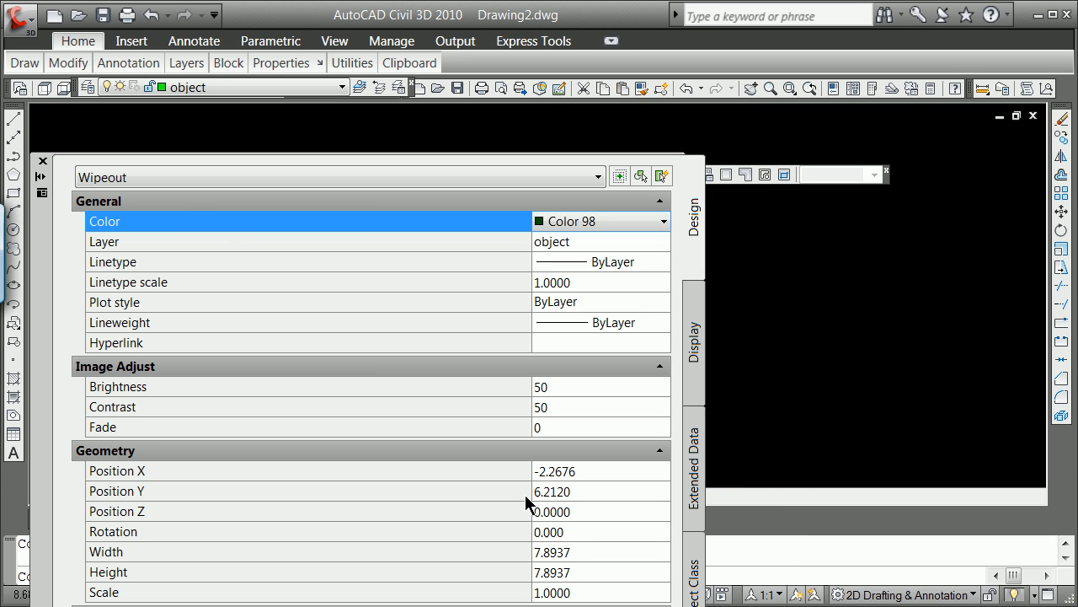
mouse_move(37, 167)
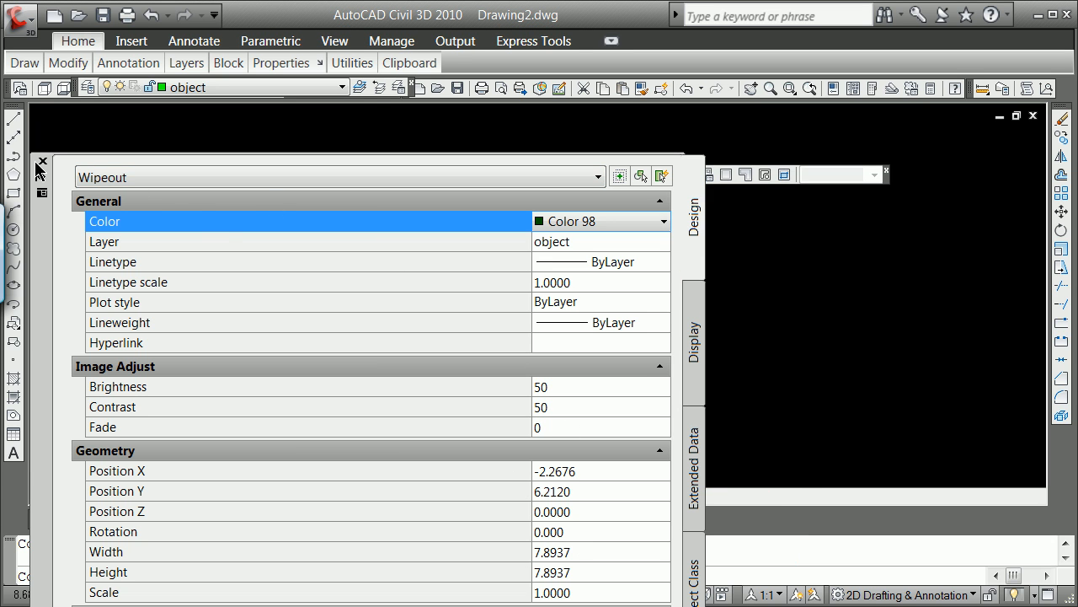
Create a new layer Reactions_Internal with colour yellow from the command line.
click(43, 162)
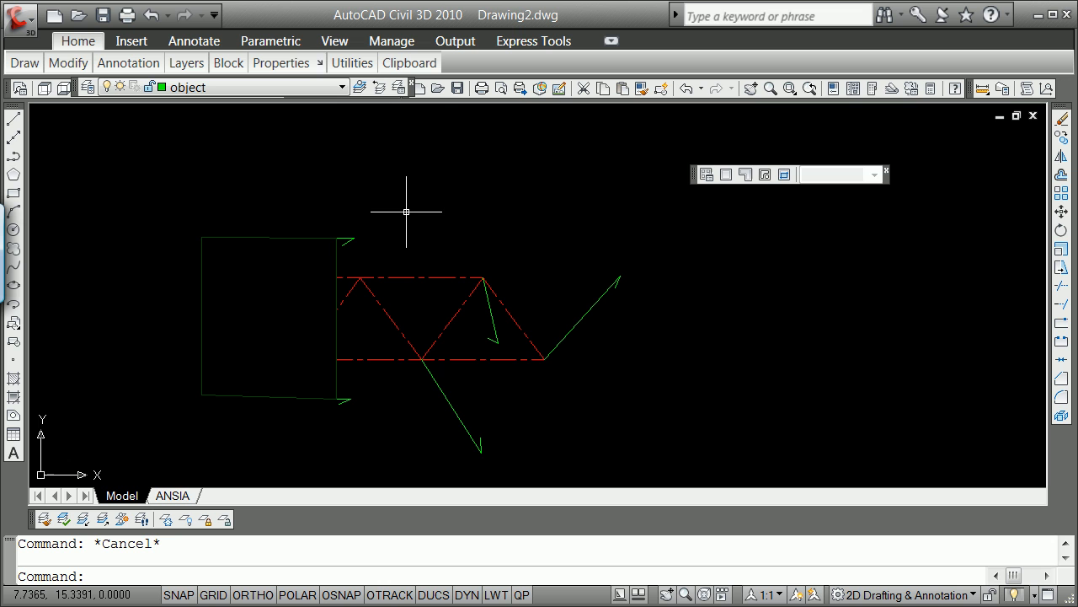
mouse_move(361, 281)
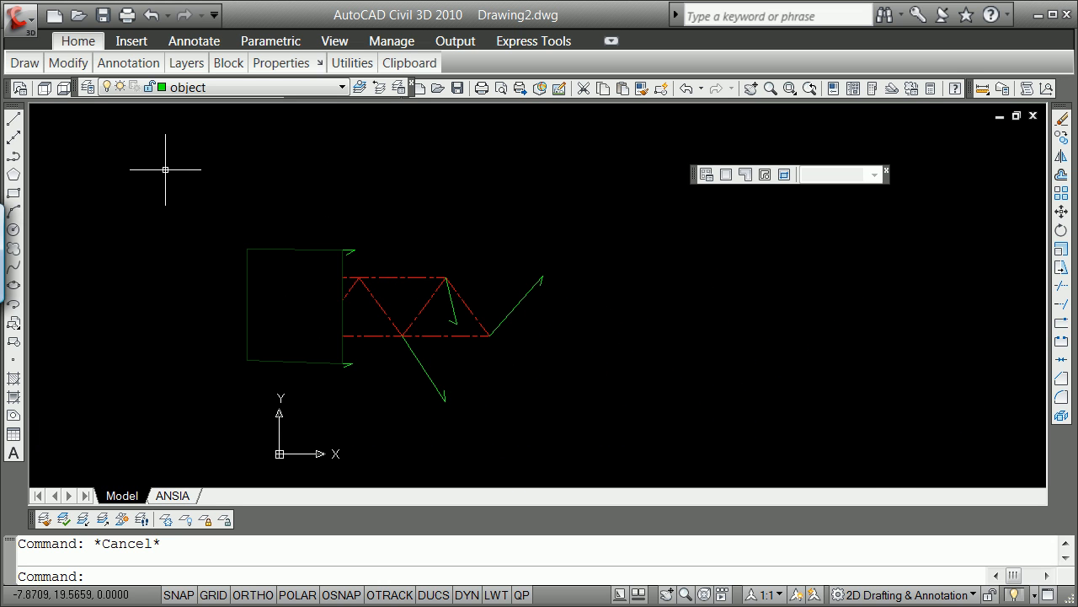
text(n)
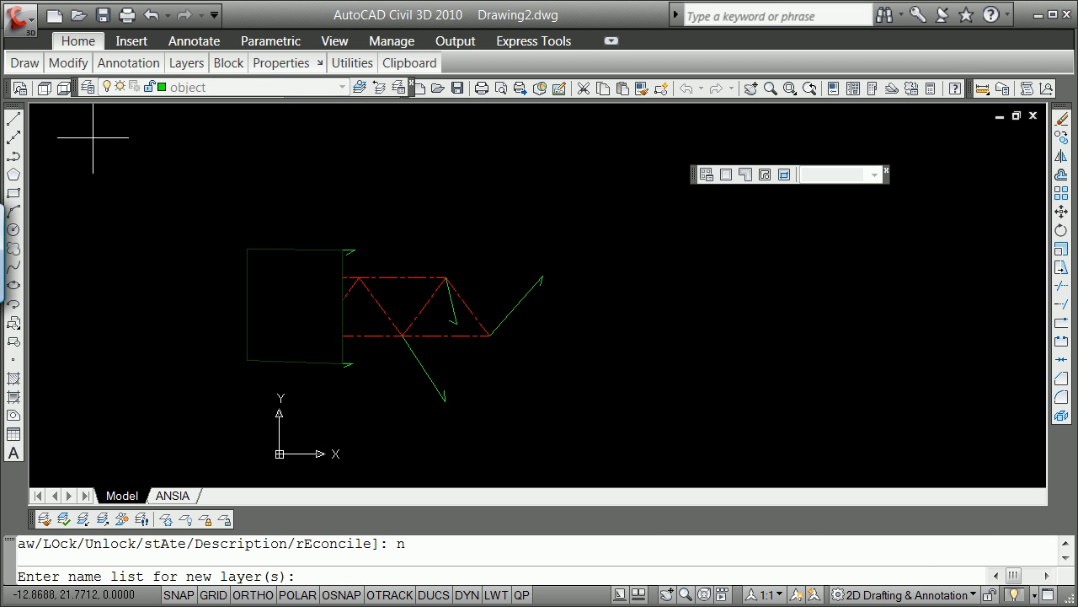
text(reac)
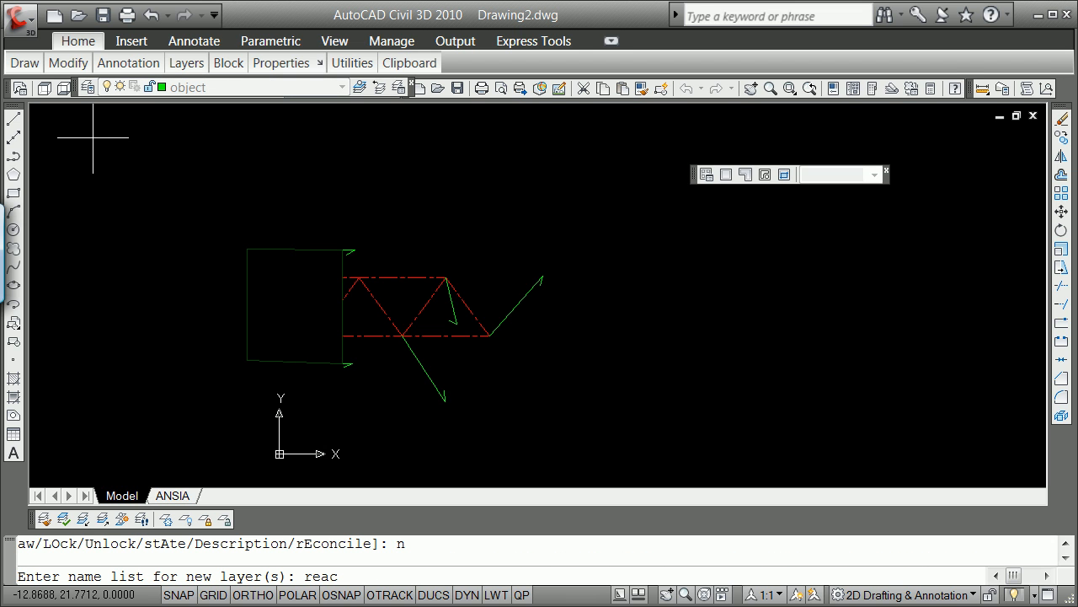
text(tion_in)
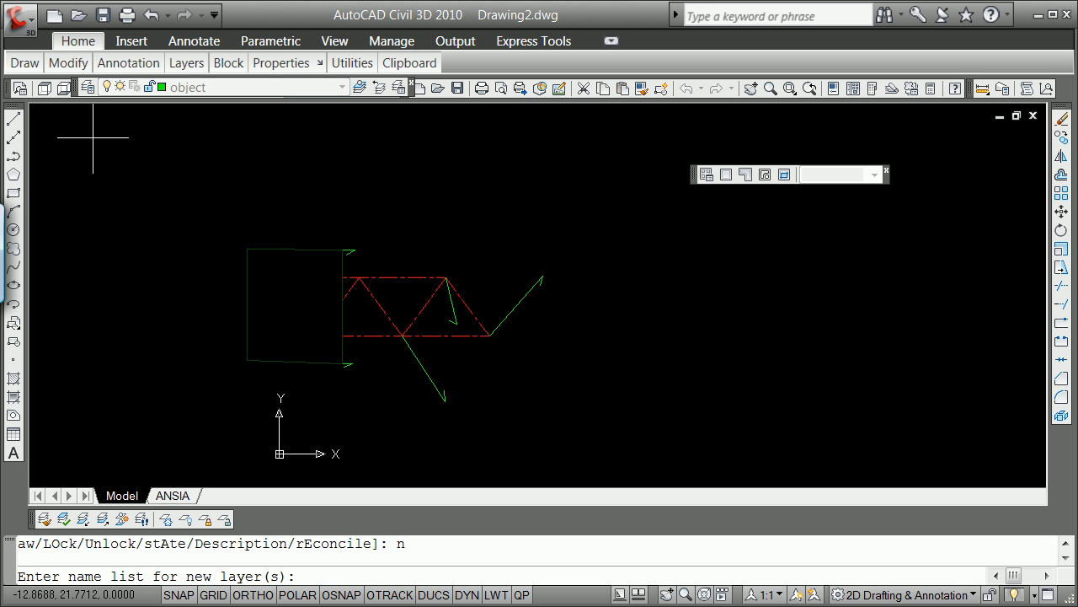
text(Reactions)
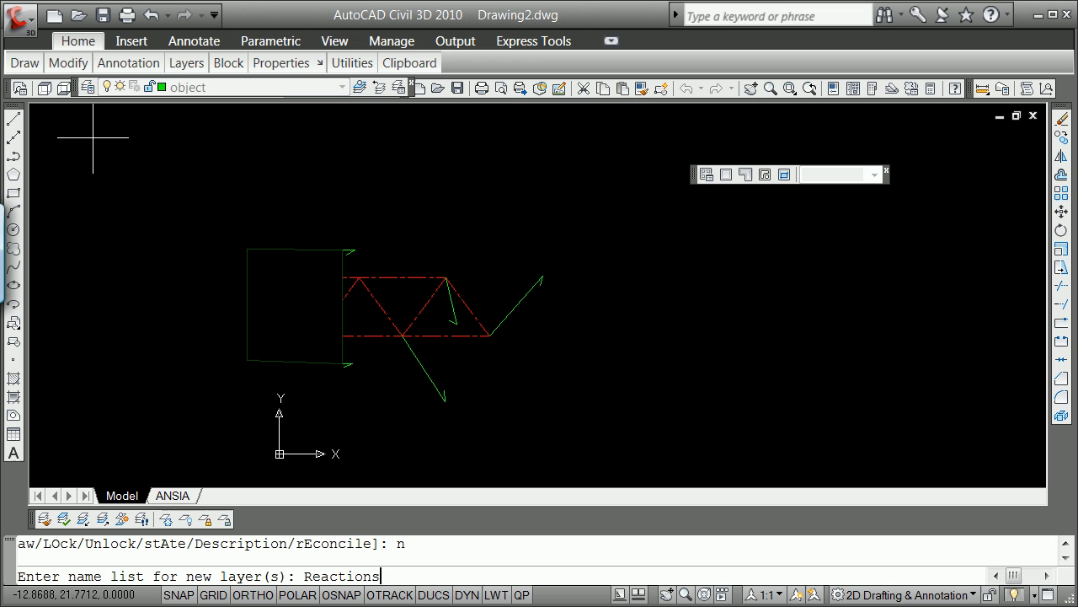
text(_Int)
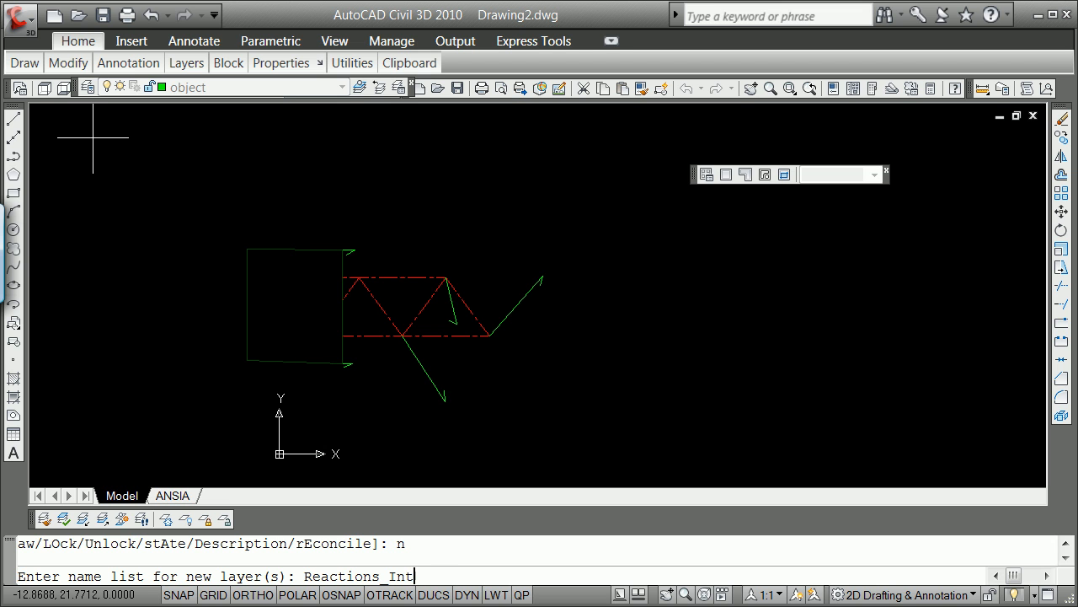
text(ernal)
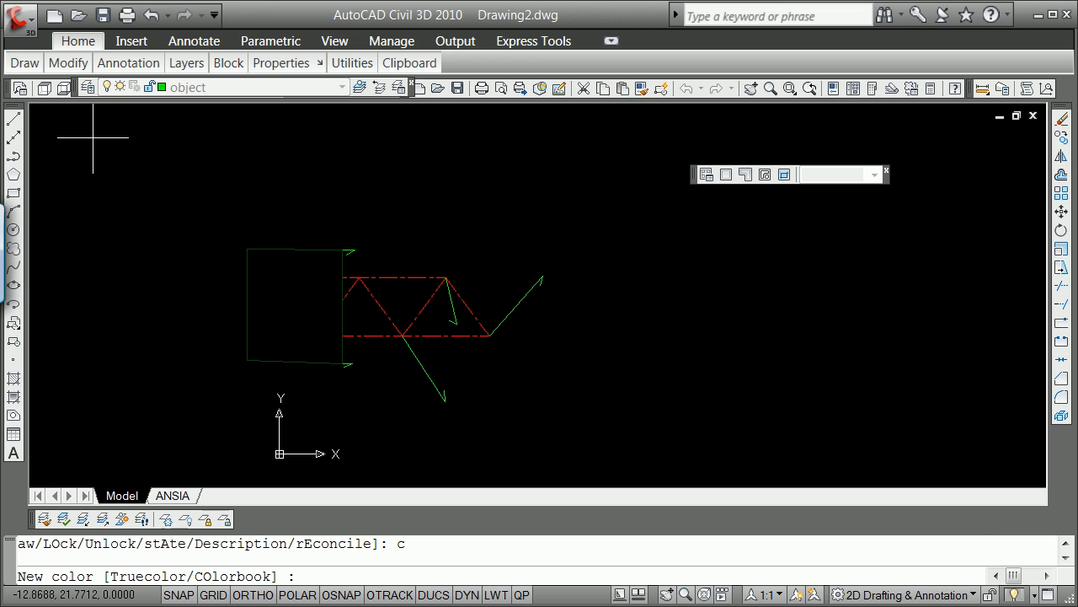
text(yellow)
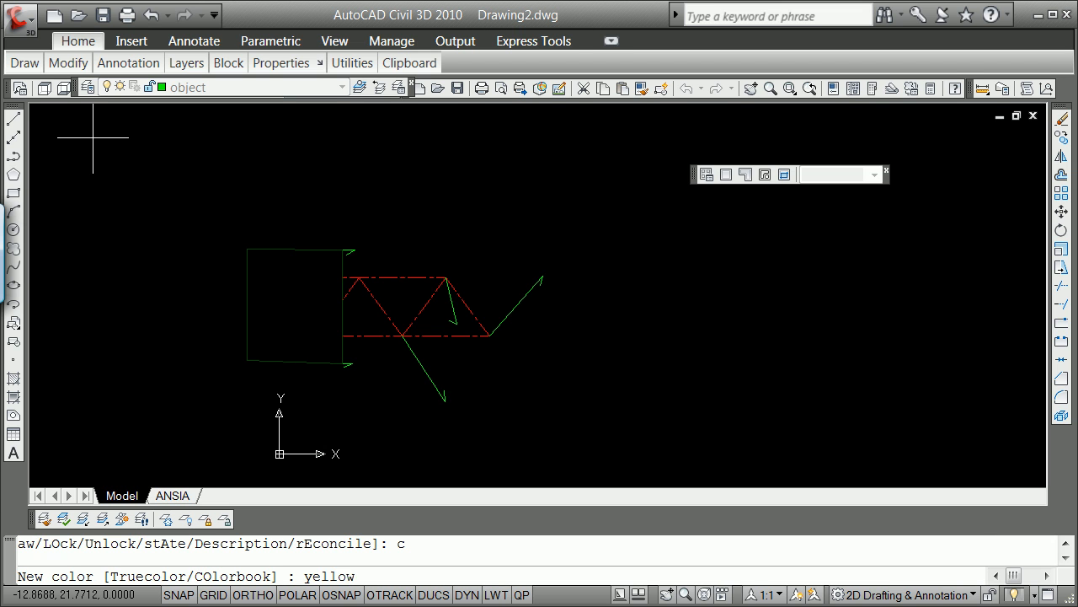
key(Return)
text(-l)
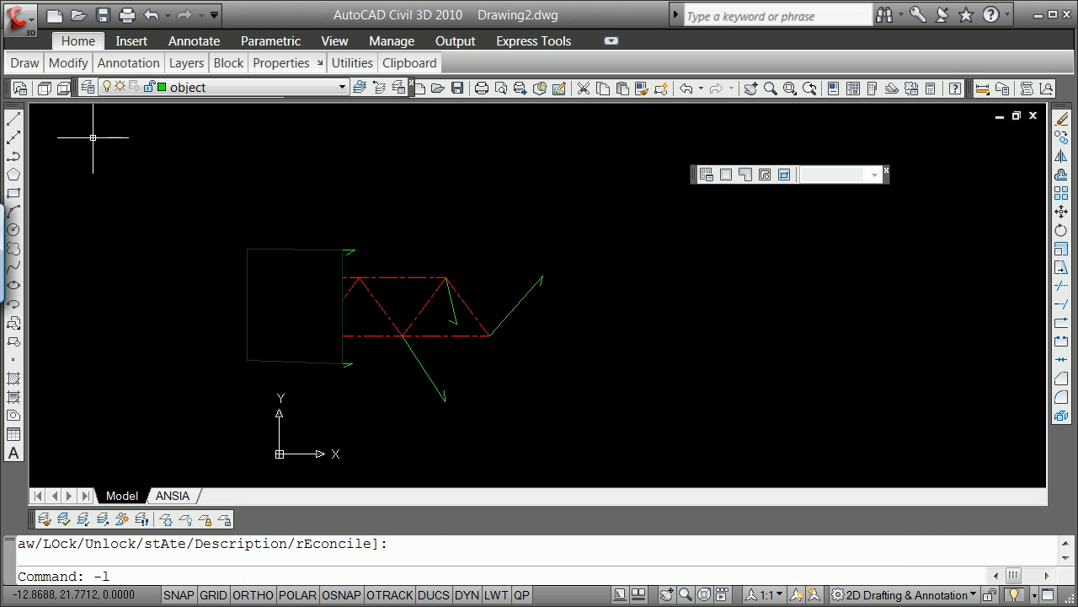
text(s)
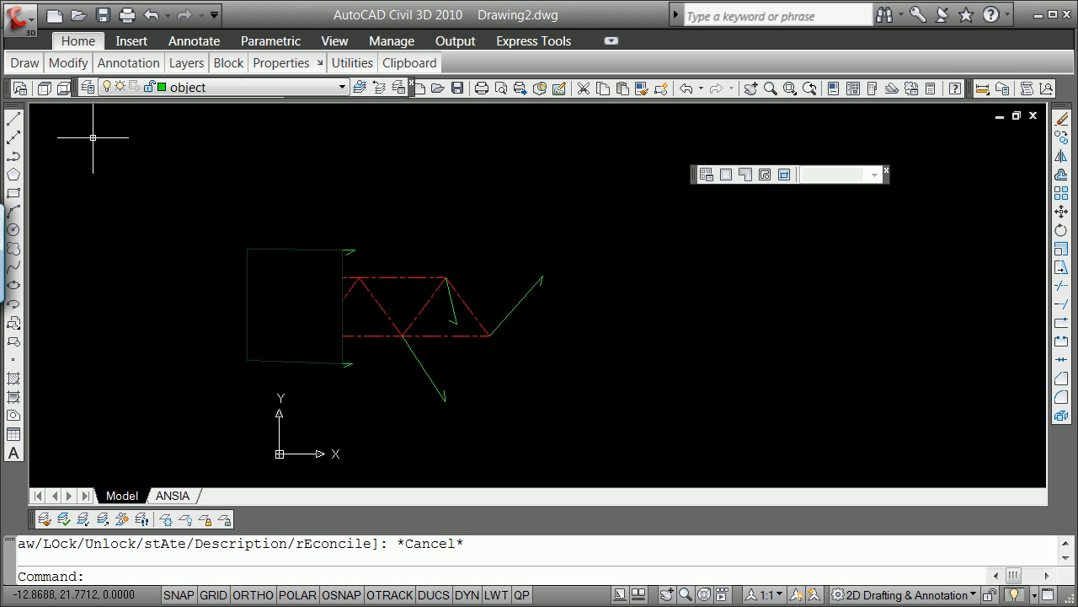
Make Reactions_Internal current and draw short force lines at the truss's left chord ends.
click(340, 88)
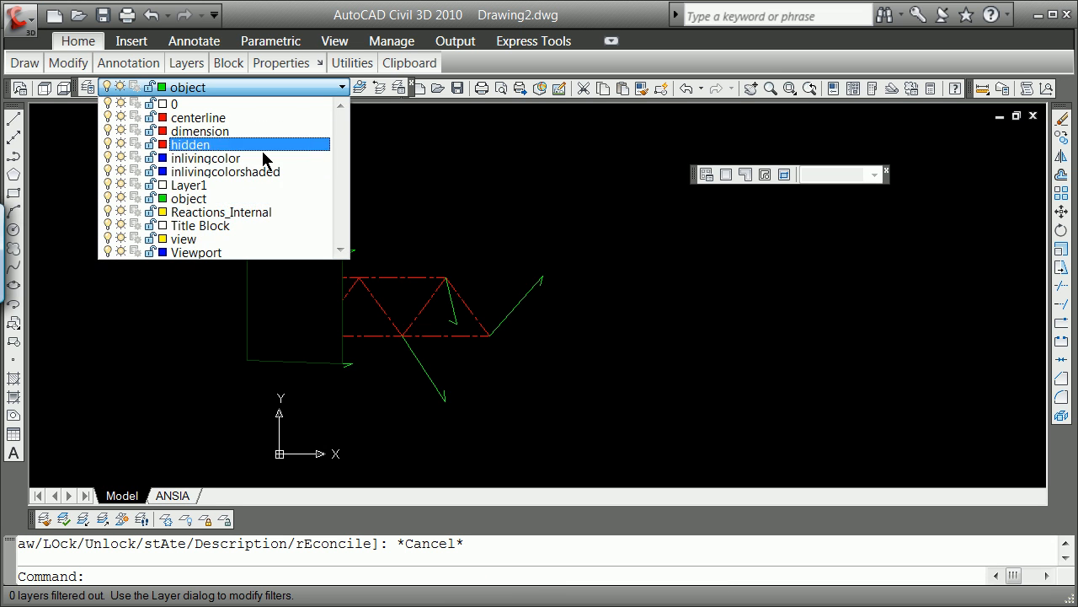
click(219, 212)
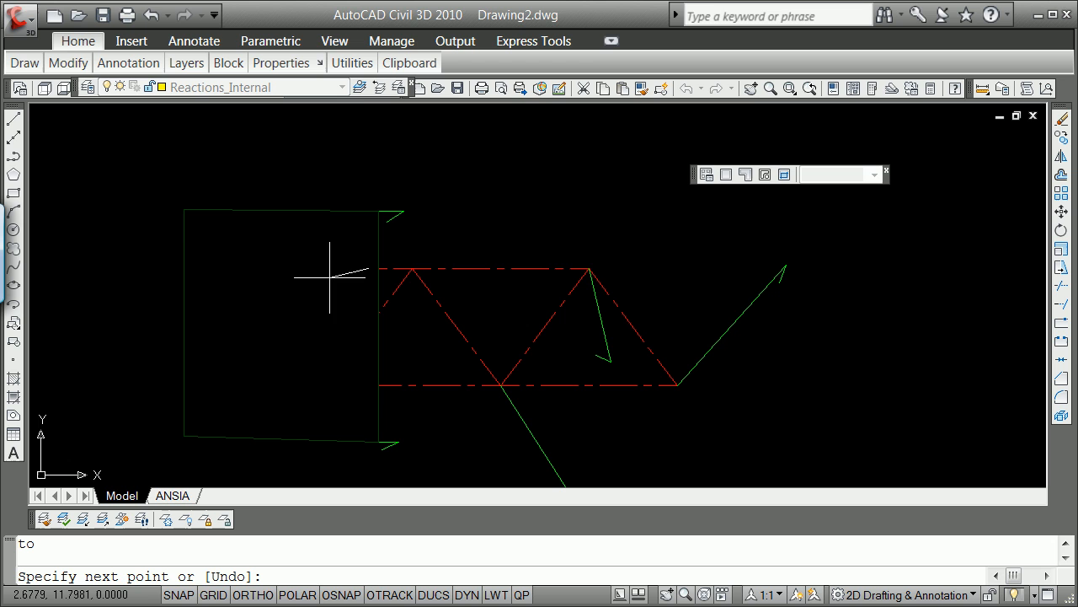
mouse_move(320, 269)
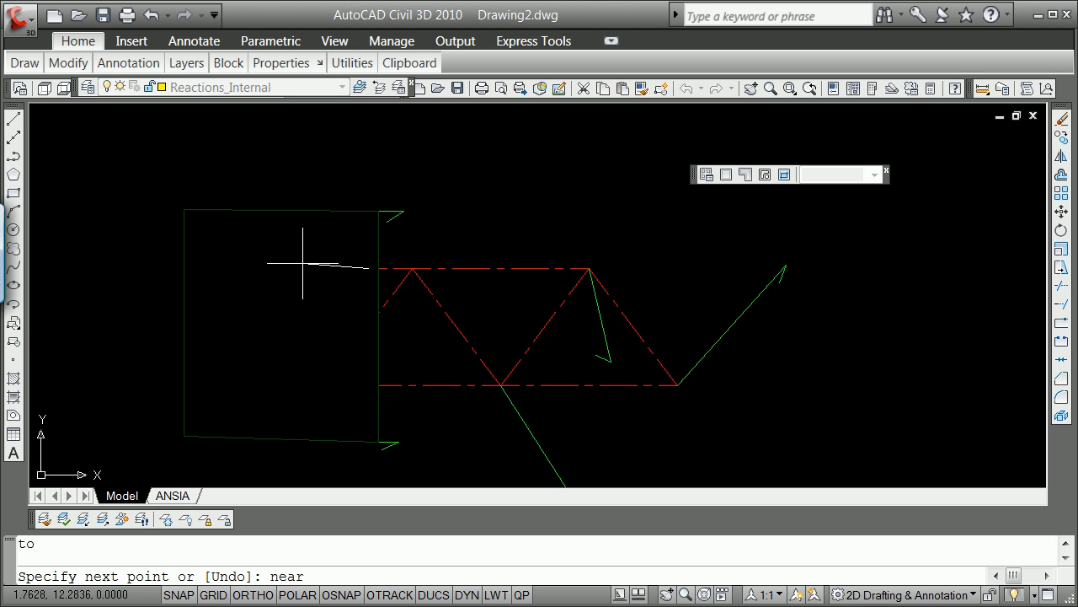
mouse_move(330, 266)
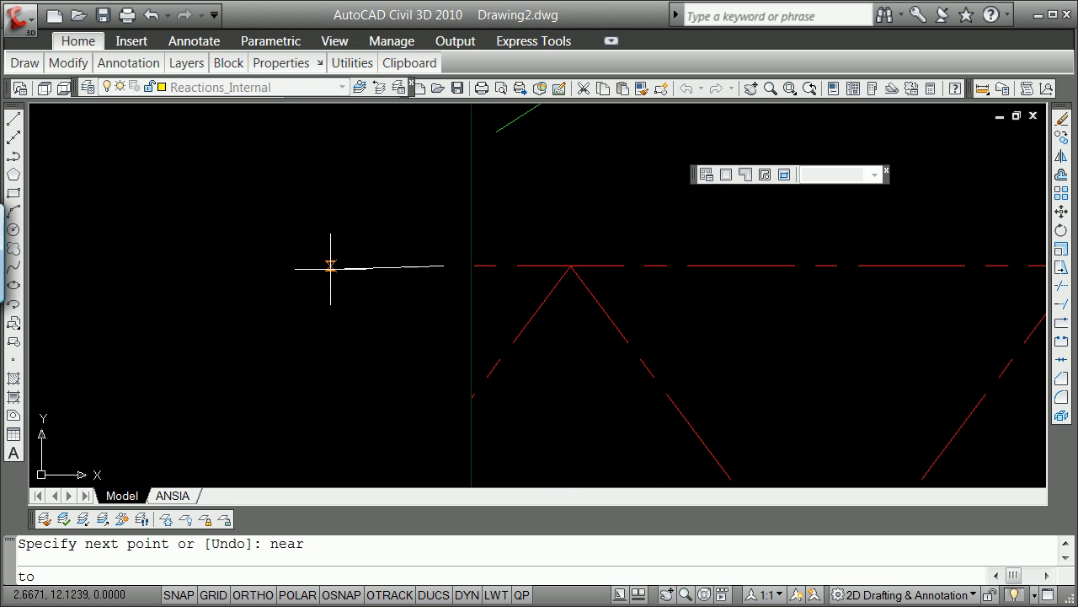
mouse_move(337, 266)
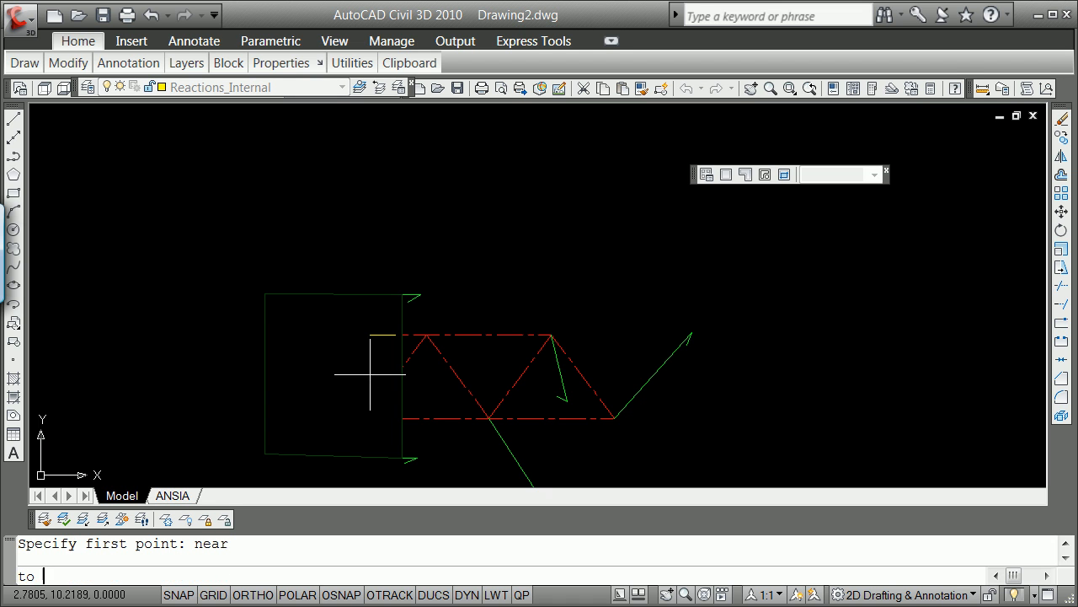
mouse_move(384, 374)
text(end)
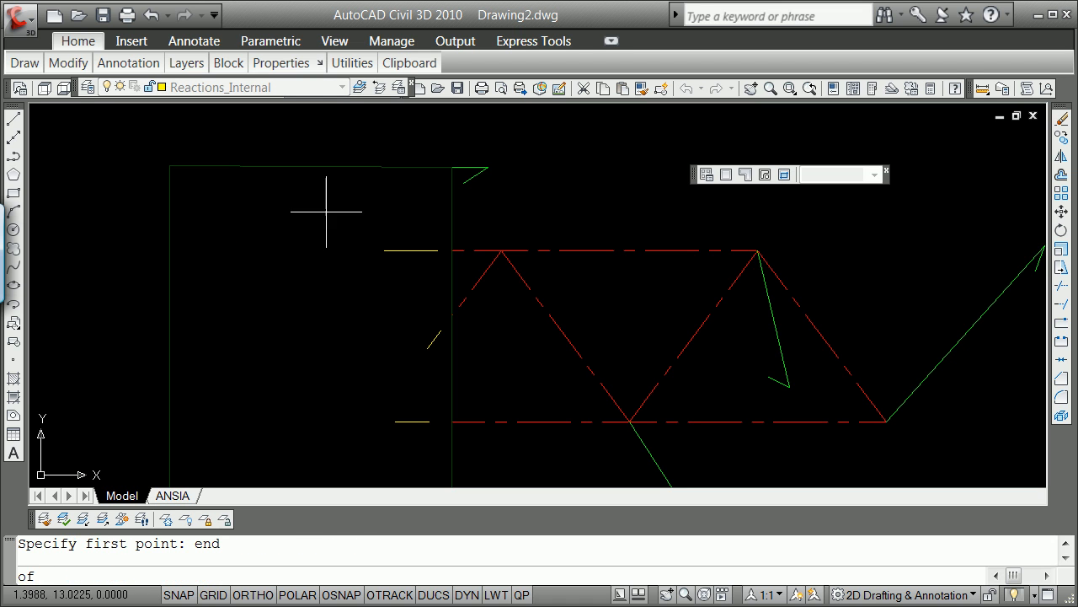
click(401, 256)
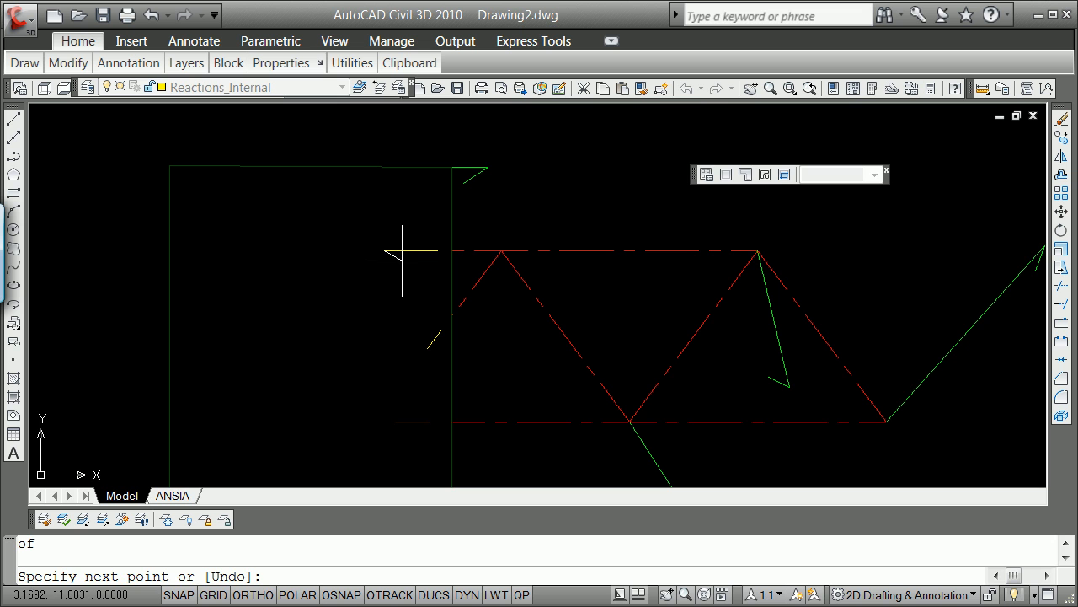
key(Escape)
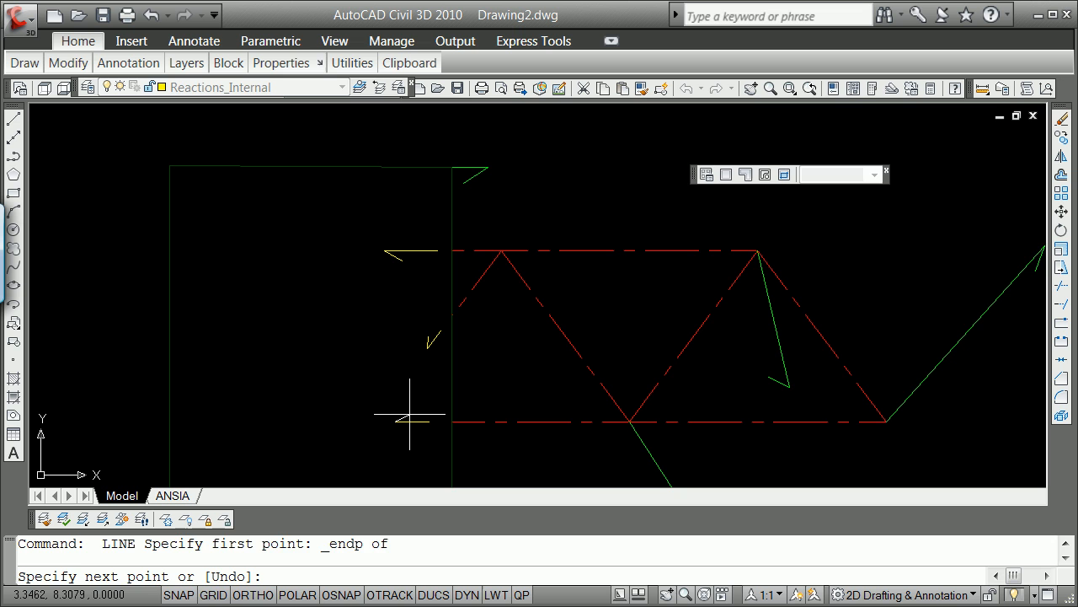
key(Escape)
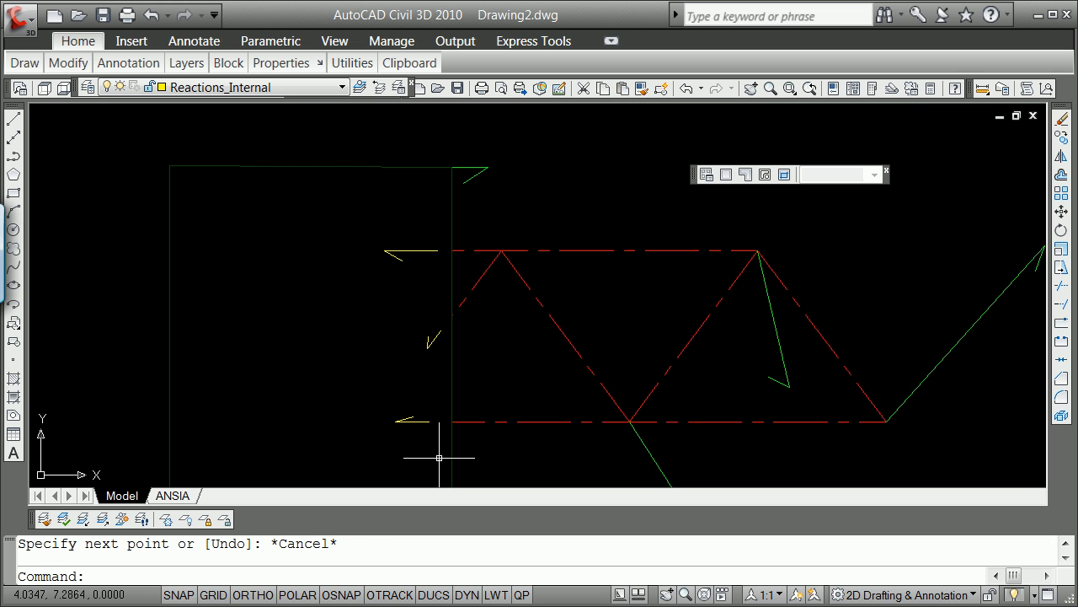
scroll(down, 3)
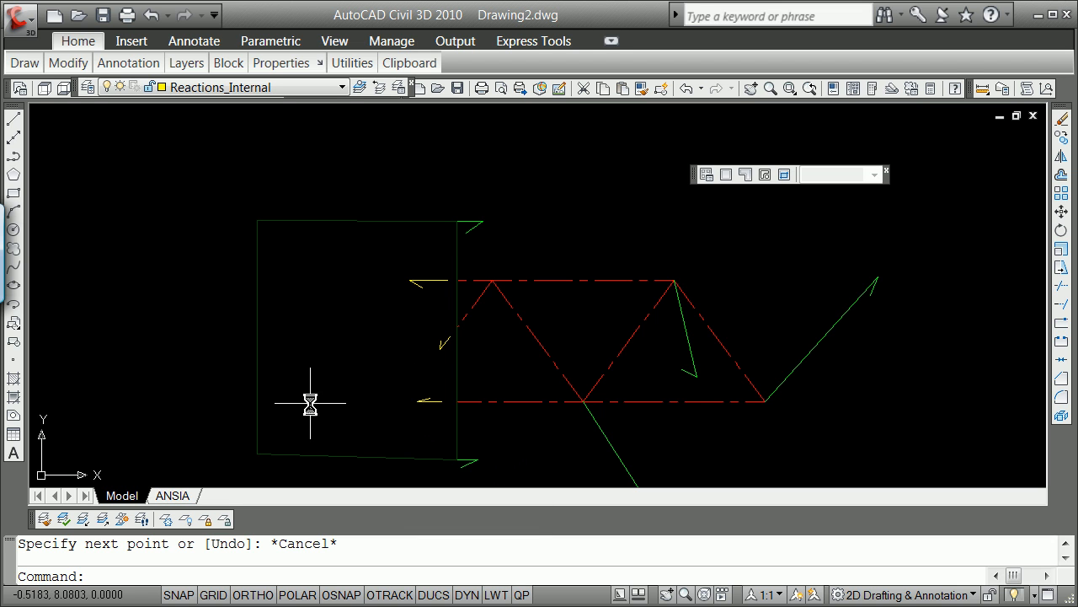
mouse_move(396, 405)
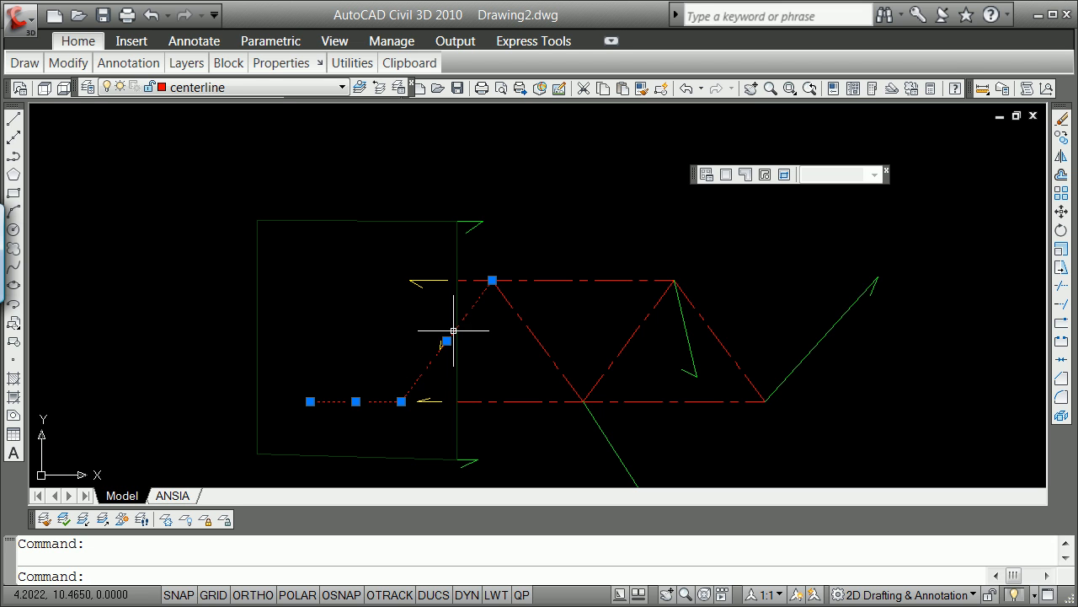
mouse_move(401, 401)
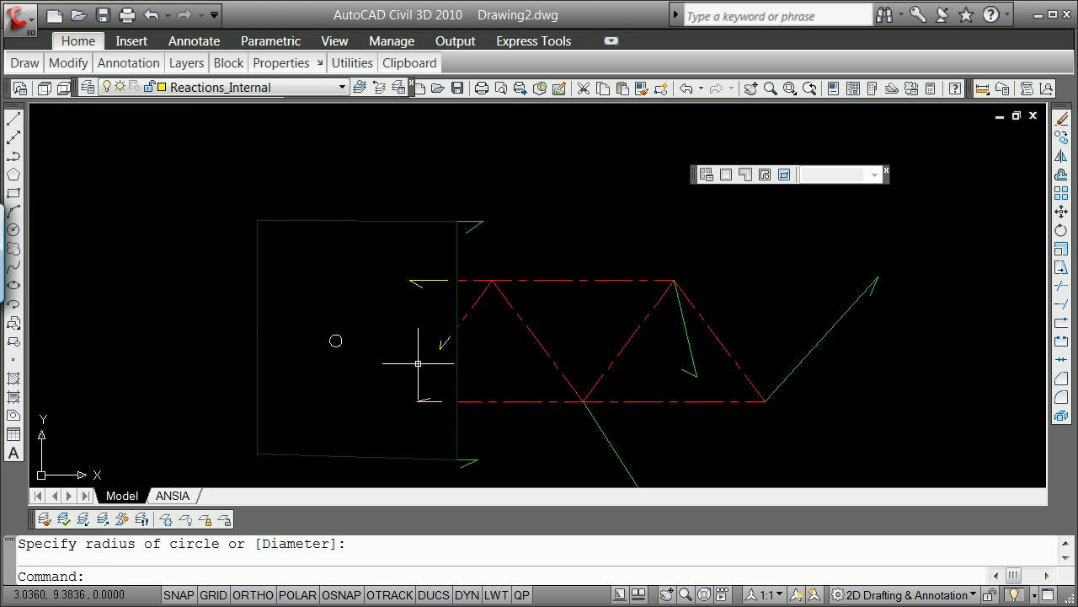
mouse_move(335, 341)
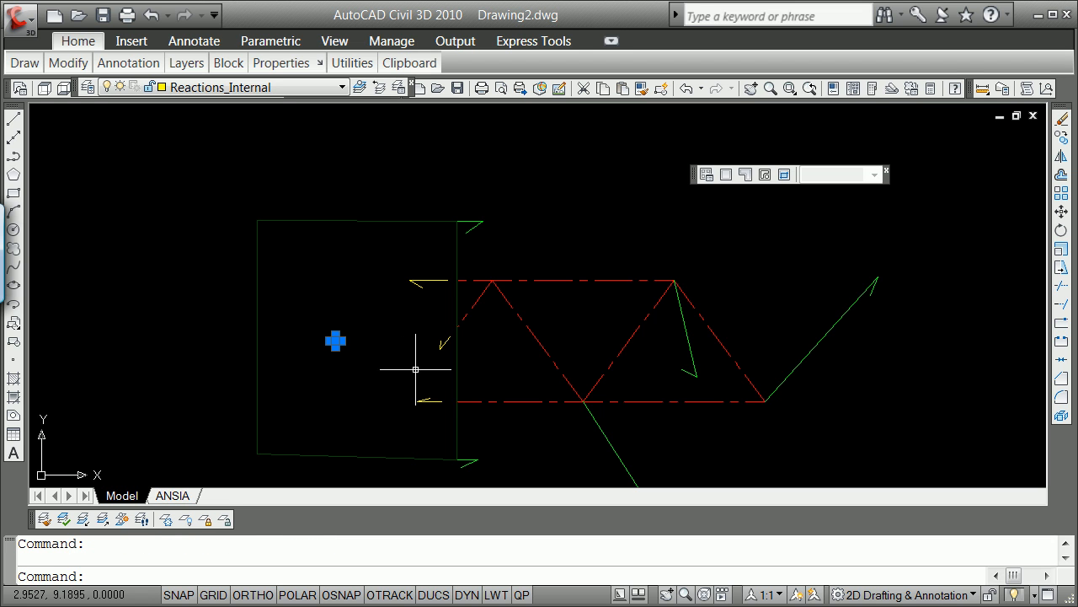
Place small point circles on the left endpoints of the bottom and top chords.
click(414, 367)
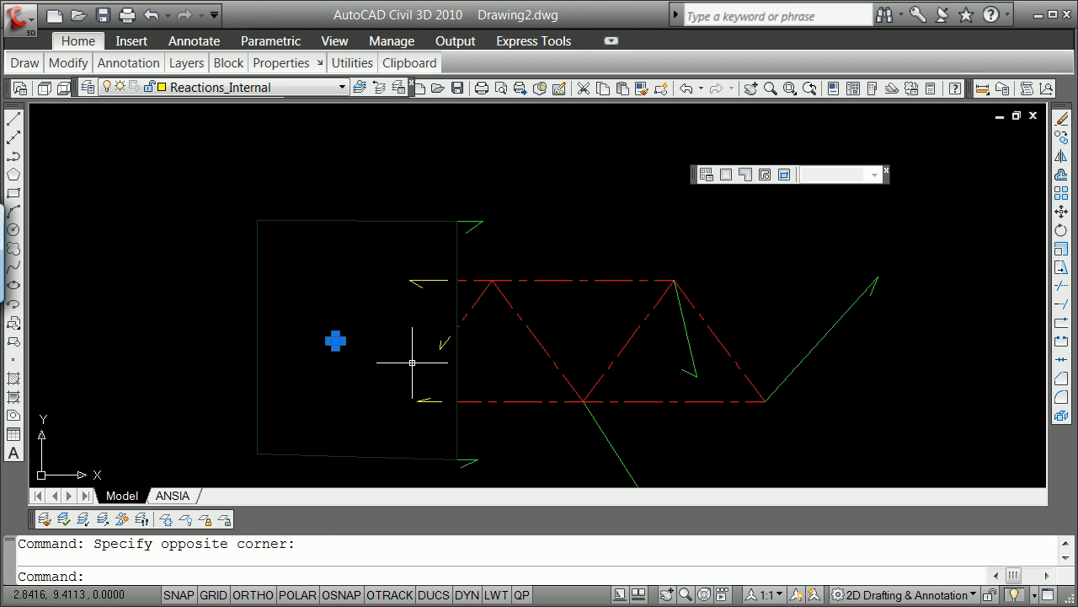
key(Escape)
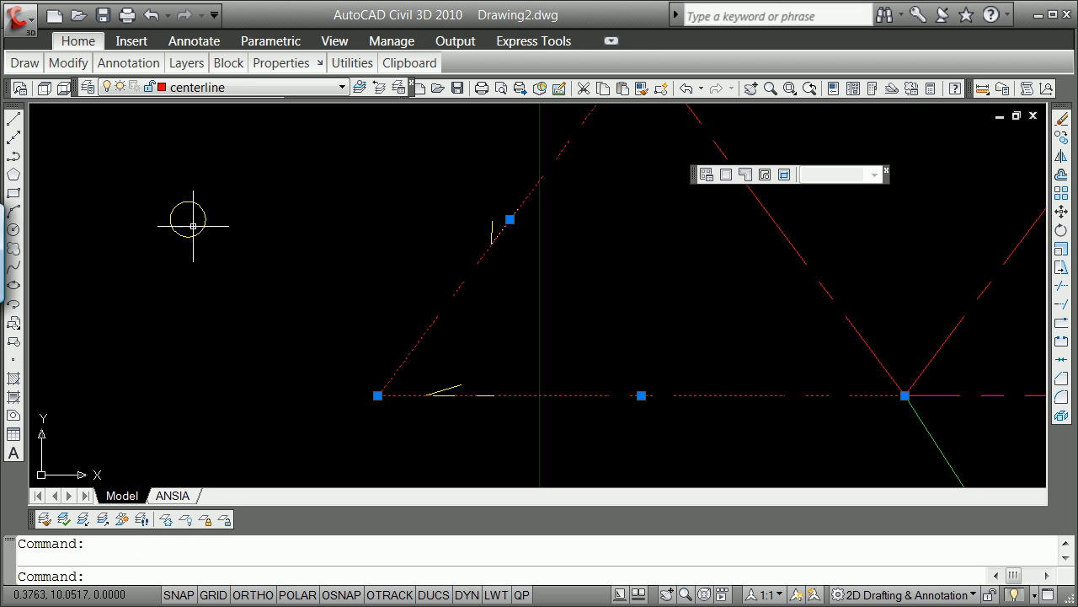
click(192, 228)
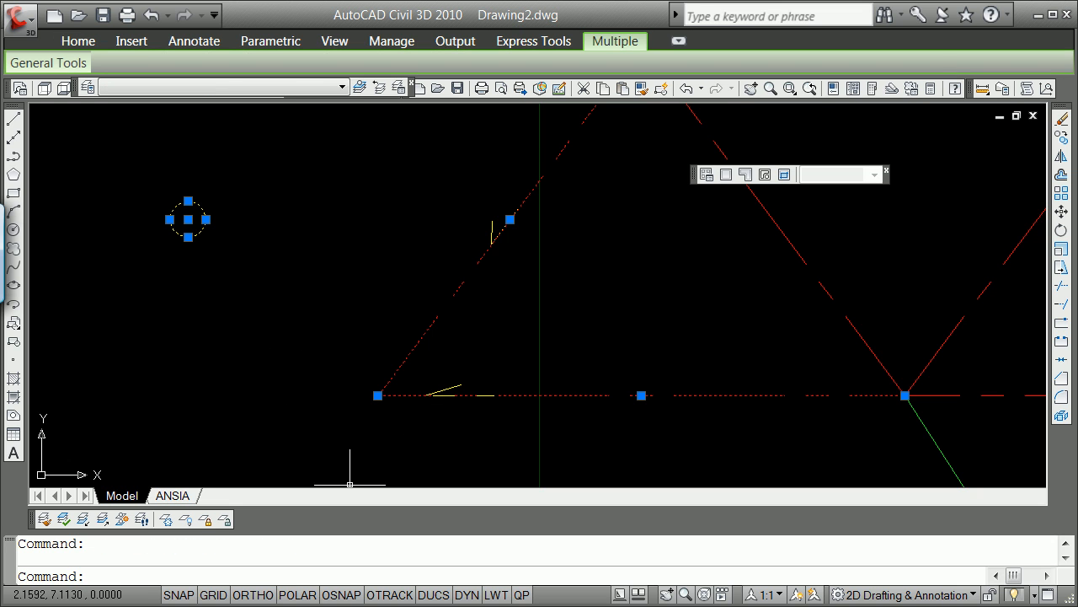
mouse_move(189, 219)
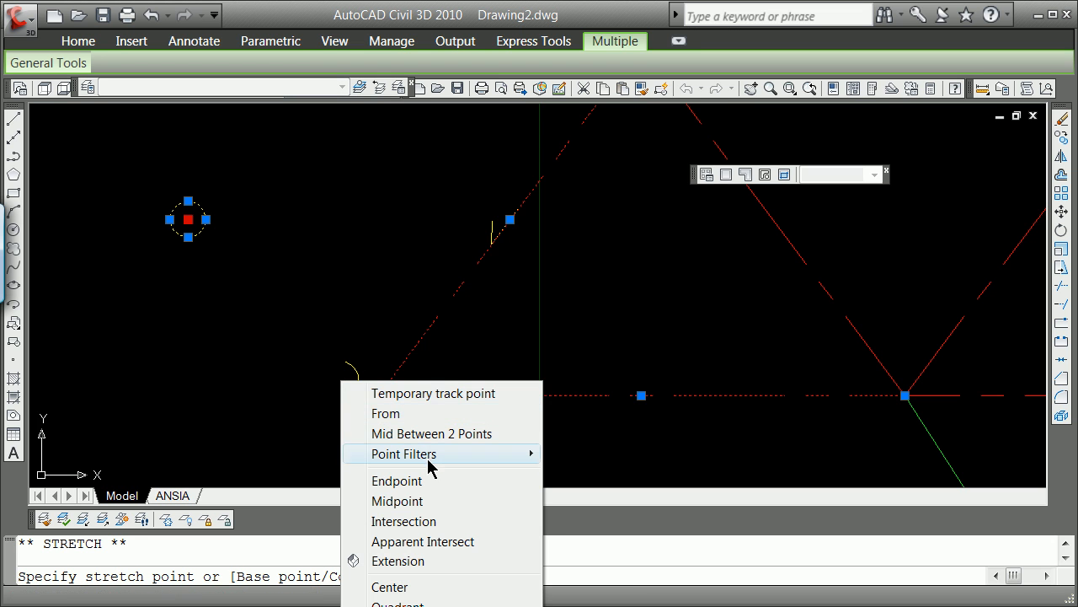
click(398, 480)
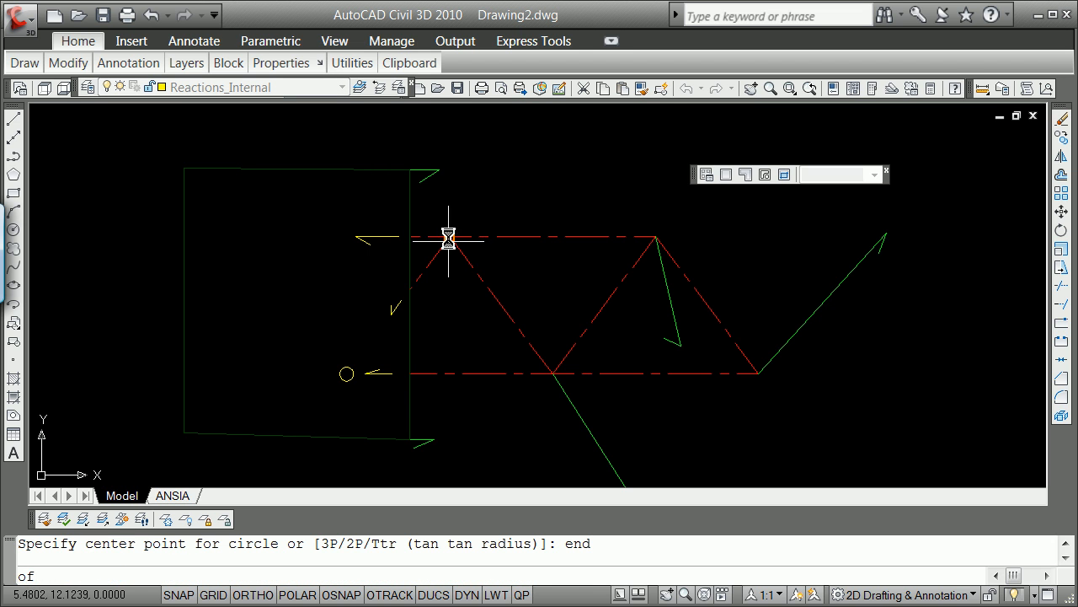
click(449, 236)
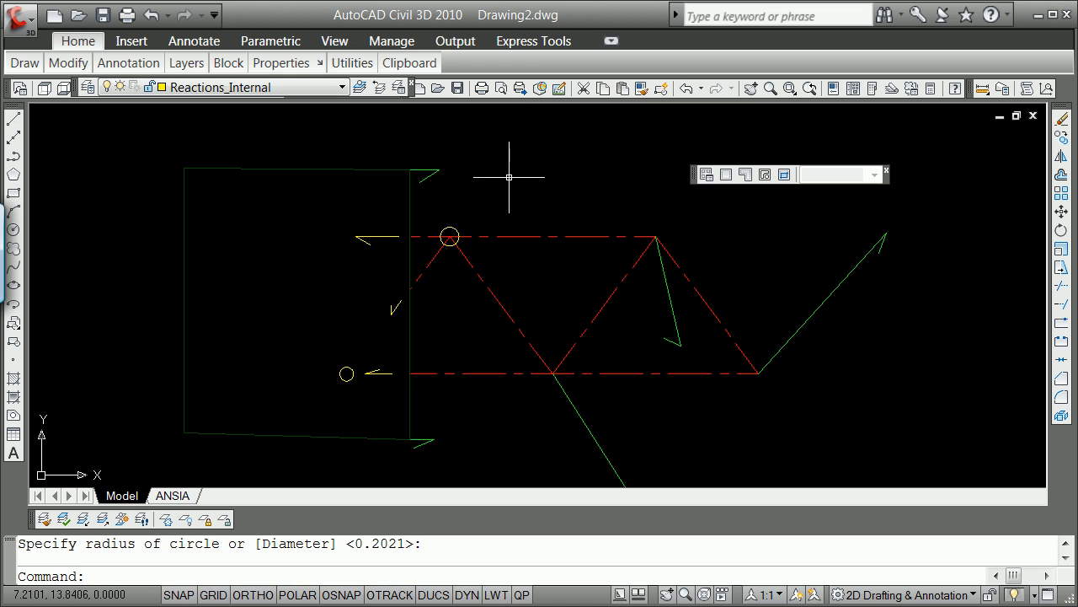
mouse_move(450, 236)
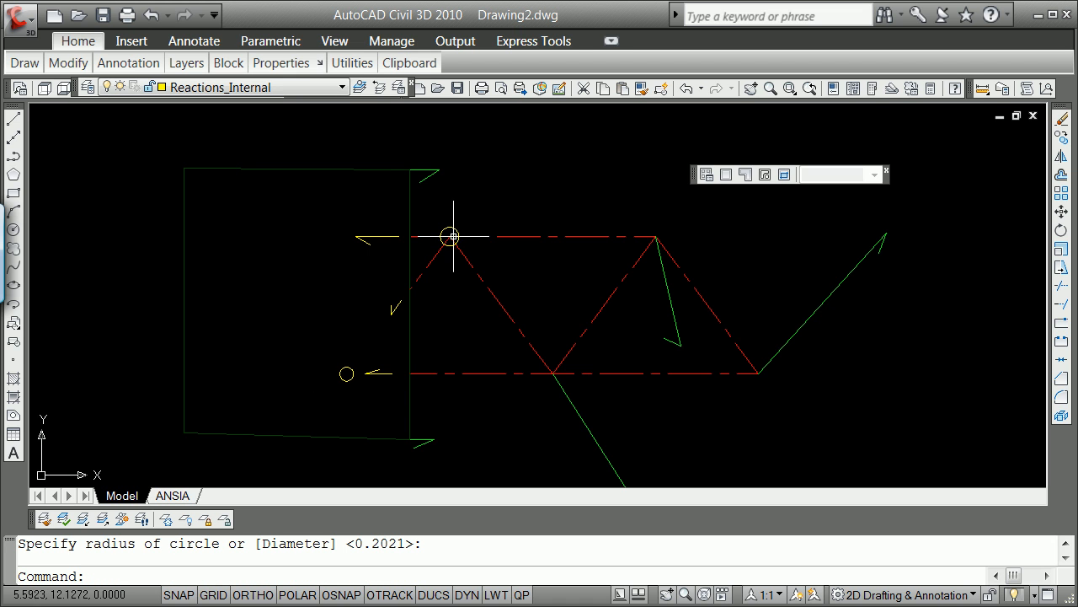
mouse_move(345, 374)
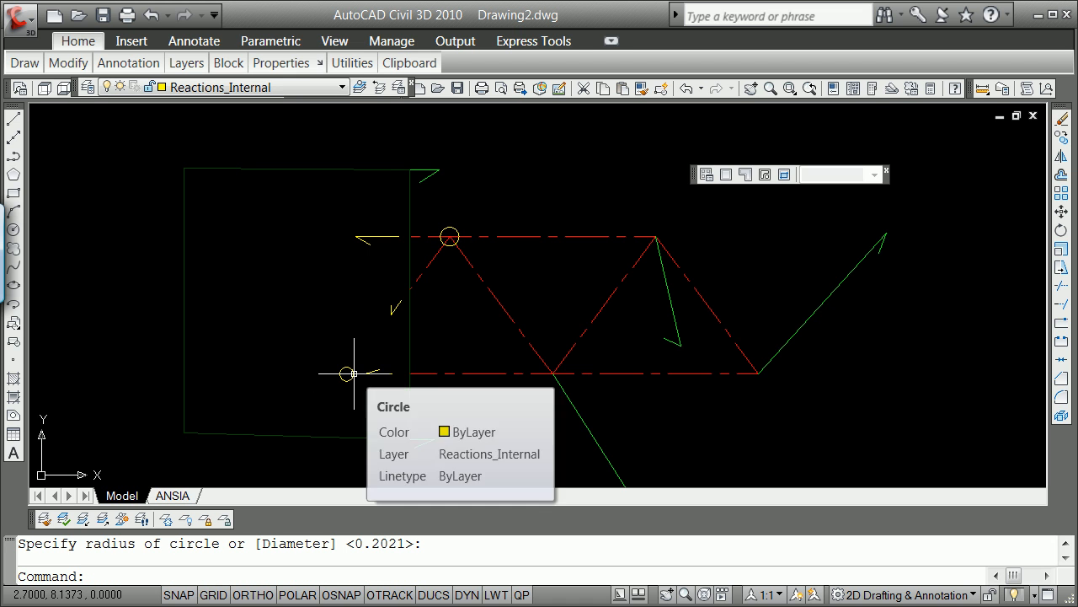
mouse_move(367, 222)
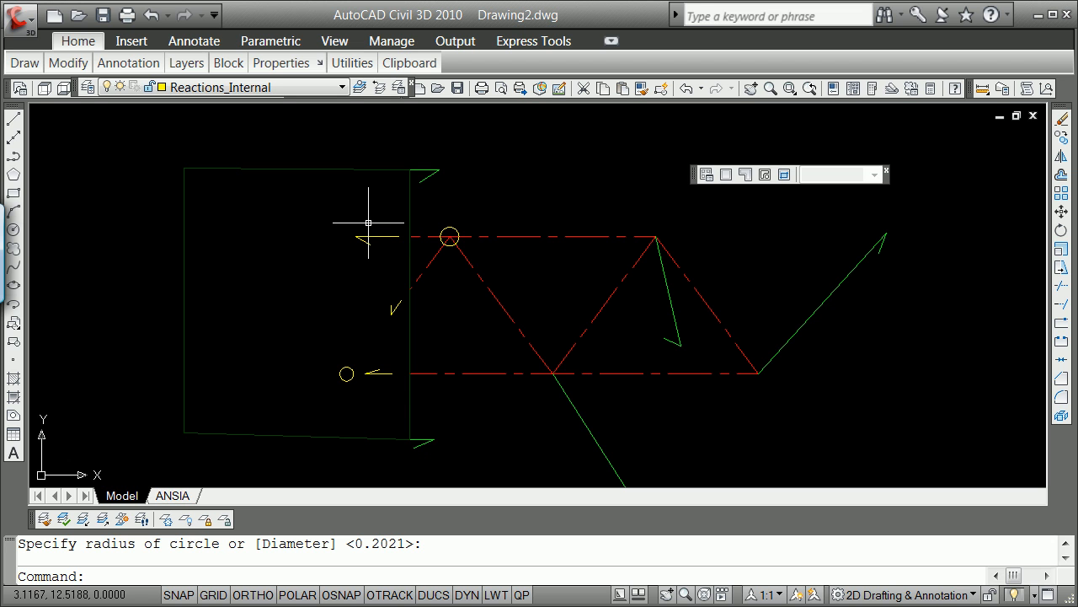
Start a single-line text label (DT) with text height 2.
text(dt)
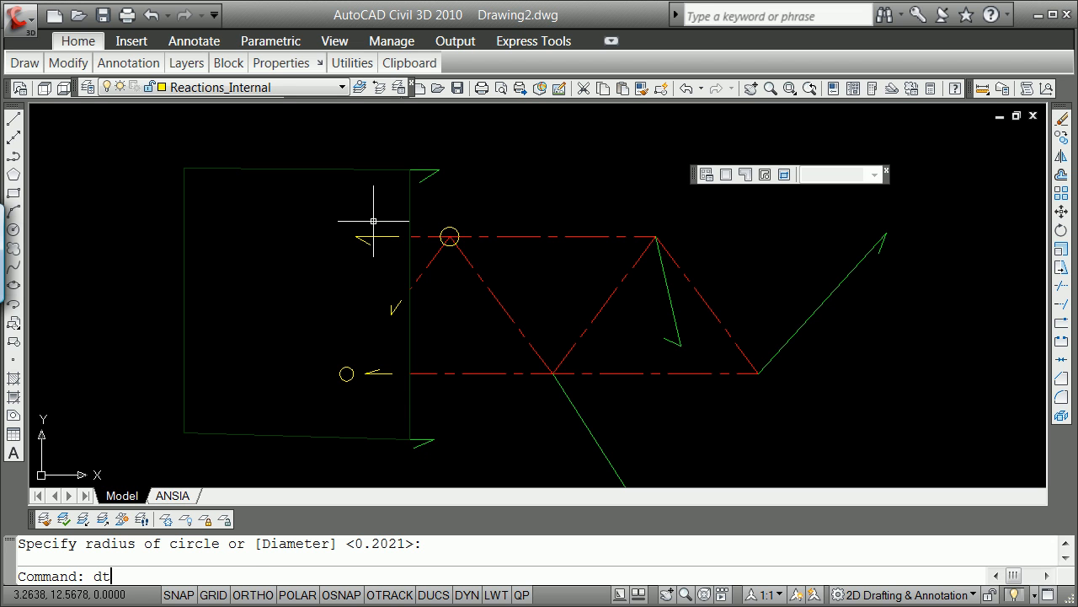
key(Return)
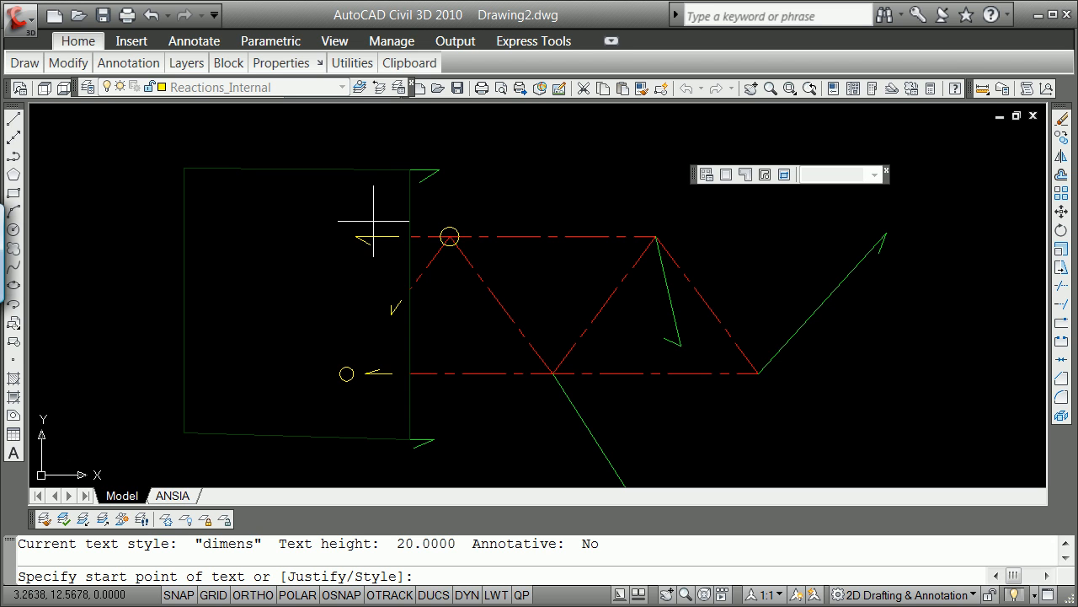
mouse_move(363, 223)
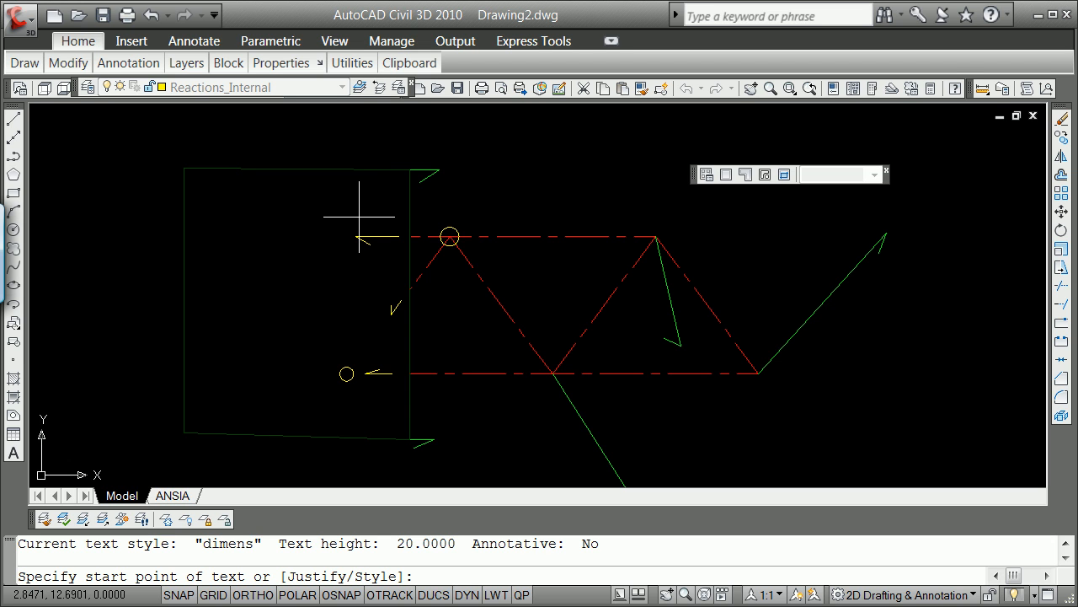
text(20.0000>: 2)
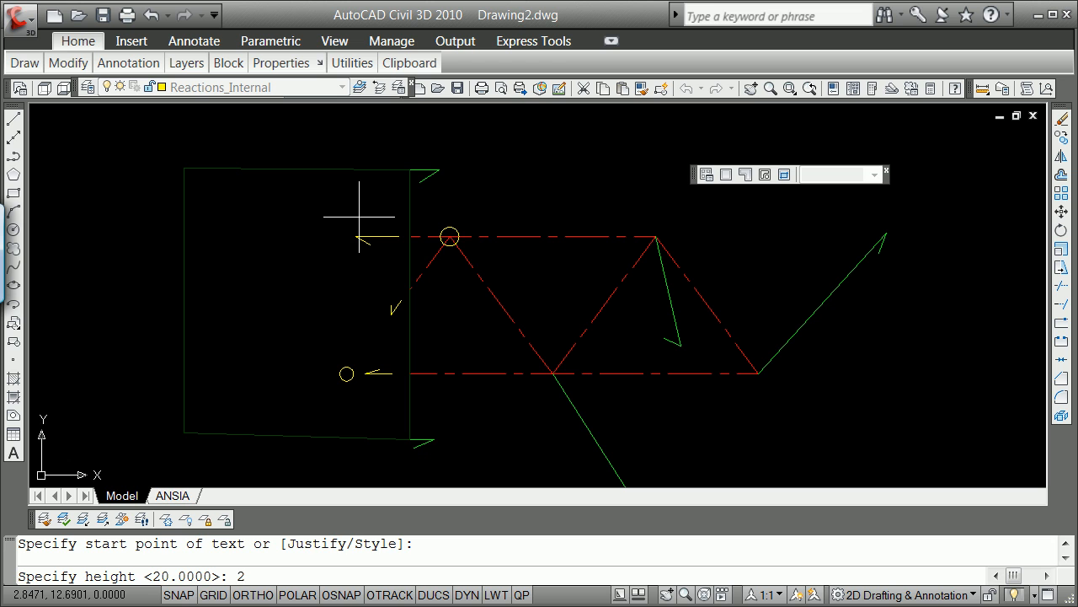
key(Return)
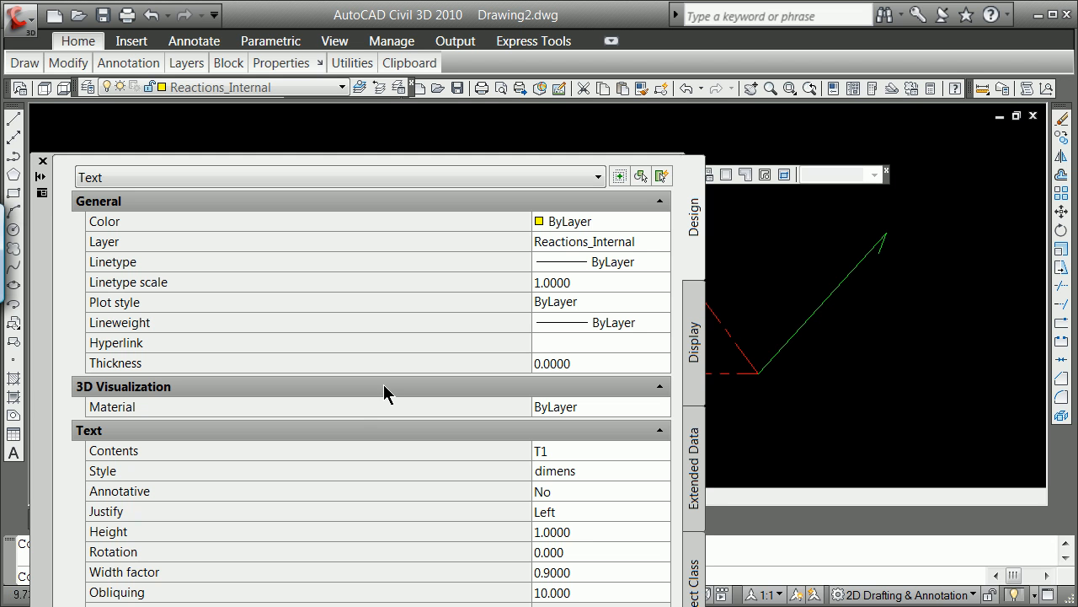
mouse_move(183, 549)
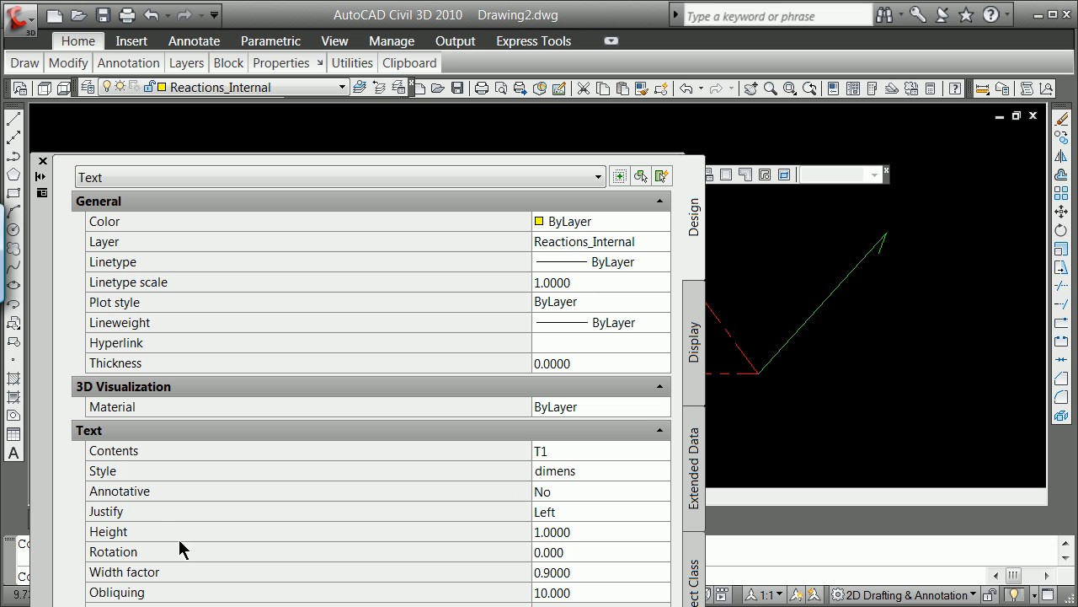
mouse_move(583, 538)
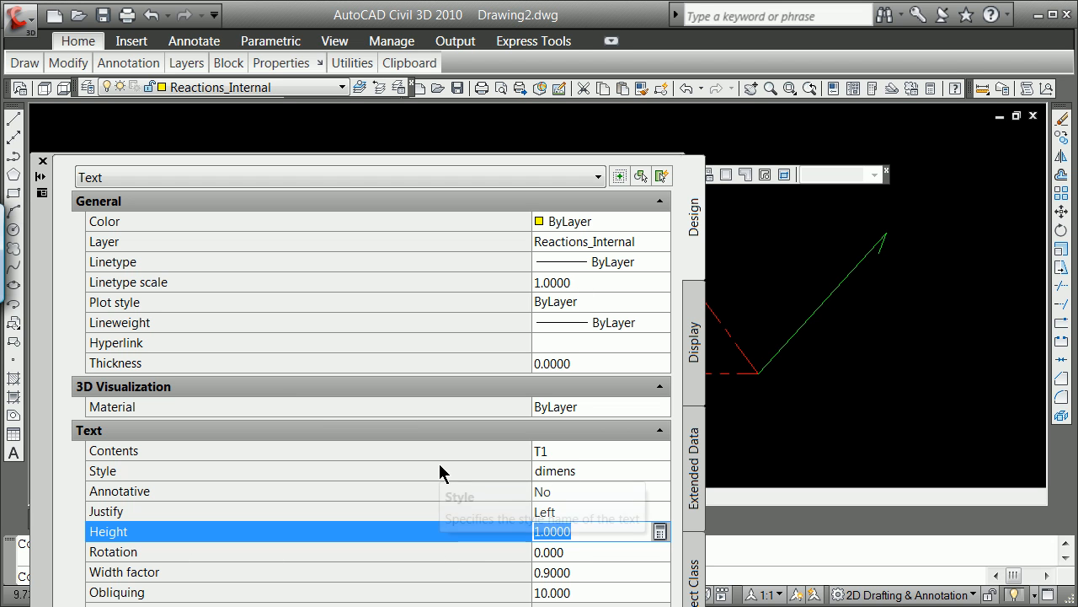
Edit the yellow T1 label's text height in the Properties palette.
click(252, 551)
text(ddedit)
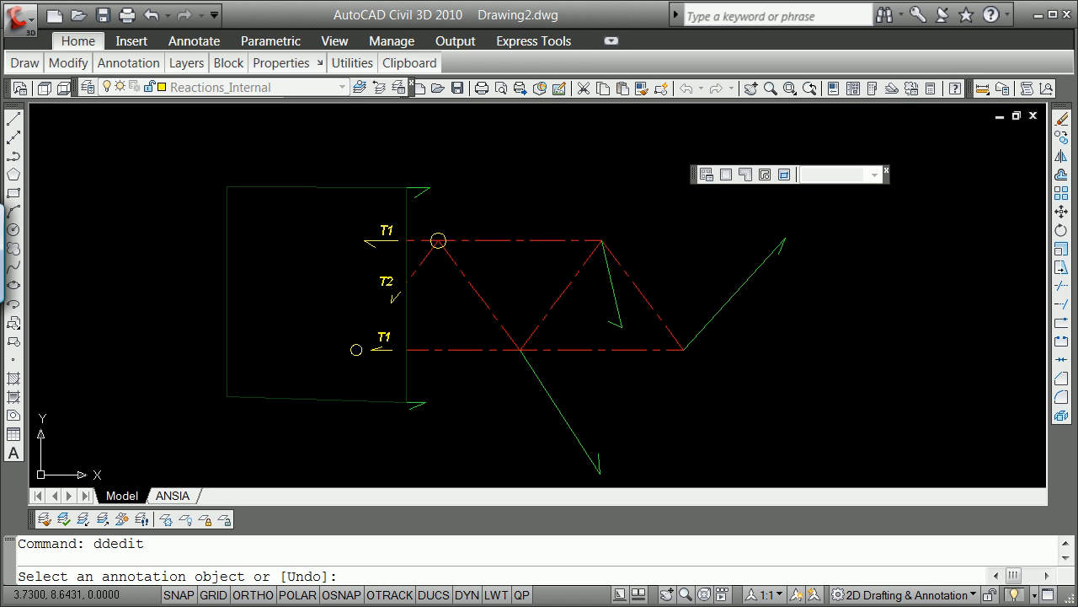
Change the lower T1 label to read T3 so the labels run T1, T2, T3.
click(384, 338)
text(3)
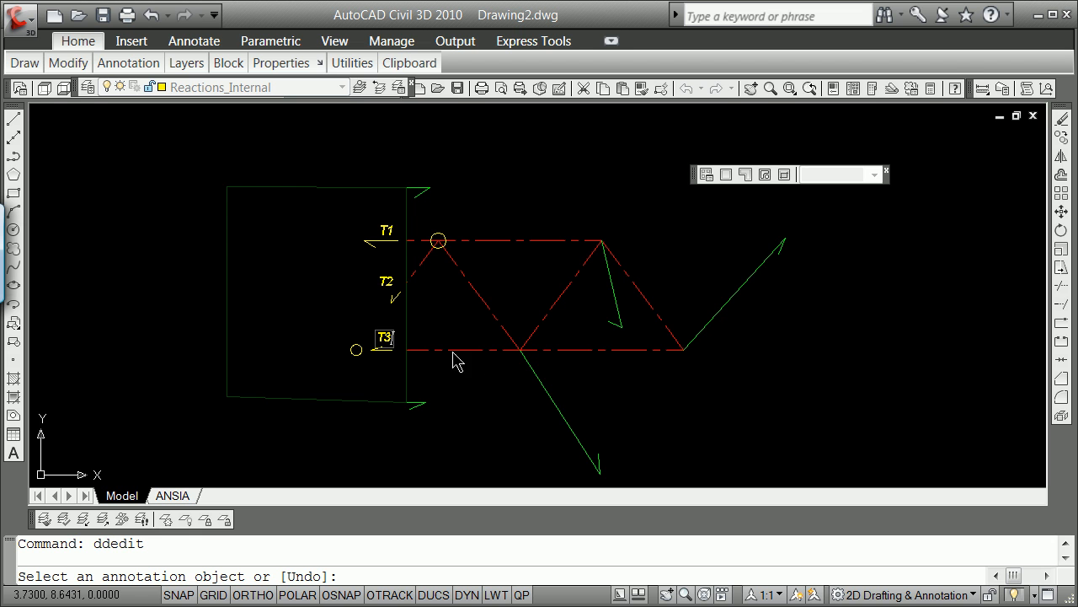
key(Escape)
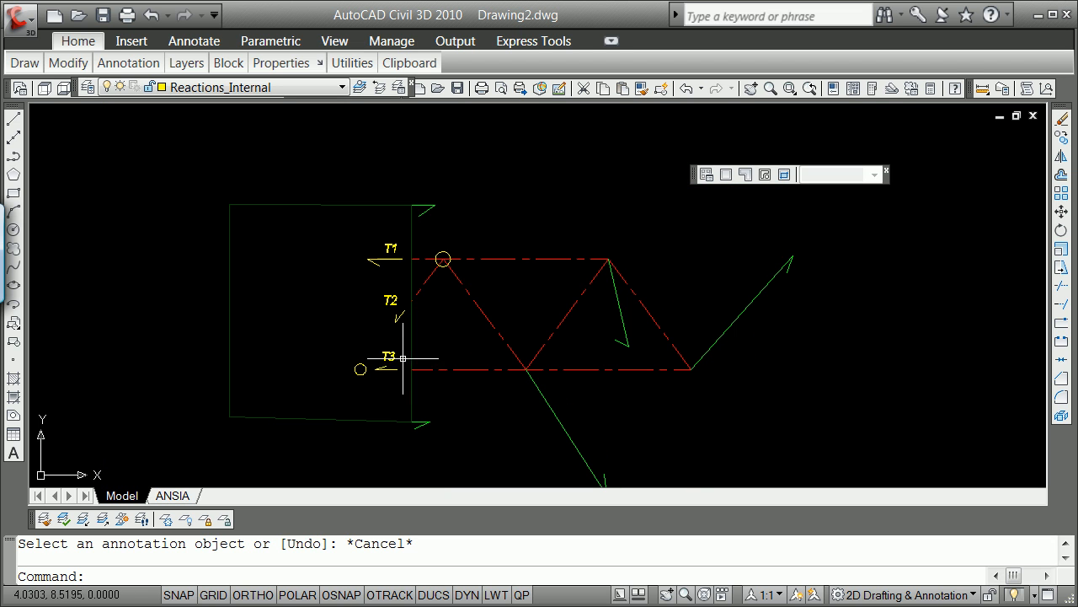
mouse_move(371, 374)
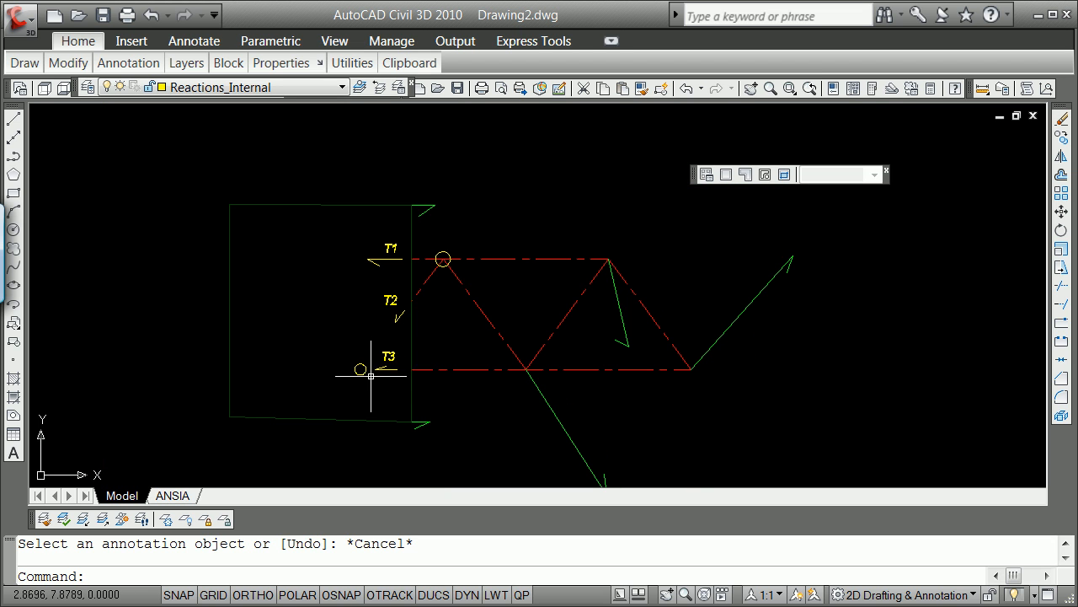
mouse_move(361, 370)
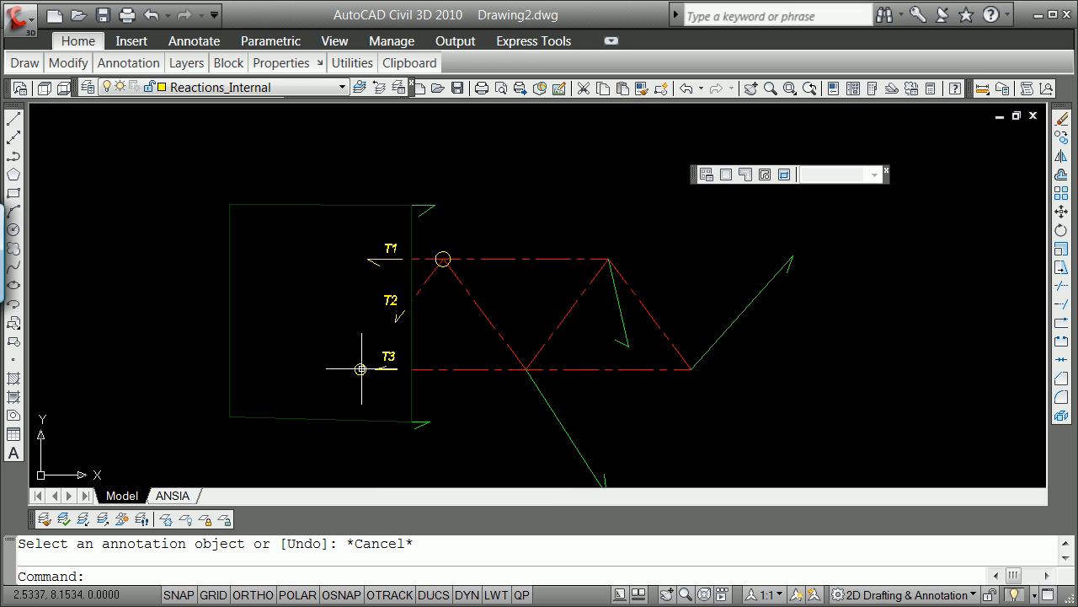
Create a new layer named moment_arm via -LAYER and set it current.
text(-la)
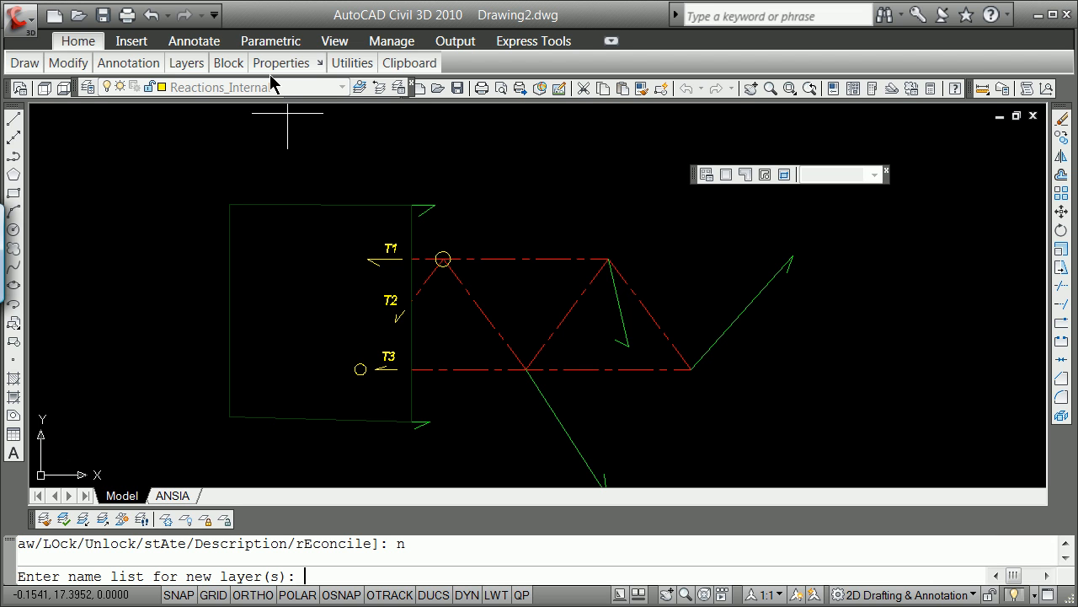
text(m)
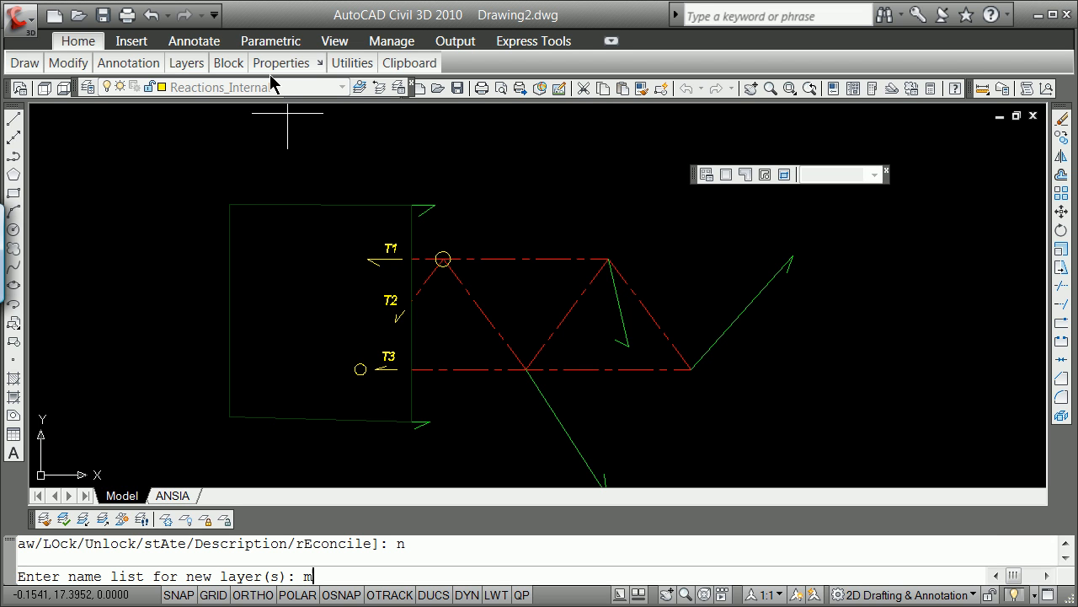
text(oment_r)
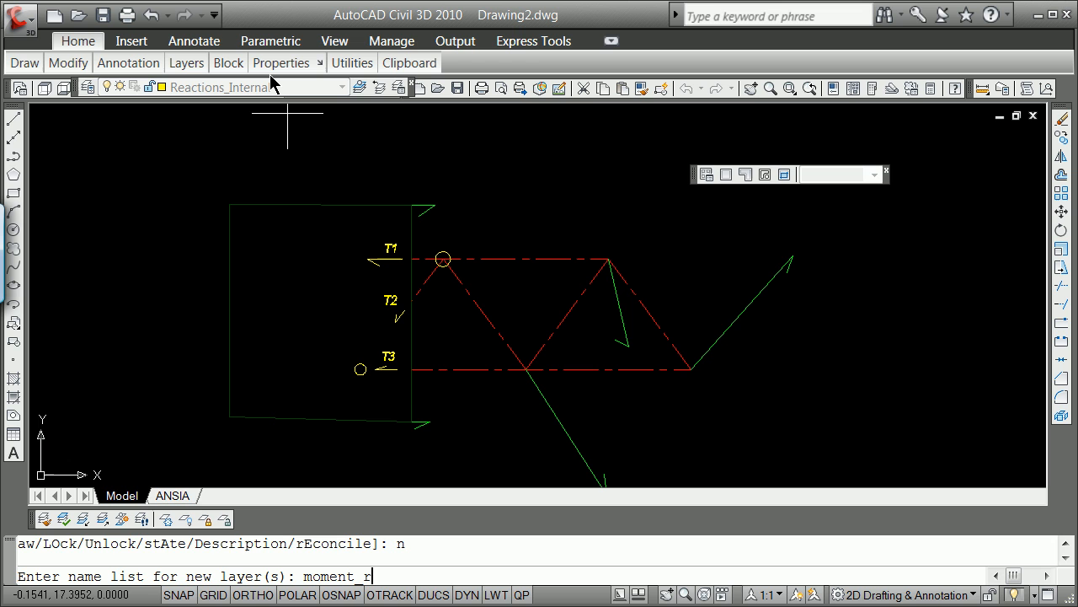
text(arm)
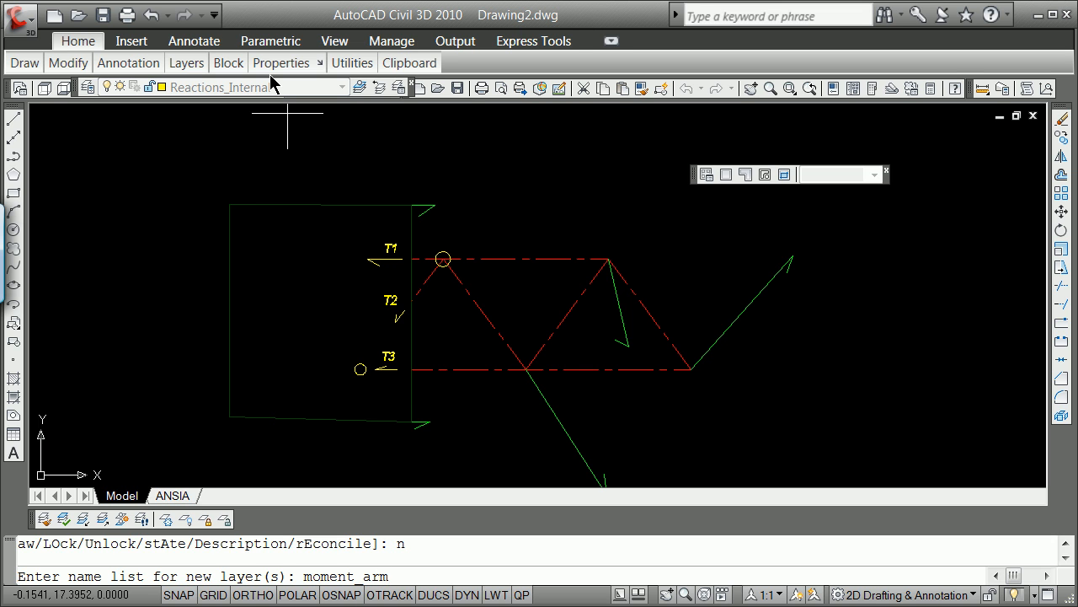
text(s)
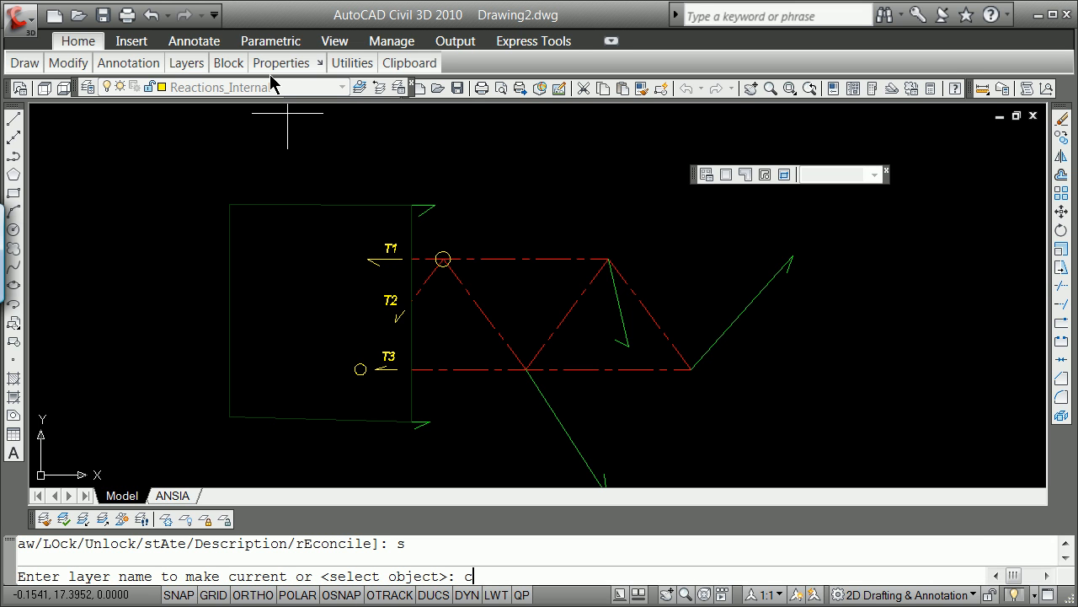
text(moment)
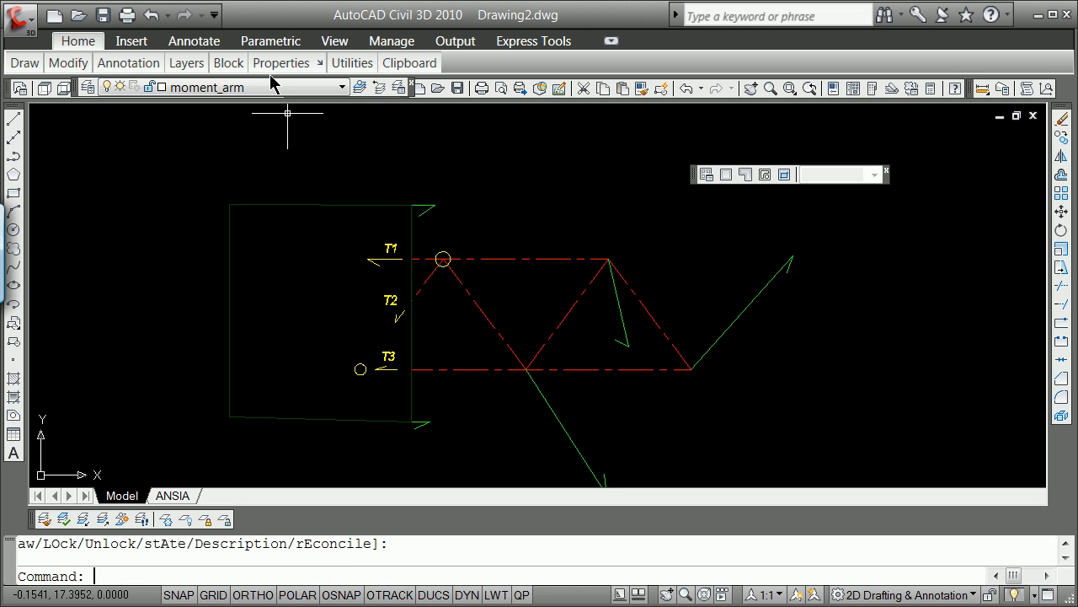
Colour the moment_arm layer cyan in the Layer Properties Manager.
click(185, 62)
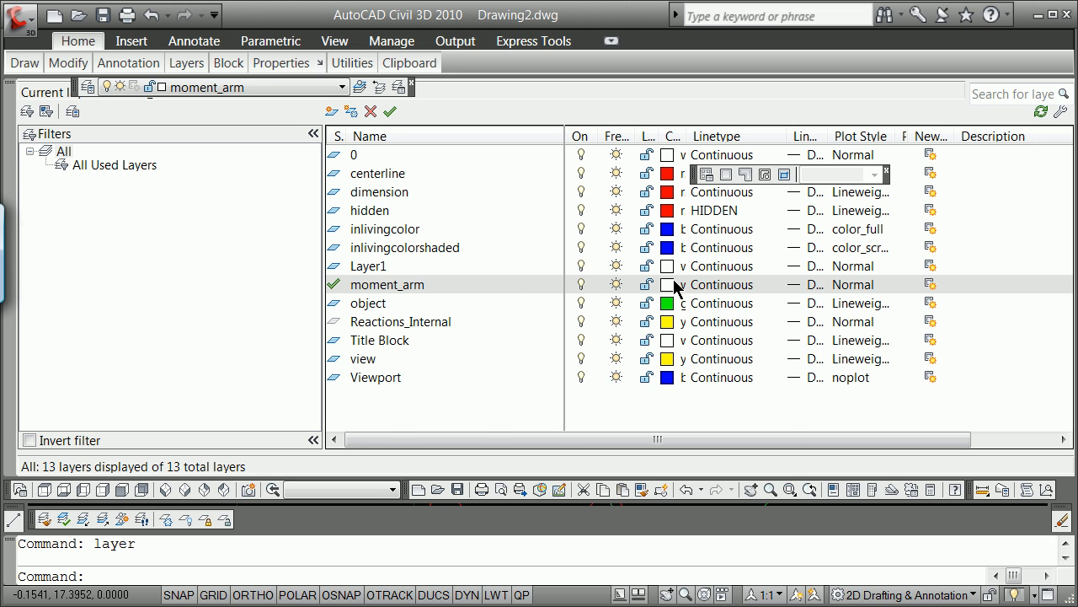
click(668, 283)
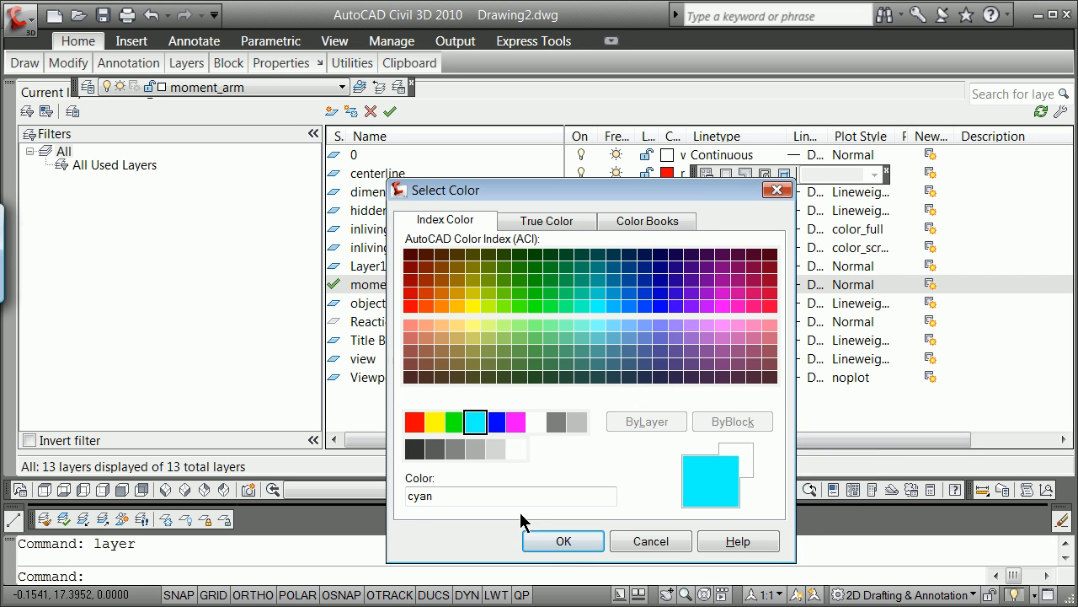
click(563, 541)
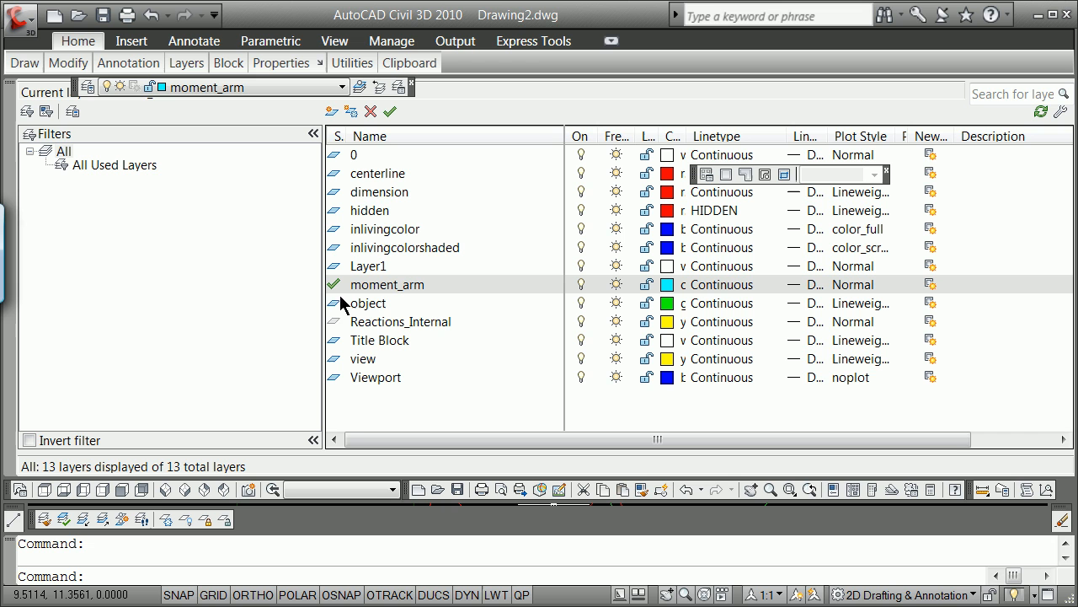
mouse_move(367, 27)
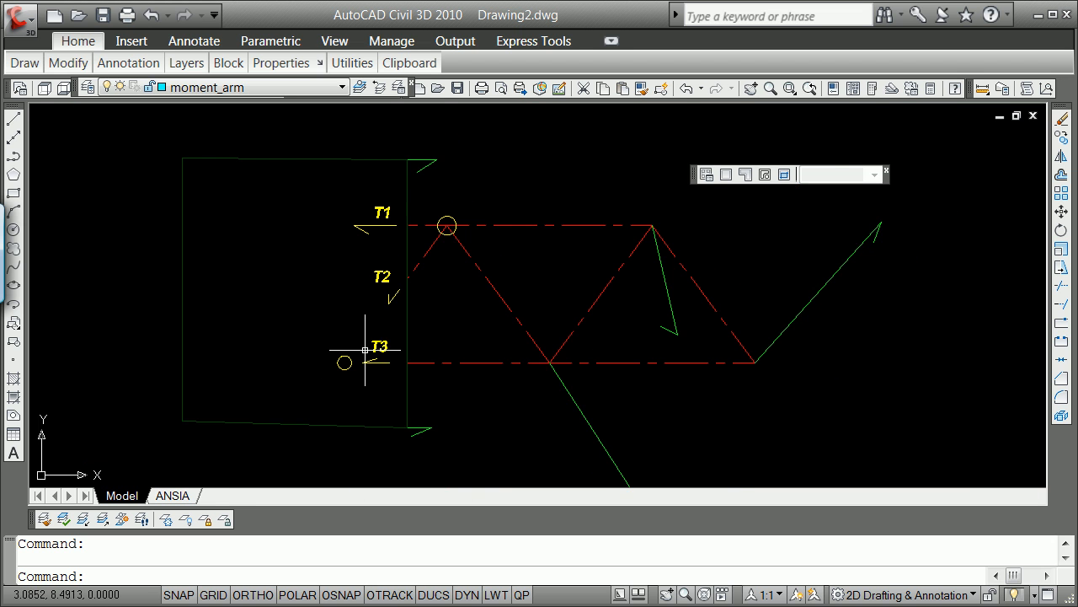
Draw a cyan line from the lower circle's centre to the truss apex with object snaps.
text(en)
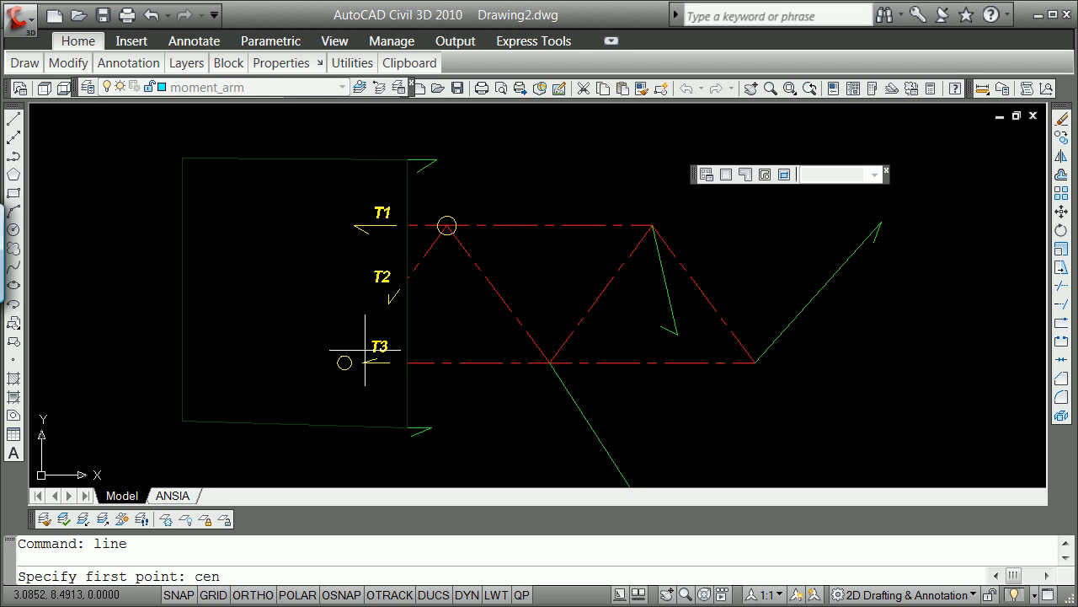
click(344, 363)
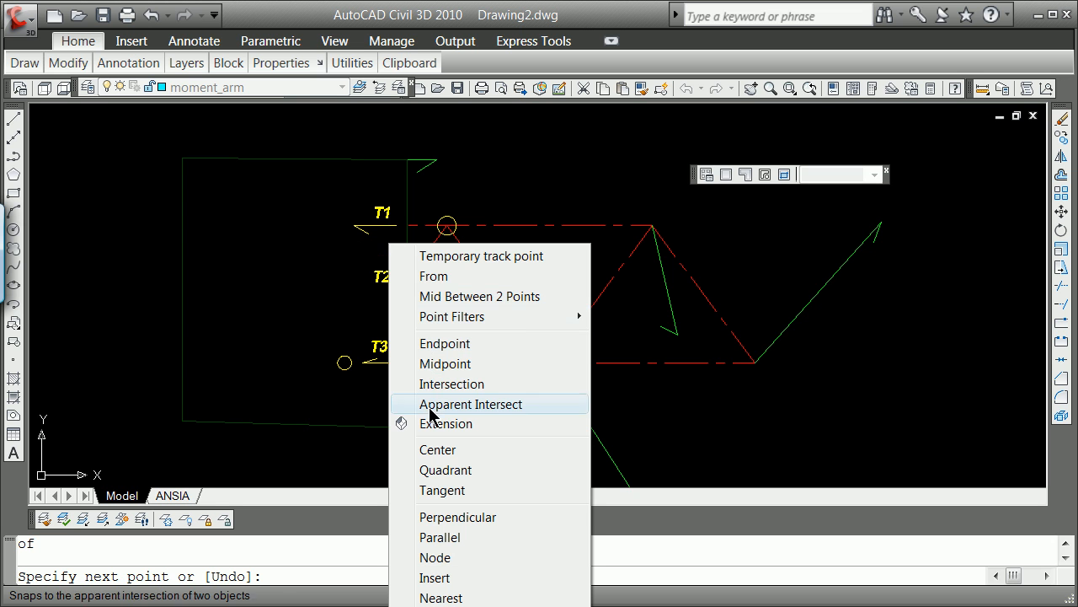
mouse_move(445, 468)
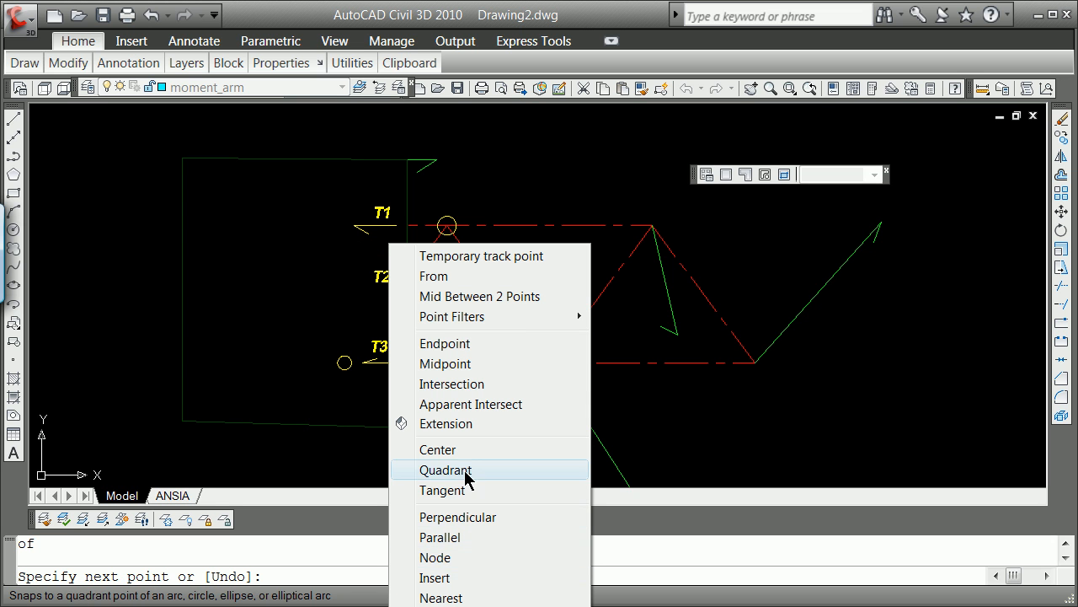
mouse_move(470, 547)
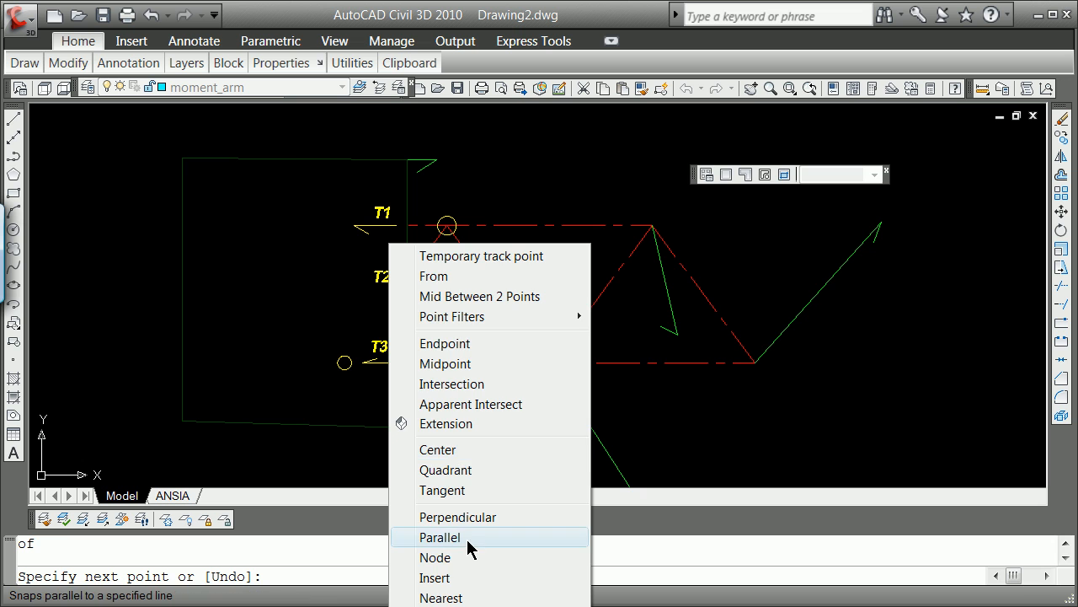
click(459, 515)
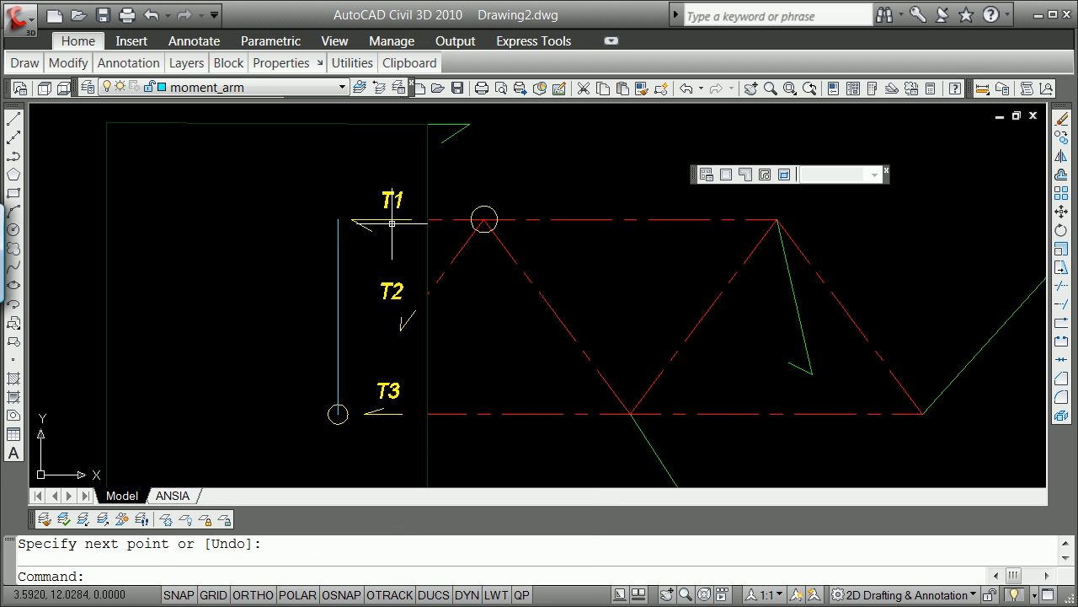
mouse_move(391, 219)
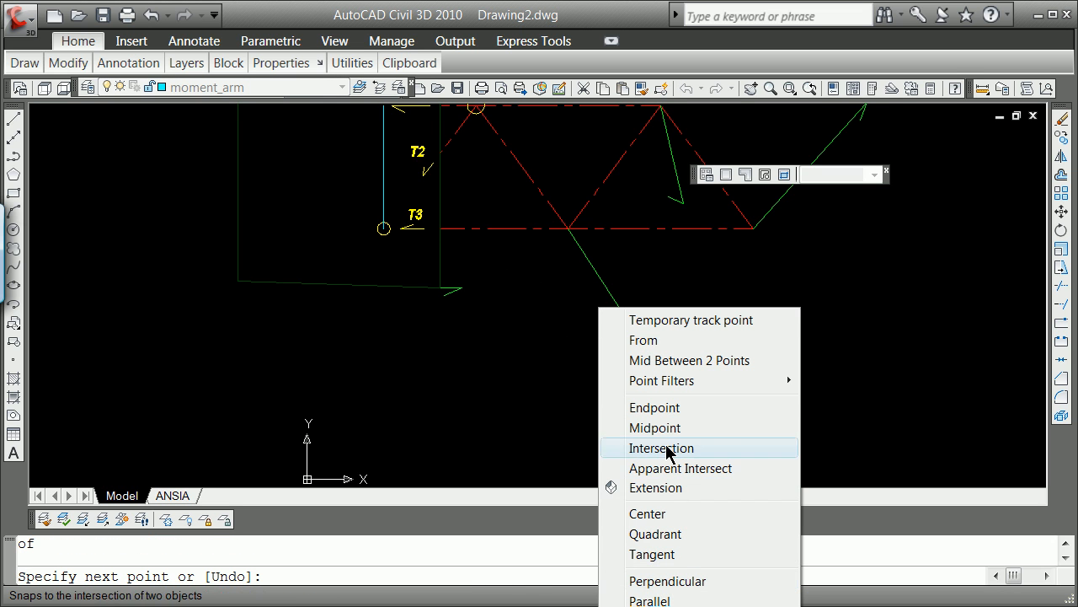
click(661, 448)
text(end)
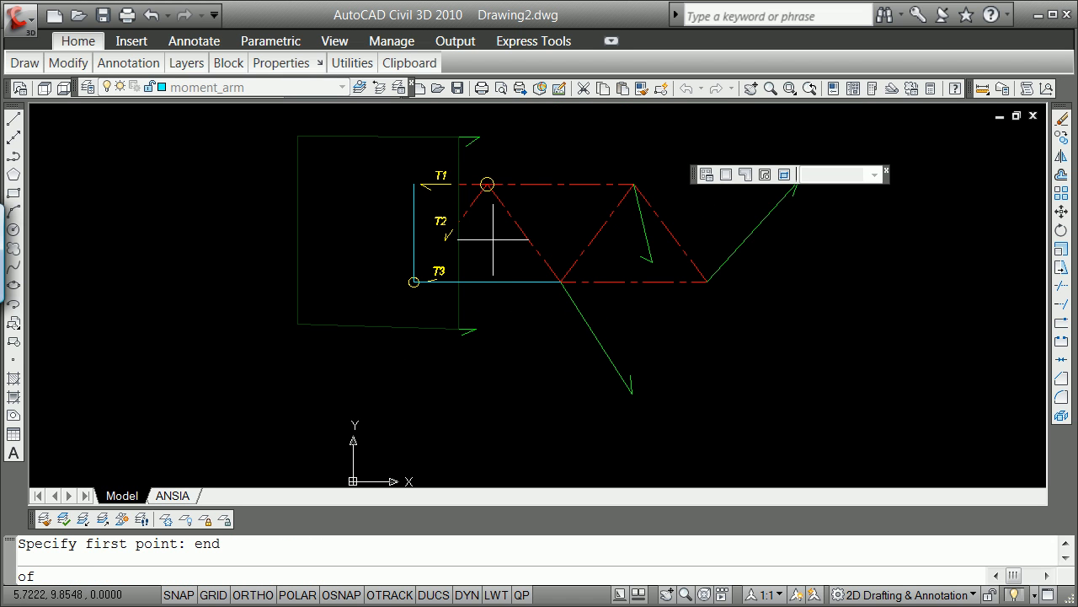
Draw cyan lines along the bottom chord and up the truss's left side.
click(414, 280)
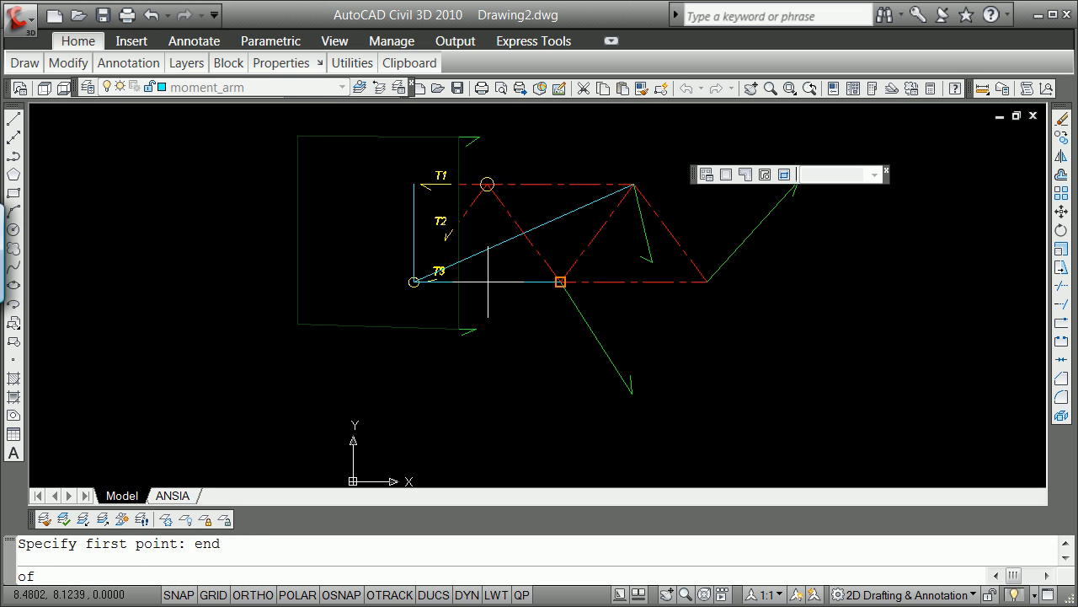
click(559, 284)
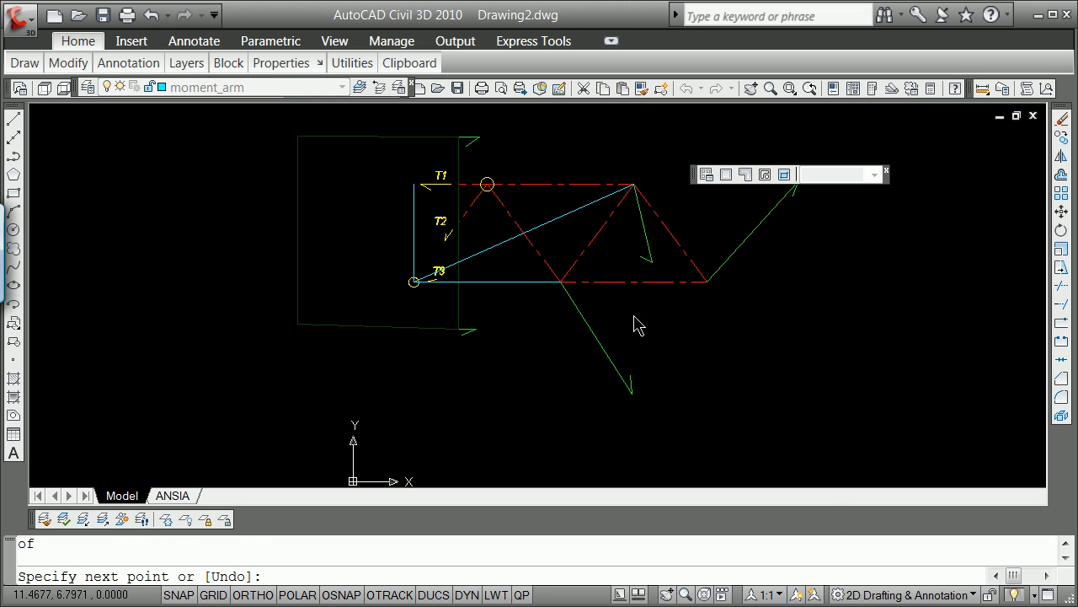
click(711, 280)
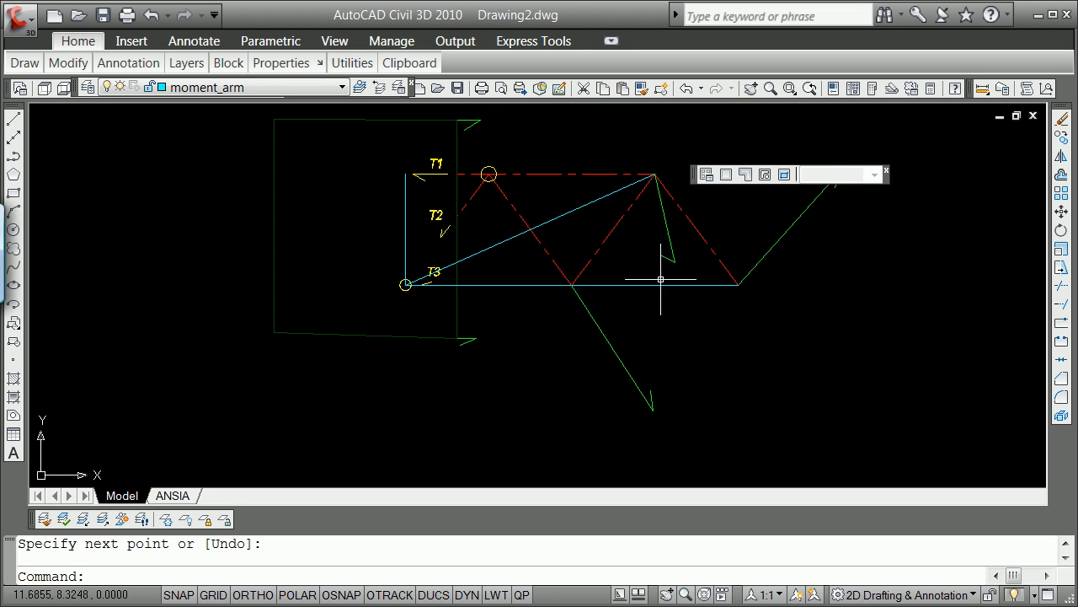
mouse_move(581, 306)
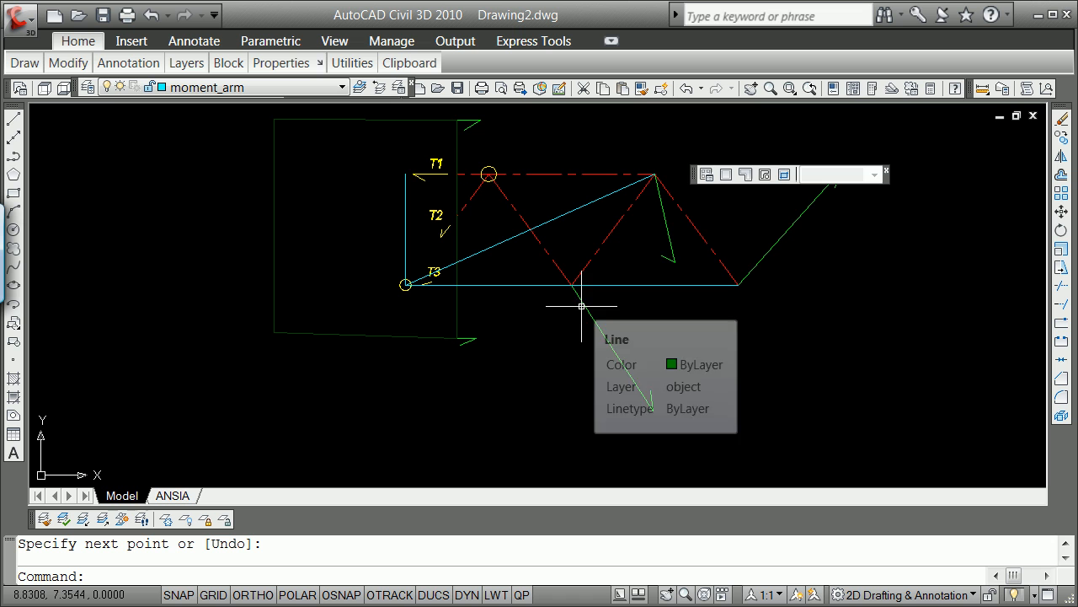
mouse_move(751, 273)
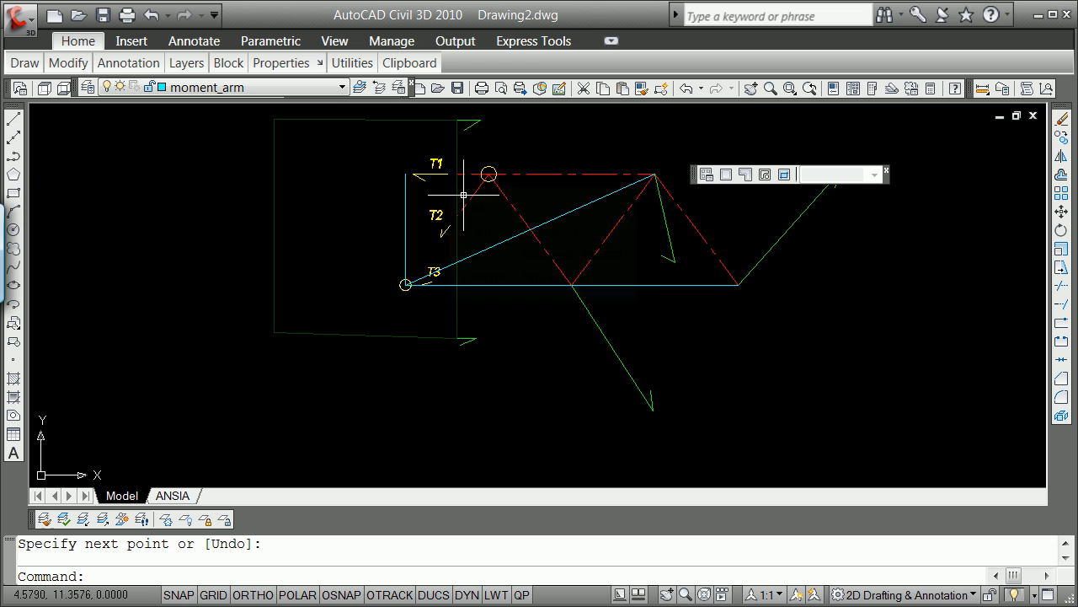
mouse_move(391, 260)
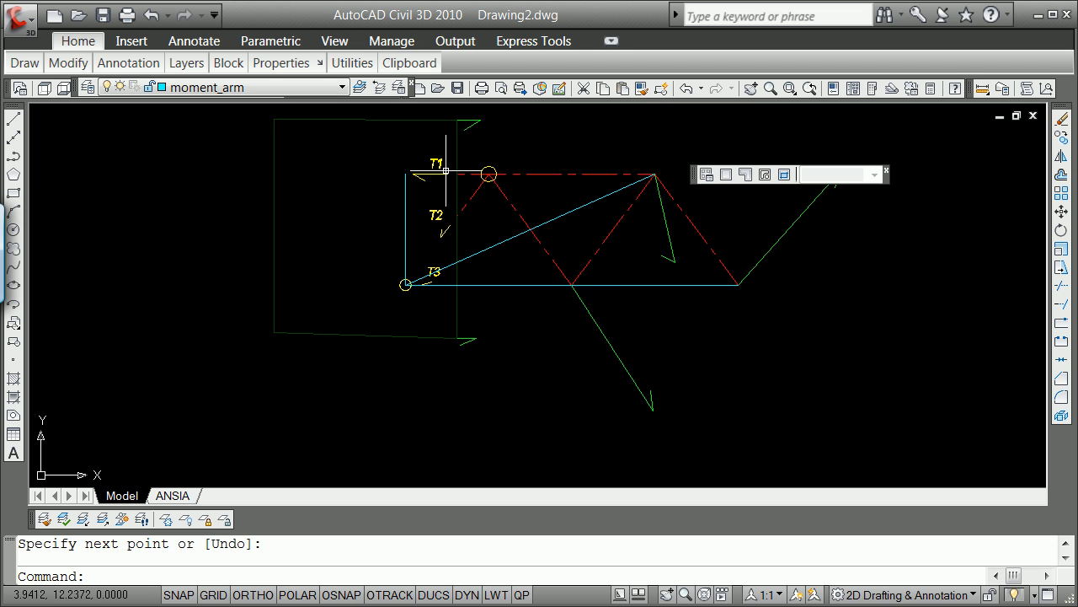
mouse_move(445, 222)
text(cen)
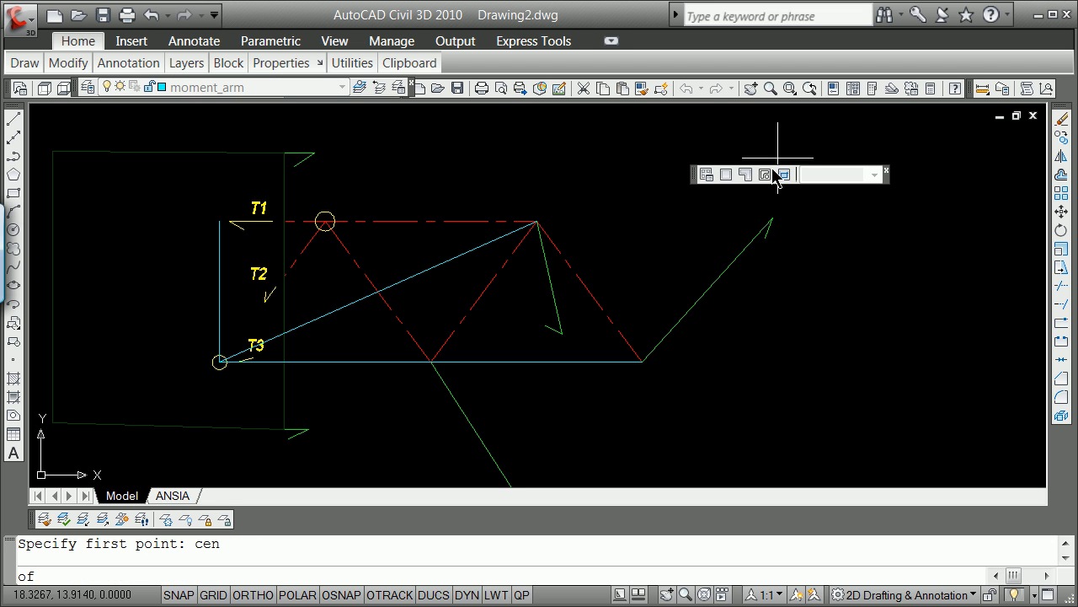
Draw a line from the upper circle's centre perpendicular down to the bottom chord.
click(219, 361)
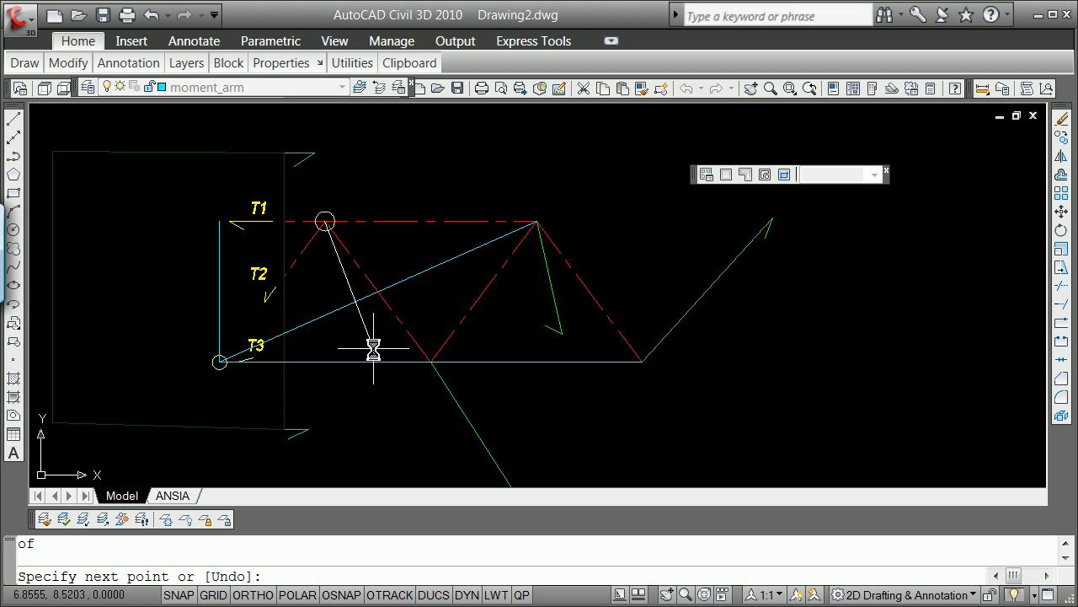
text(perp)
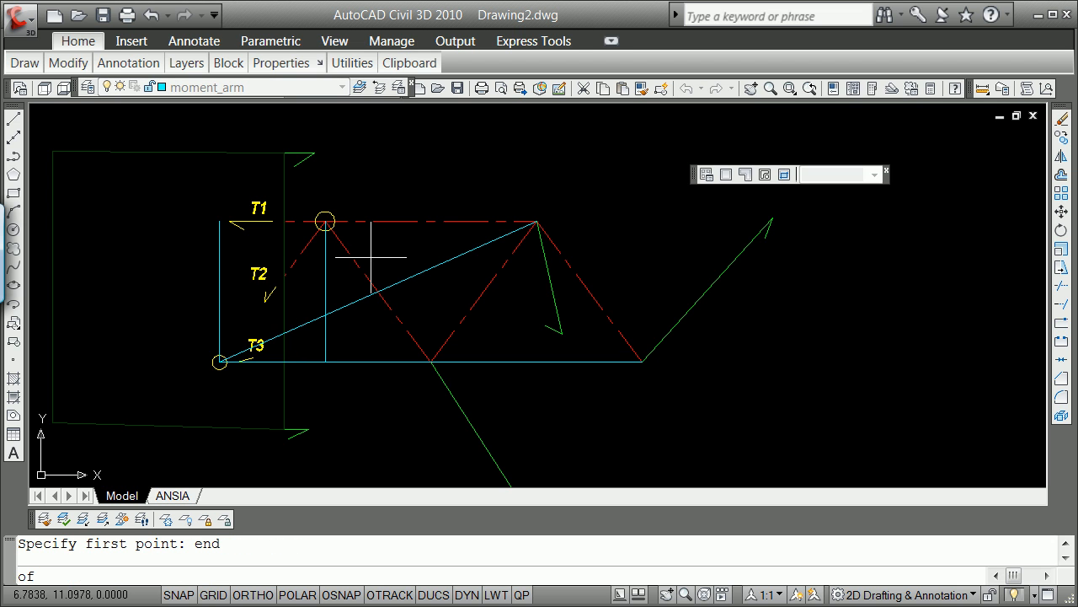
right_click(442, 343)
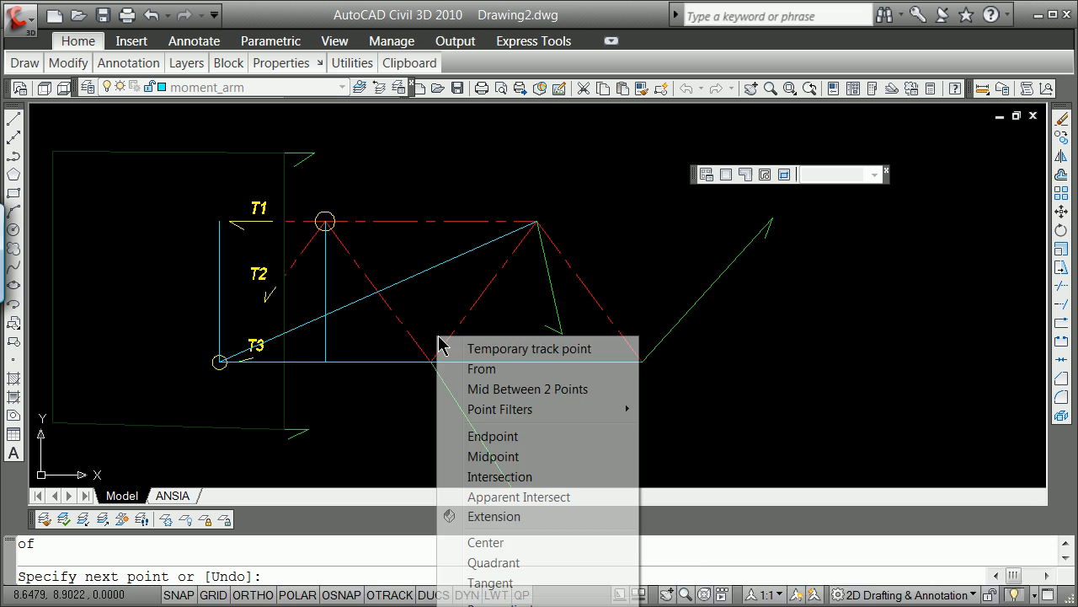
click(492, 435)
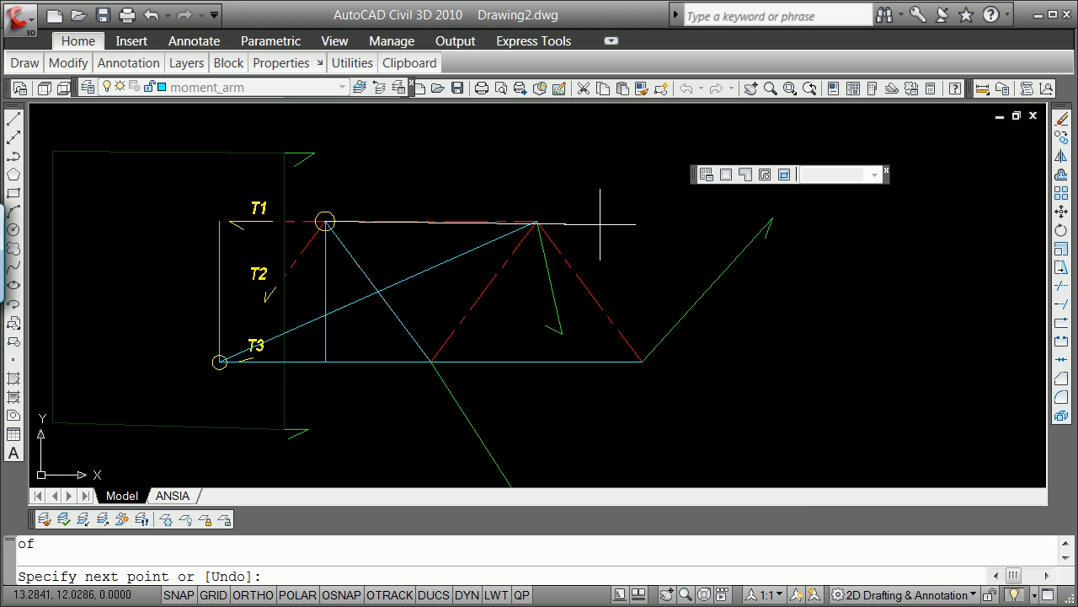
mouse_move(536, 223)
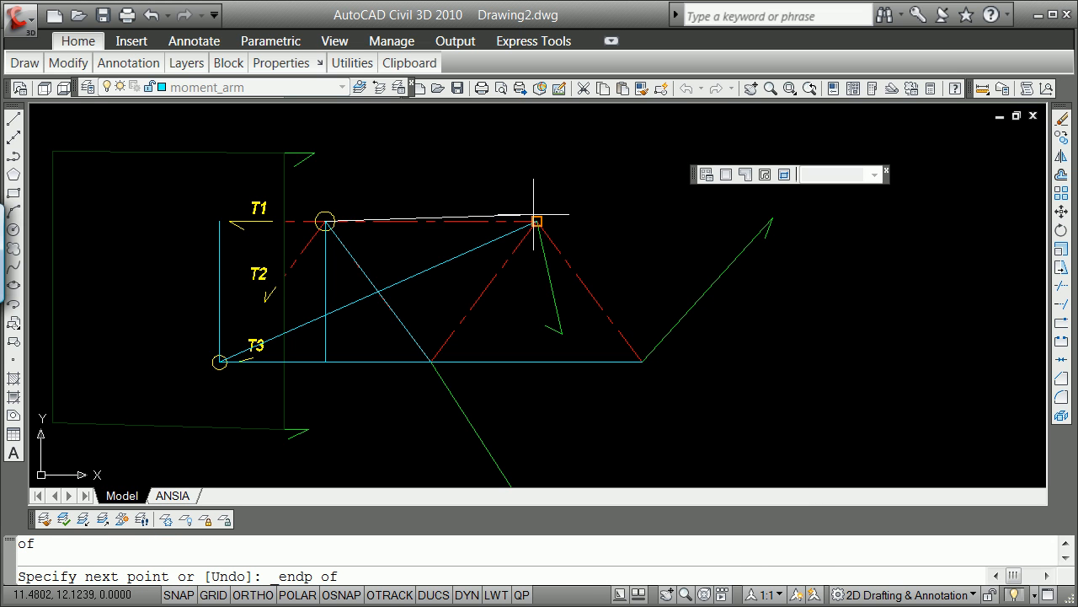
Draw lines from the circle centre to the truss apex and its bottom-right end.
click(536, 222)
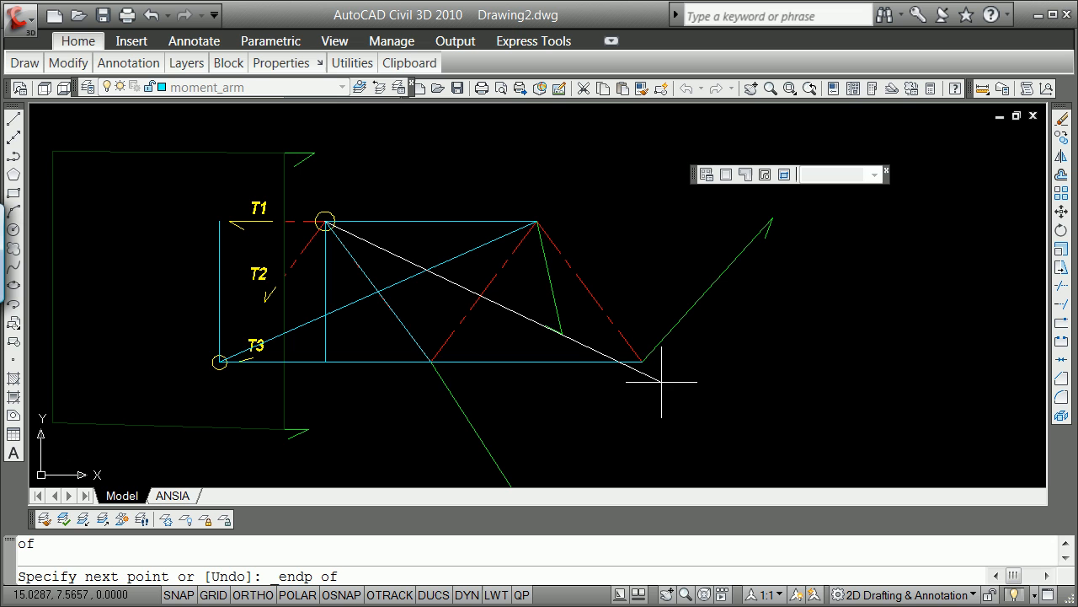
click(640, 363)
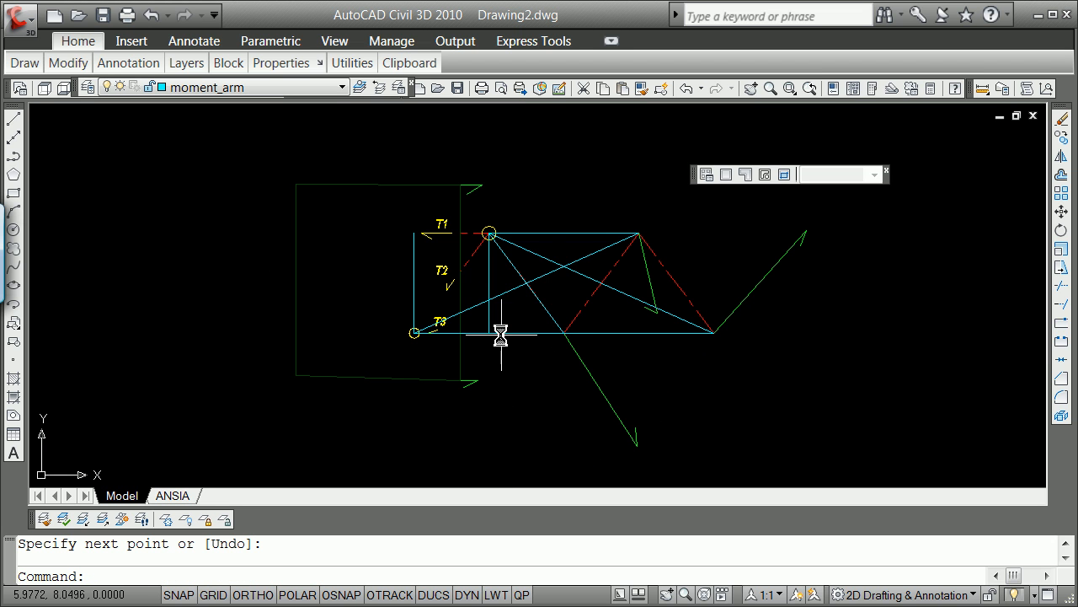
mouse_move(435, 385)
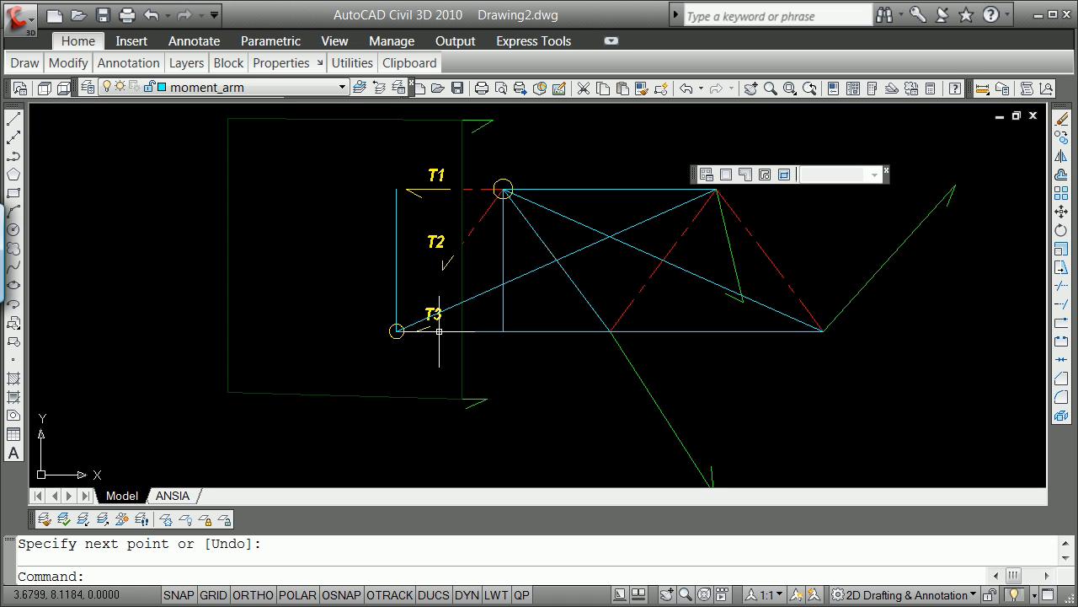
mouse_move(451, 187)
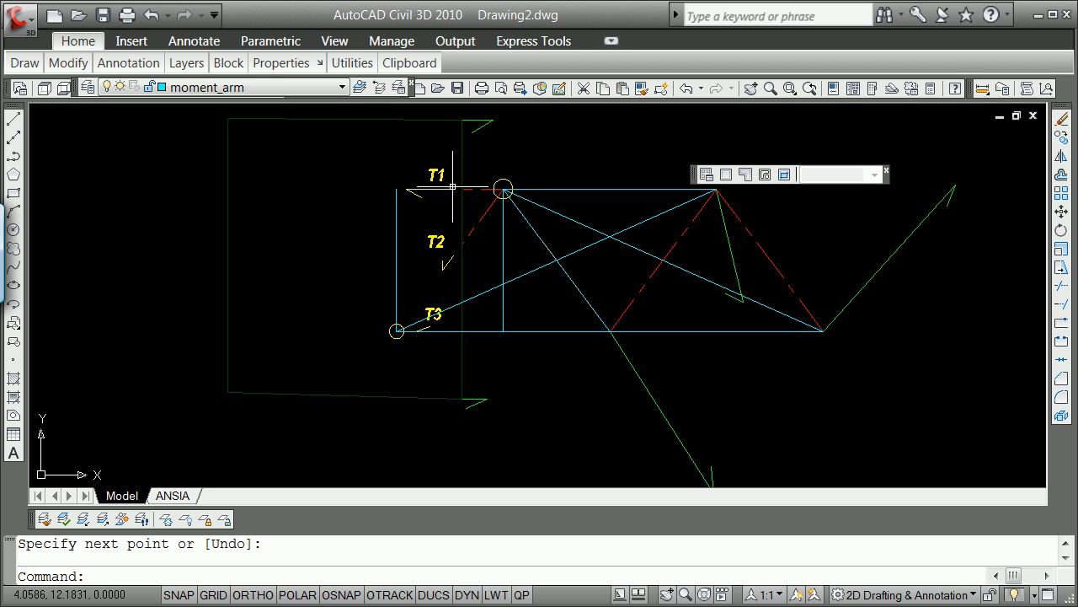
mouse_move(448, 250)
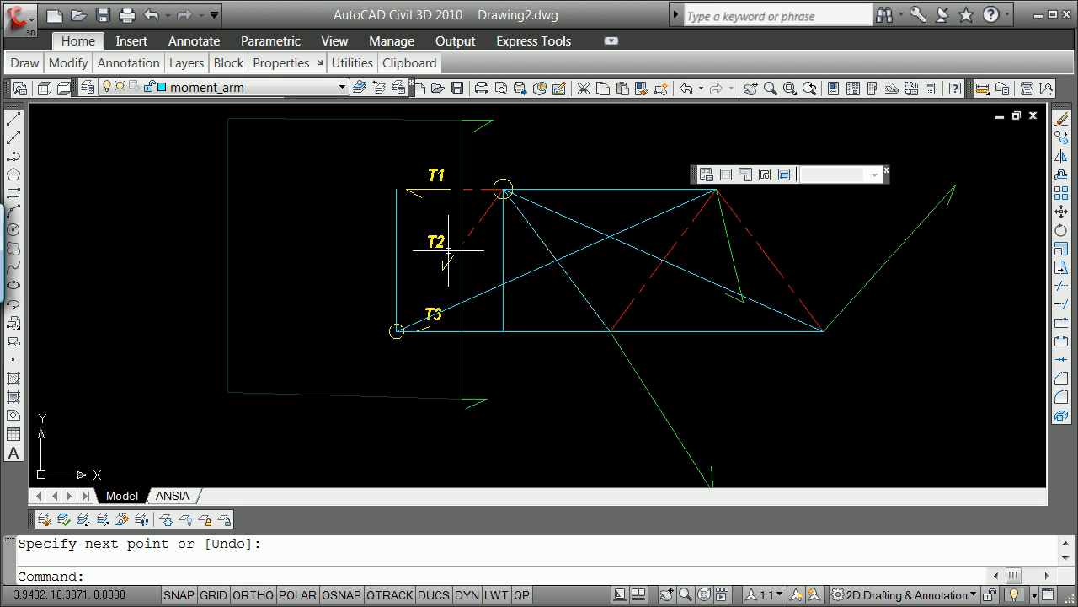
mouse_move(460, 246)
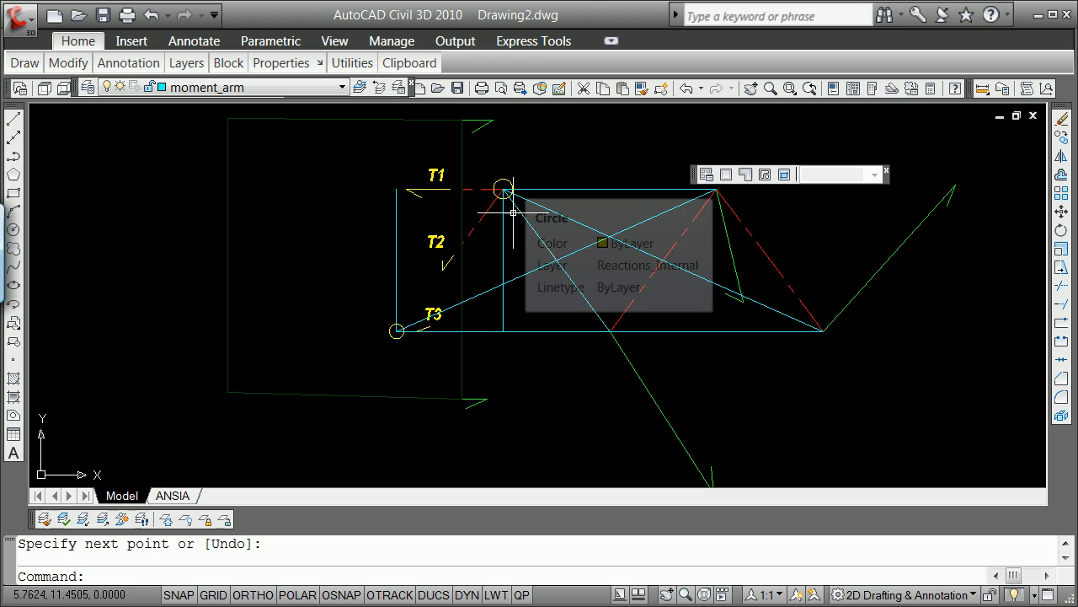
mouse_move(431, 183)
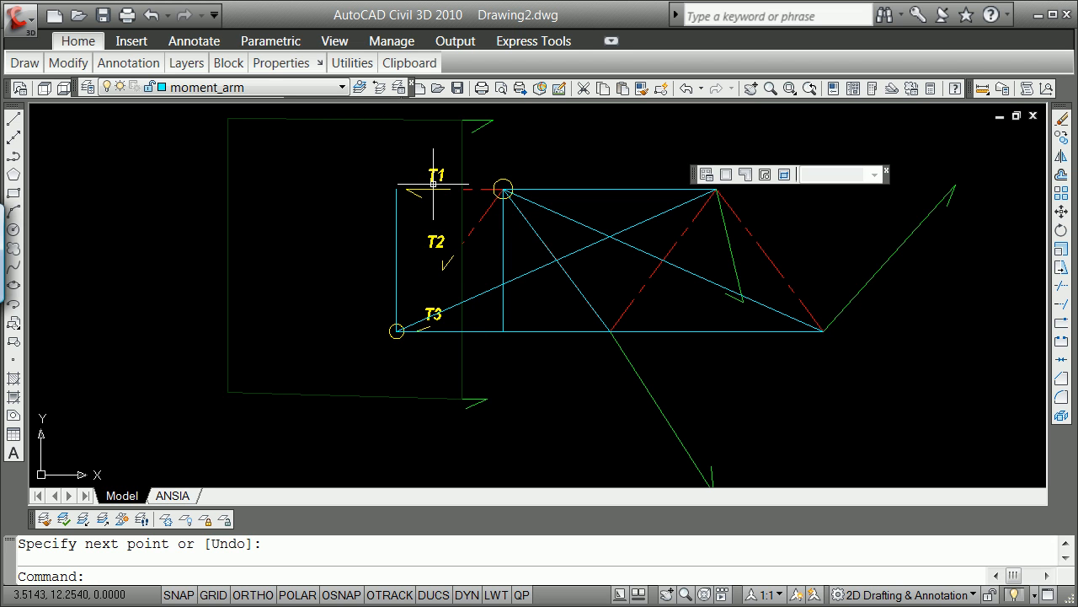
mouse_move(751, 256)
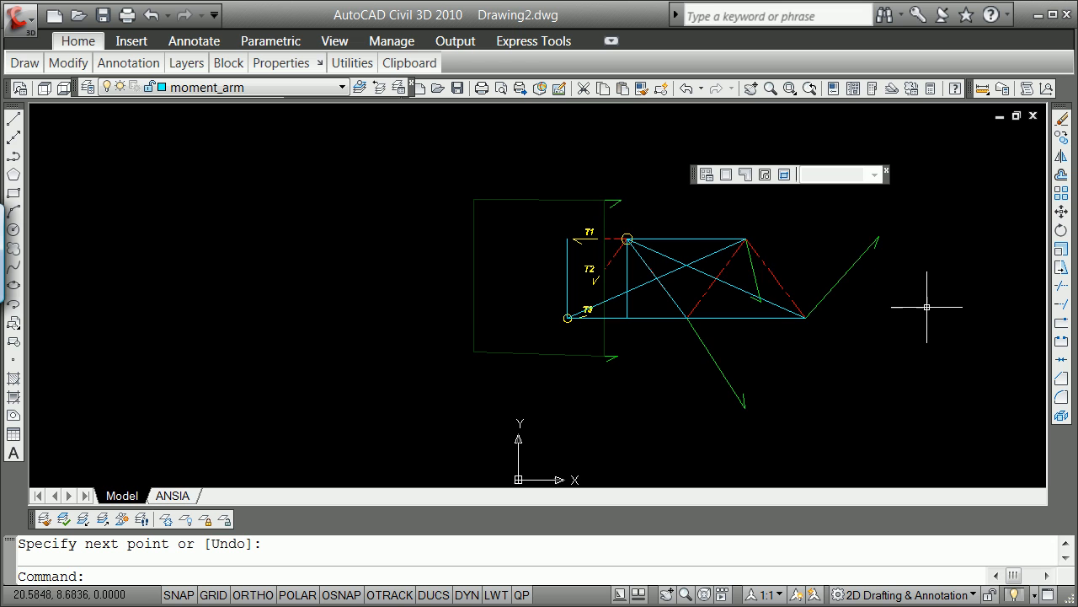
mouse_move(772, 283)
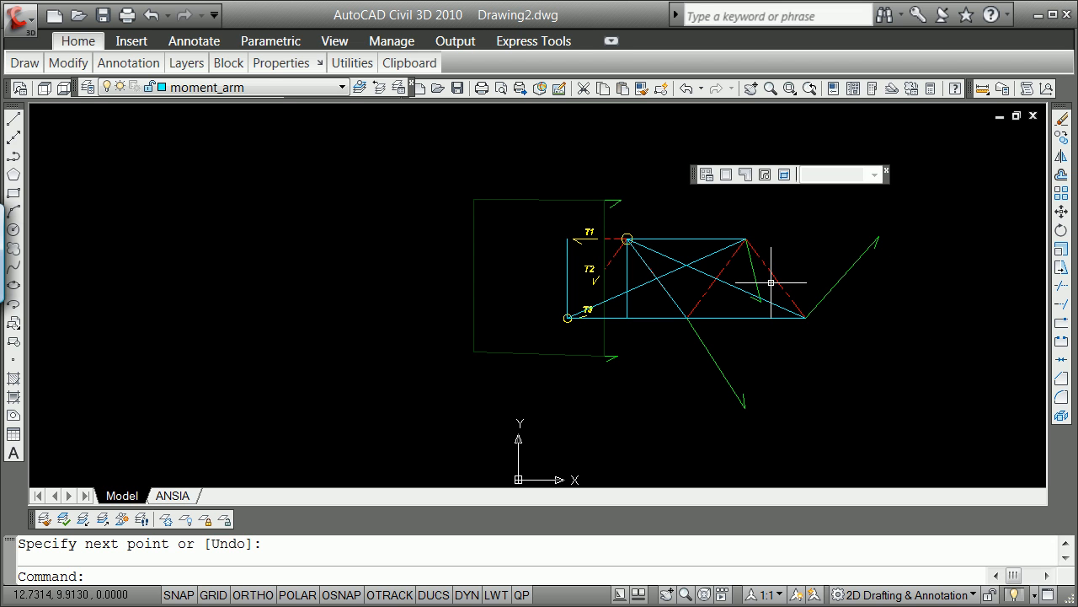
mouse_move(802, 344)
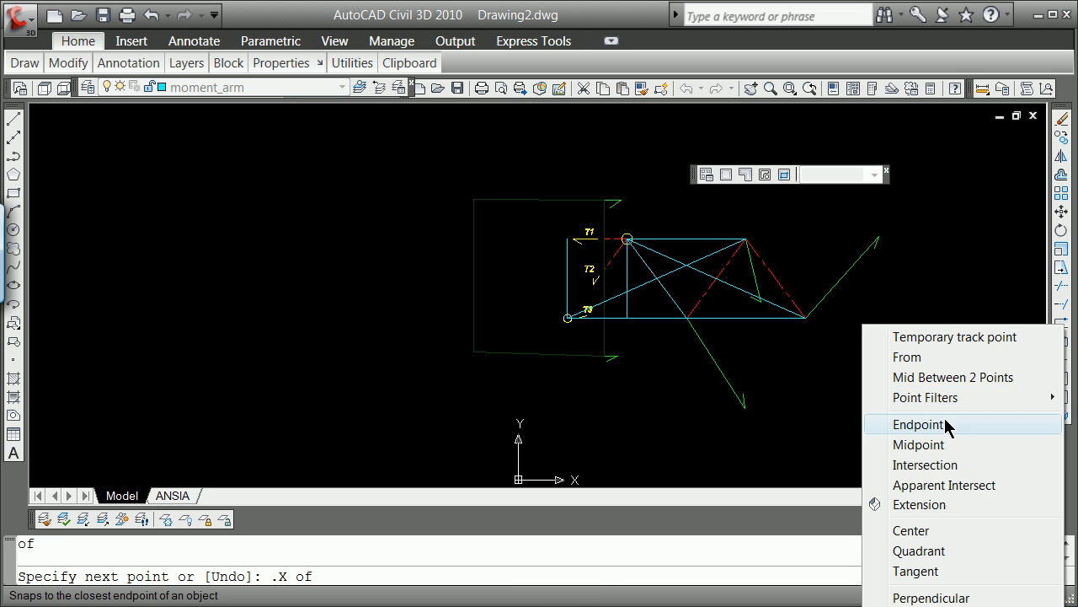
Extend the bottom chord rightward with a horizontal line using Endpoint snap and the .y filter.
click(919, 425)
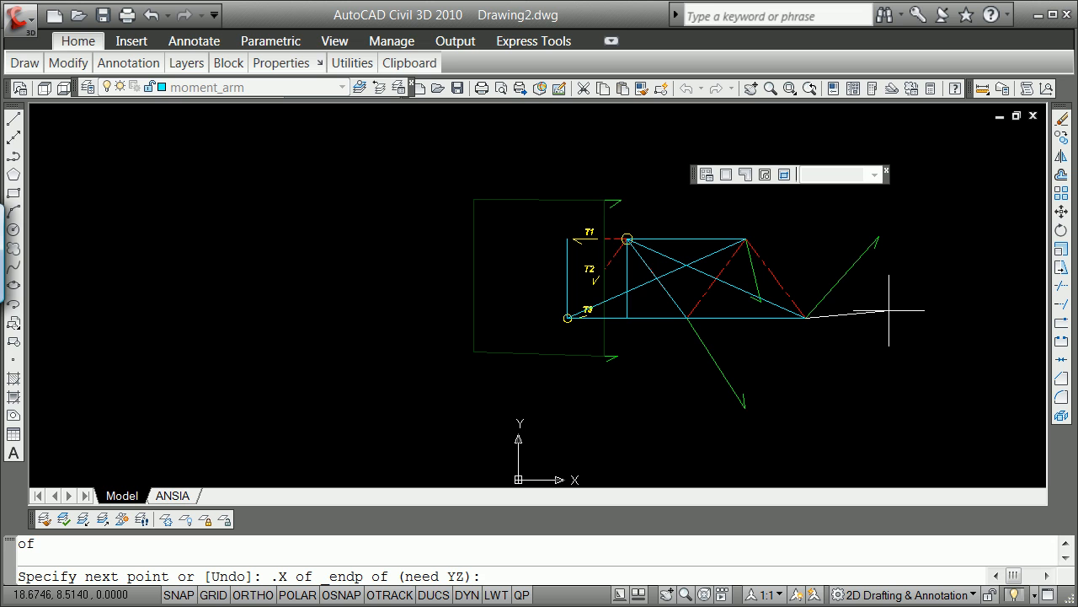
text(.y)
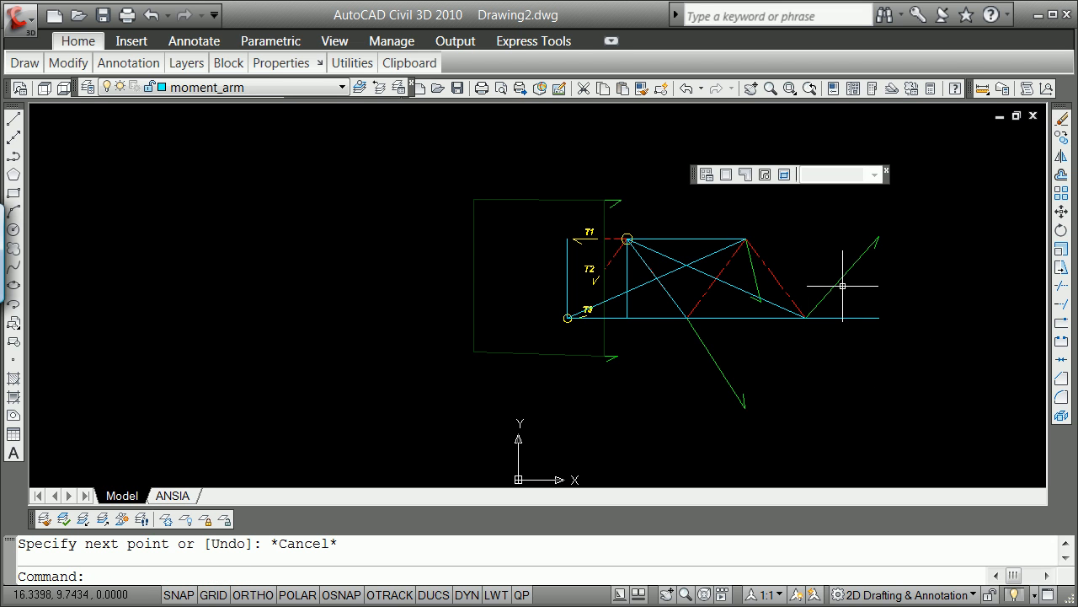
mouse_move(765, 256)
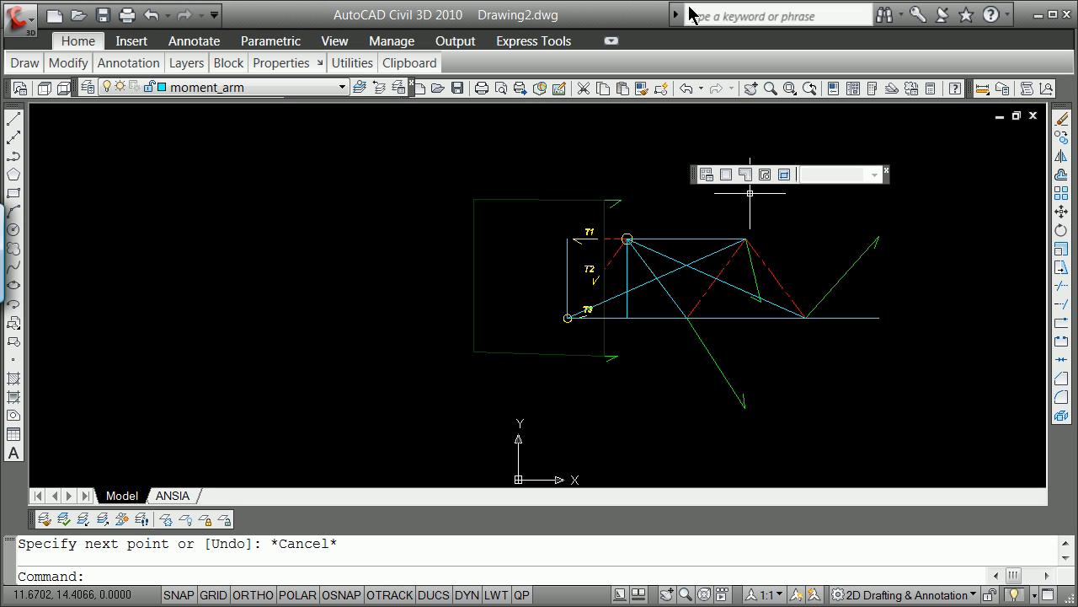
scroll(up, 3)
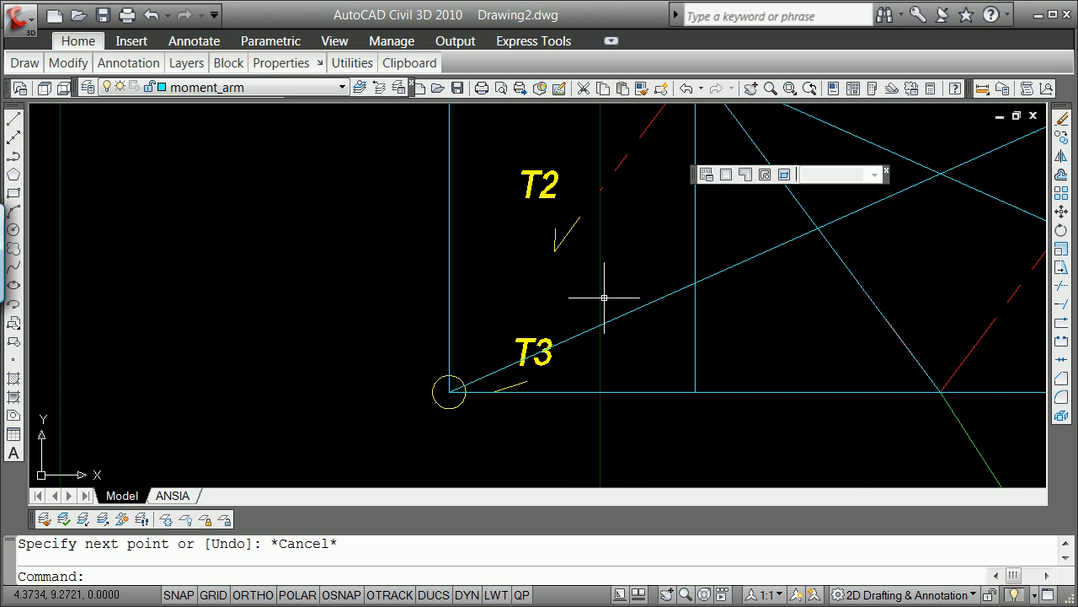